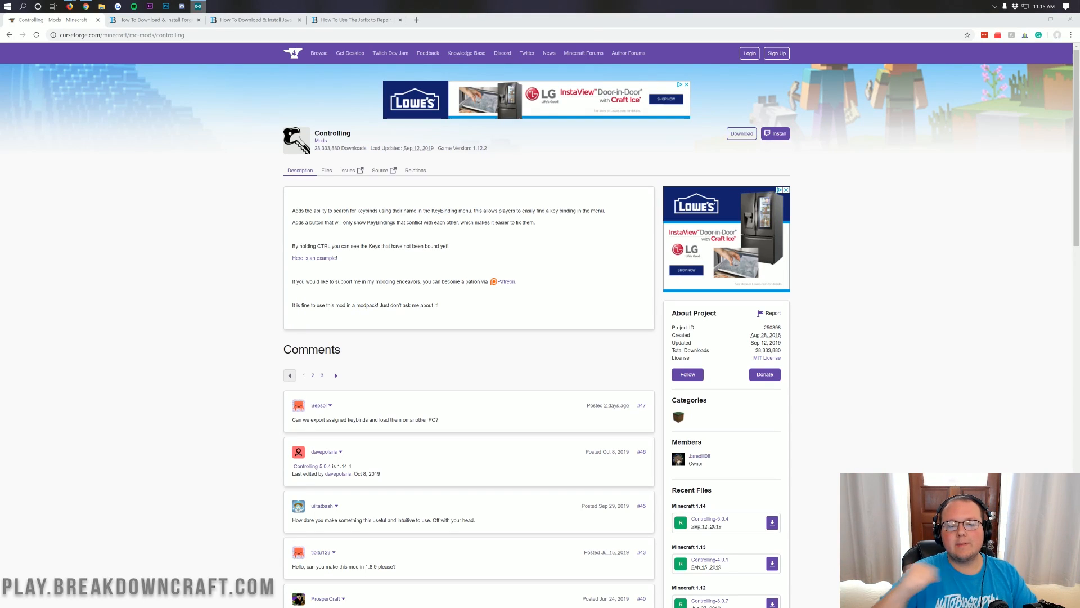
{"action": "mouse_move", "coordinate": [271, 177]}
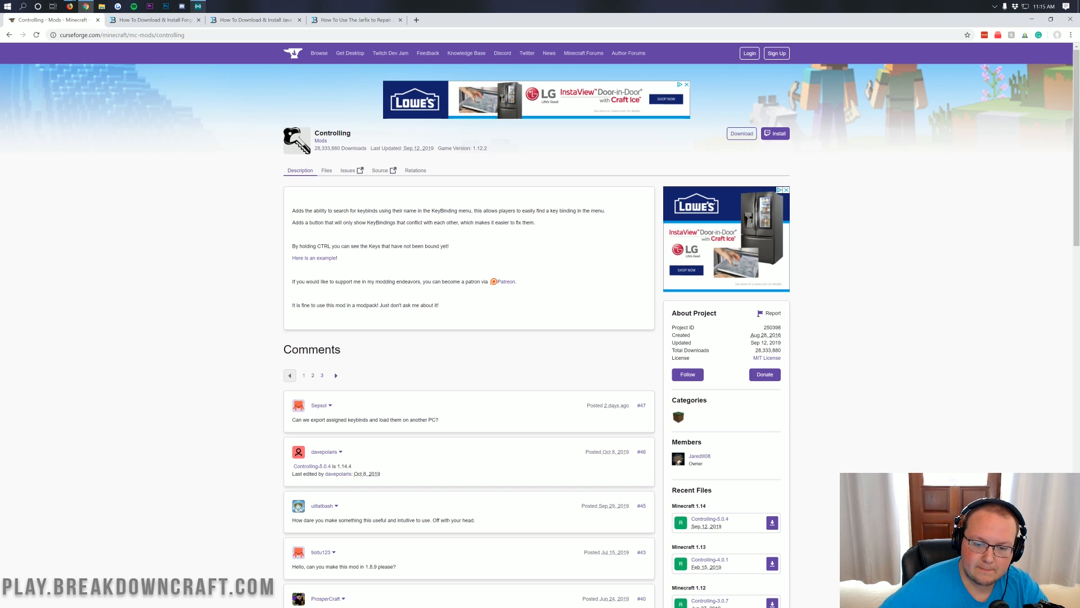
{"action": "mouse_move", "coordinate": [401, 234]}
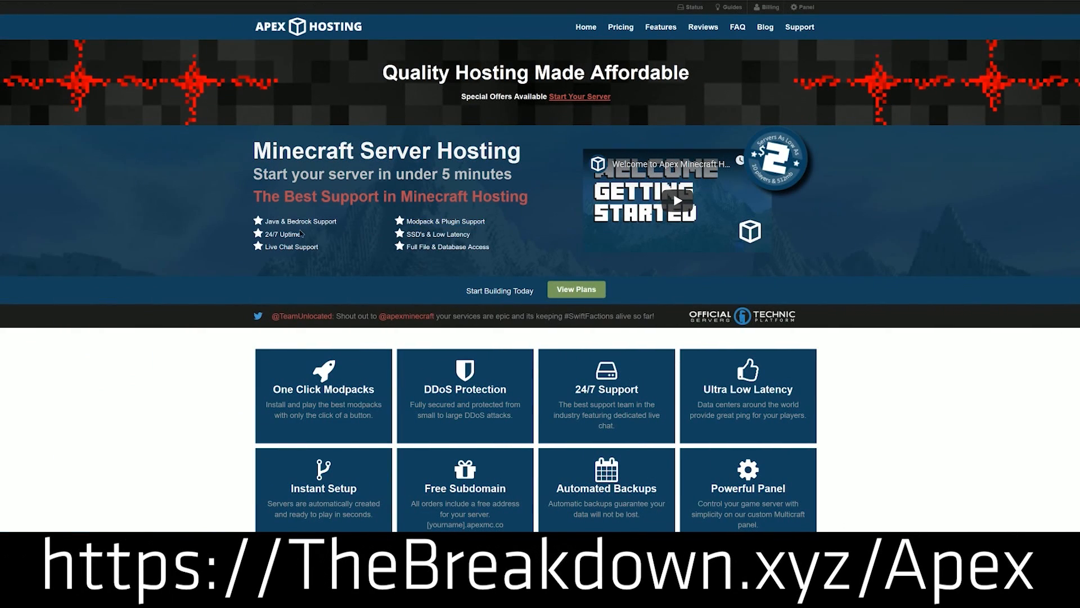
Download Controlling-5.0.4 for Minecraft 1.14 from Recent Files and keep the jar
{"action": "double_click", "coordinate": [282, 233]}
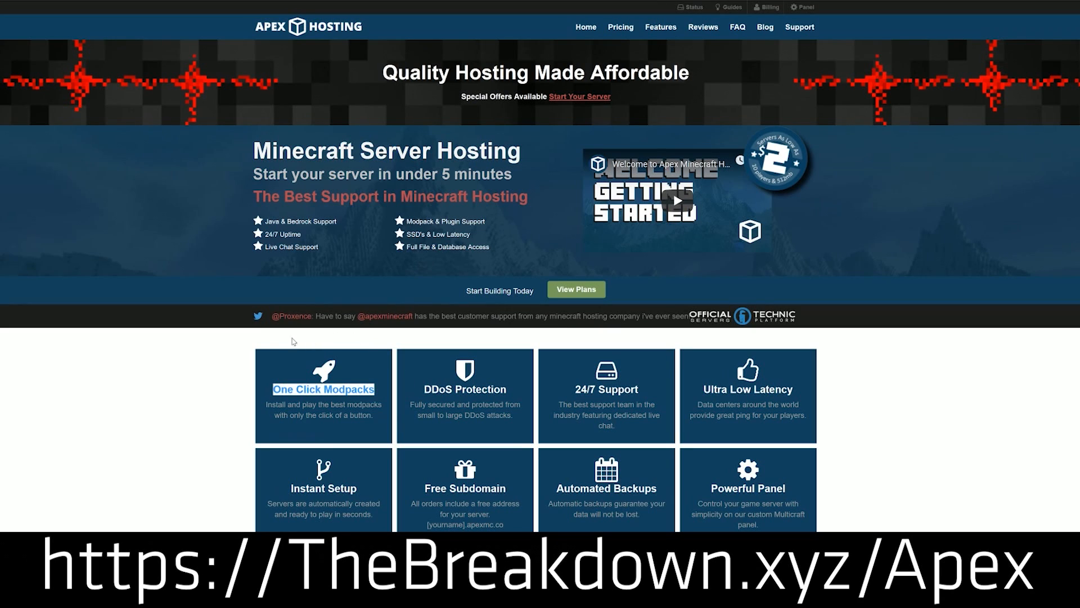
{"action": "scroll", "scroll_direction": "down", "scroll_amount": 3}
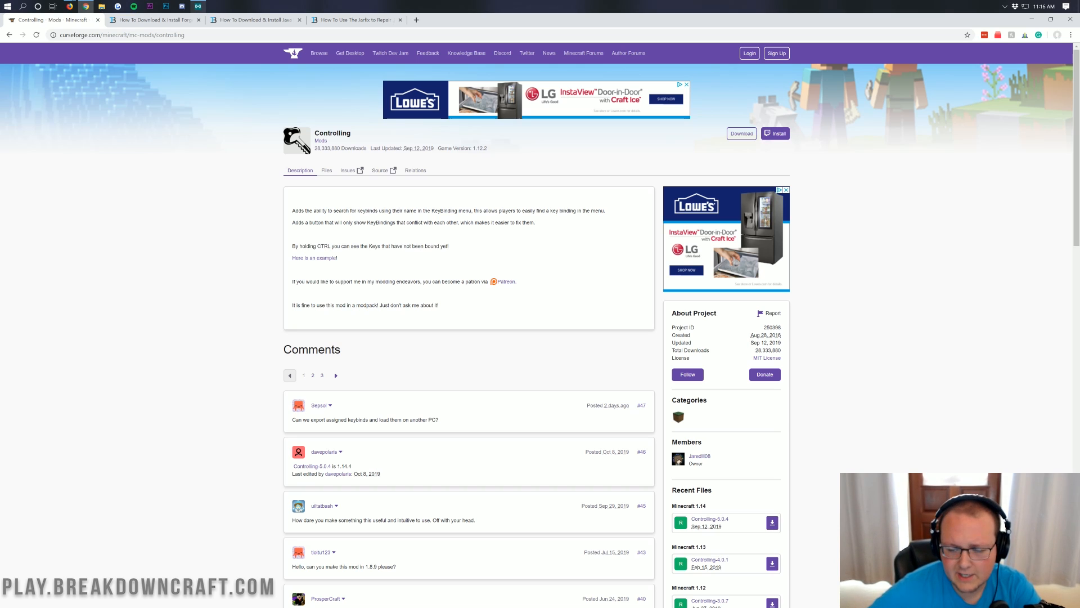
{"action": "scroll", "scroll_direction": "down", "scroll_amount": 3}
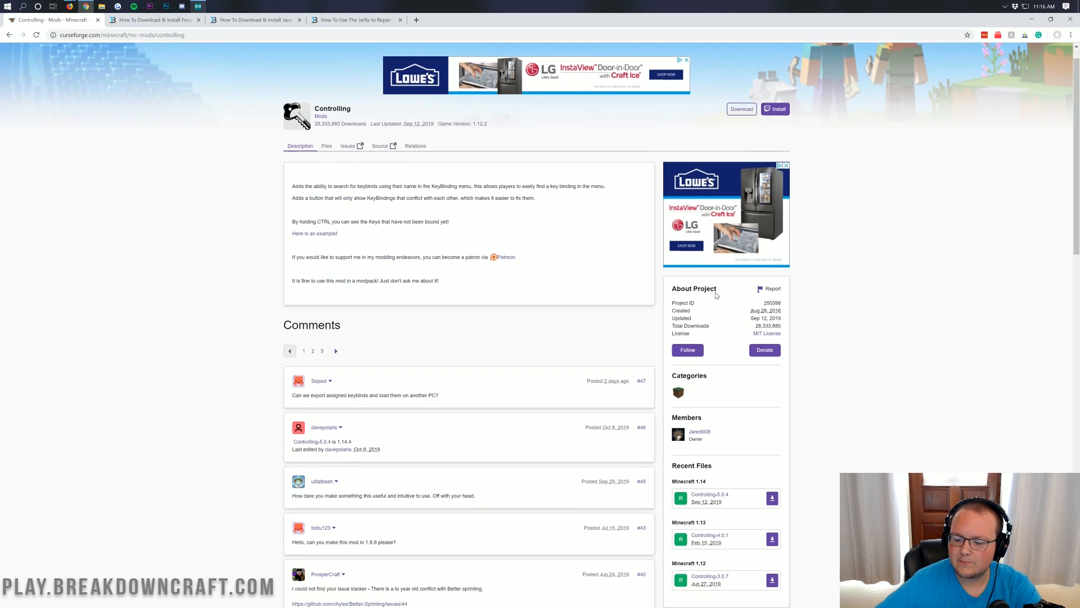
{"action": "scroll", "scroll_direction": "down", "scroll_amount": 3}
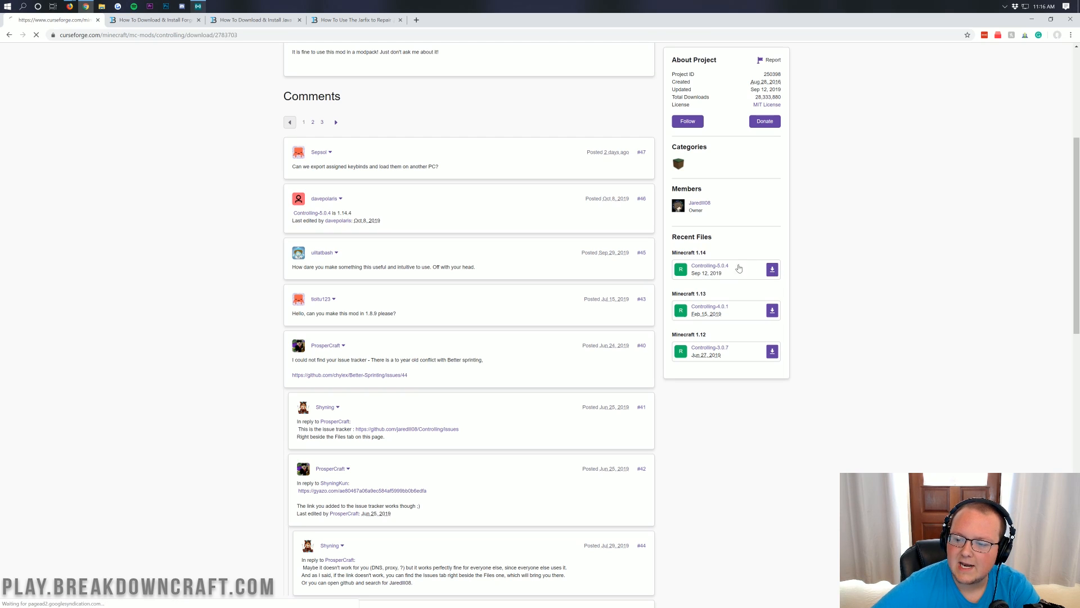
{"action": "left_click", "coordinate": [772, 269]}
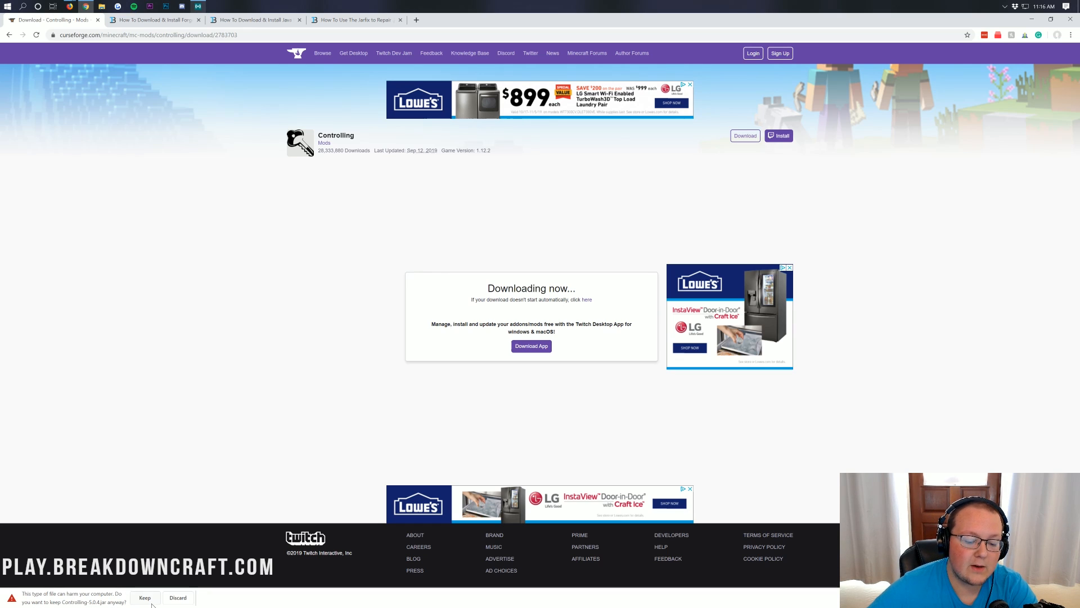
{"action": "left_click", "coordinate": [145, 597]}
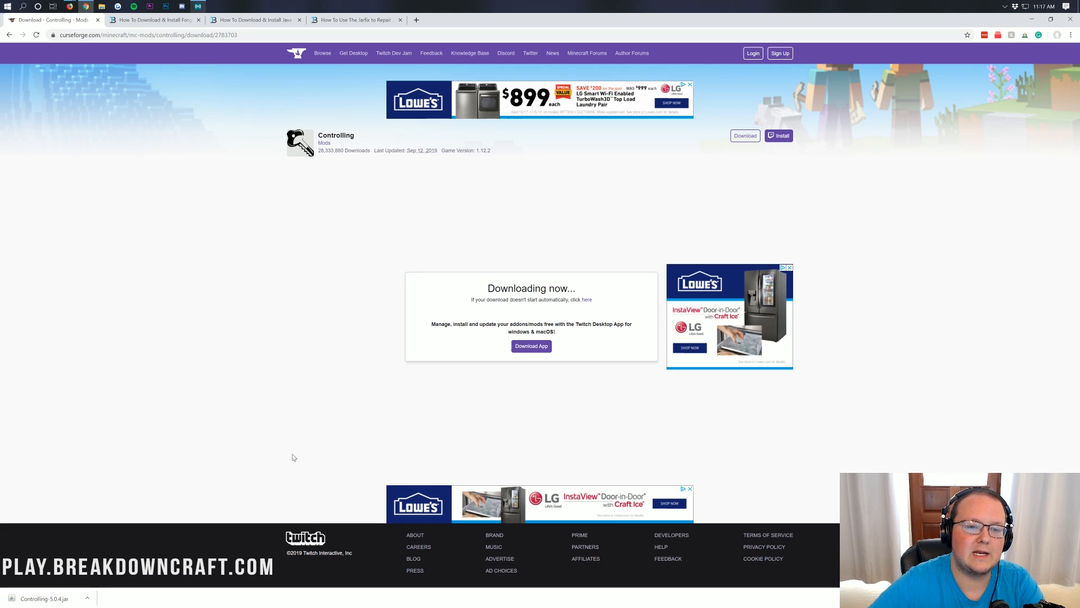
{"action": "mouse_move", "coordinate": [214, 153]}
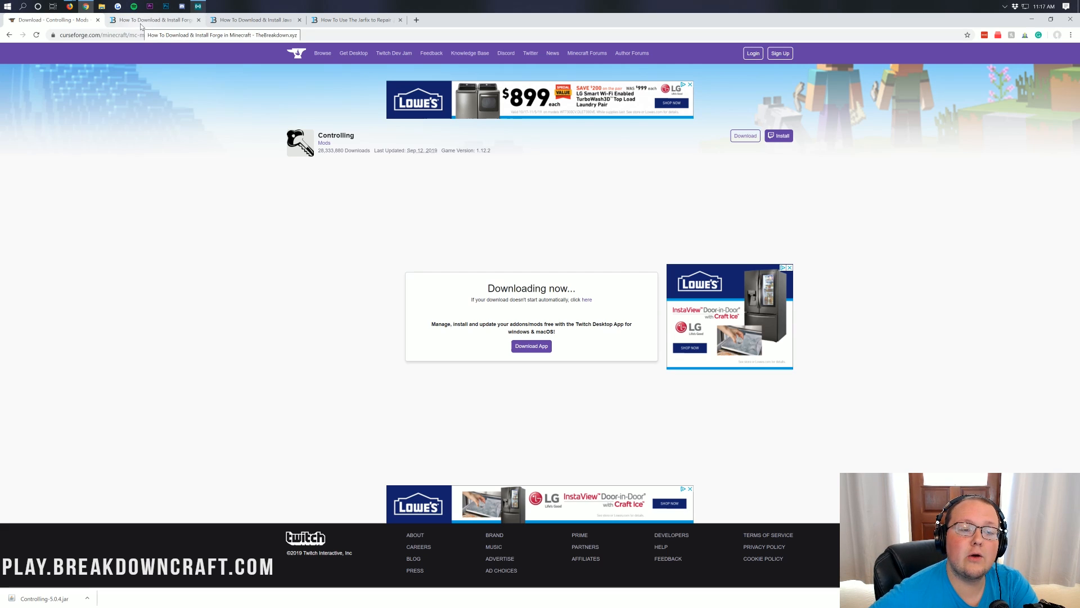
Switch to the Forge install guide tab and scroll down to the Download Forge button
{"action": "left_click", "coordinate": [156, 19]}
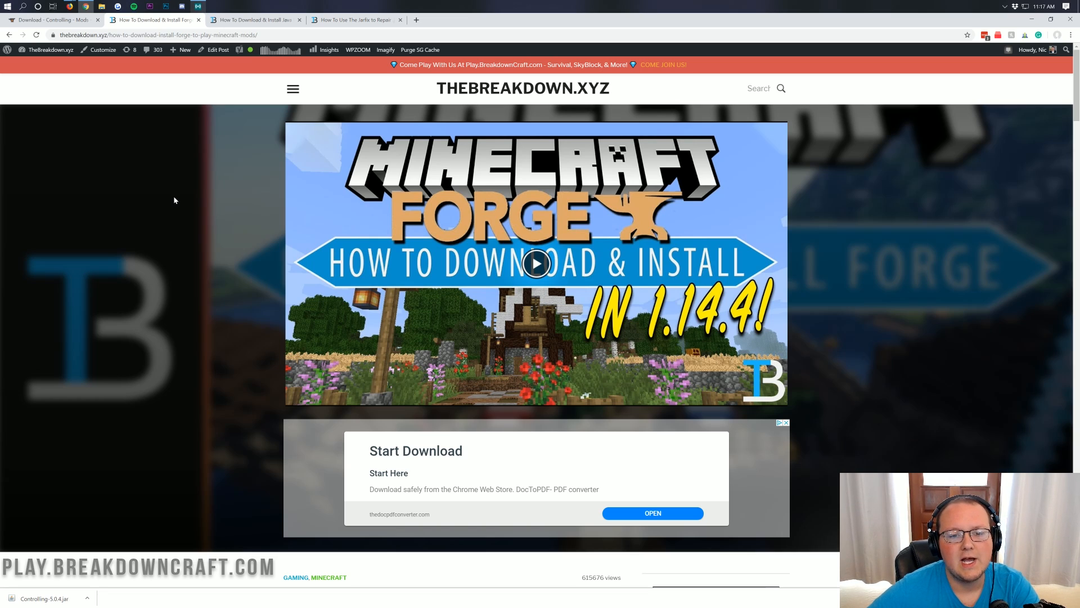
{"action": "mouse_move", "coordinate": [191, 248]}
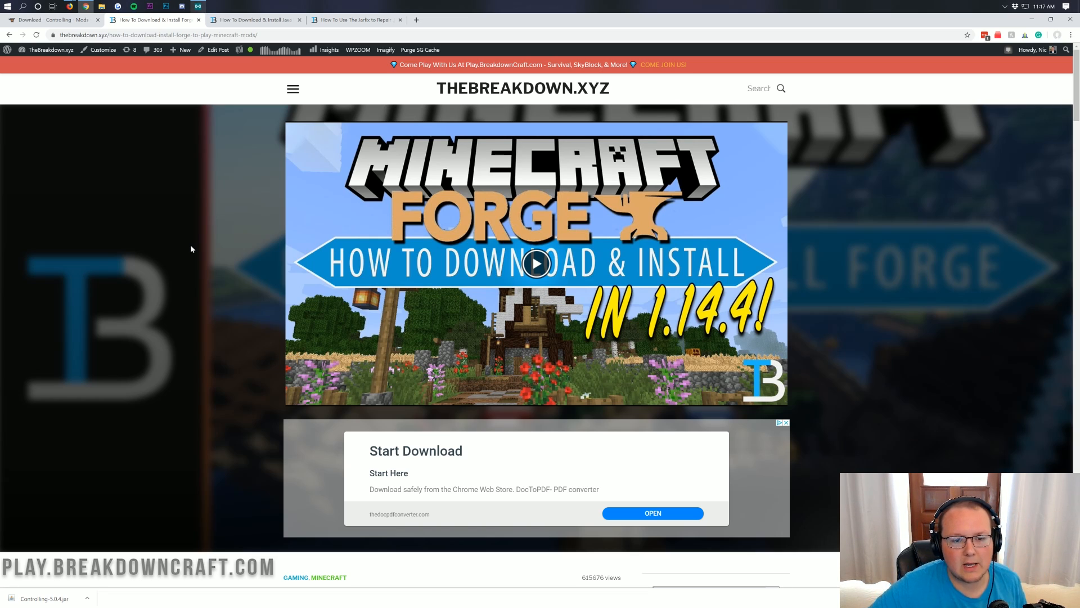
{"action": "scroll", "scroll_direction": "down", "scroll_amount": 3}
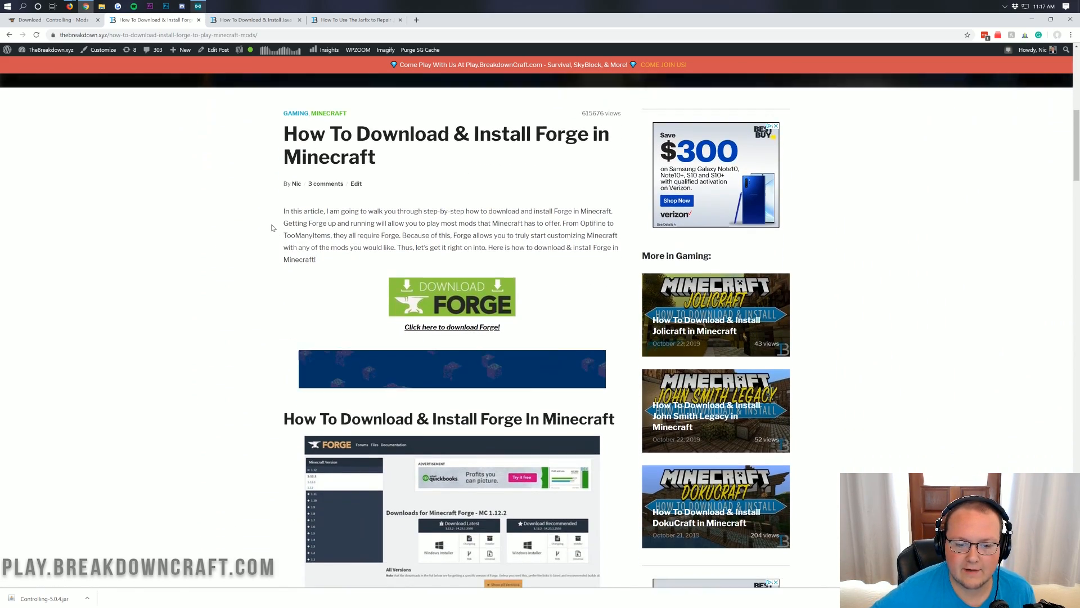
{"action": "scroll", "scroll_direction": "down", "scroll_amount": 3}
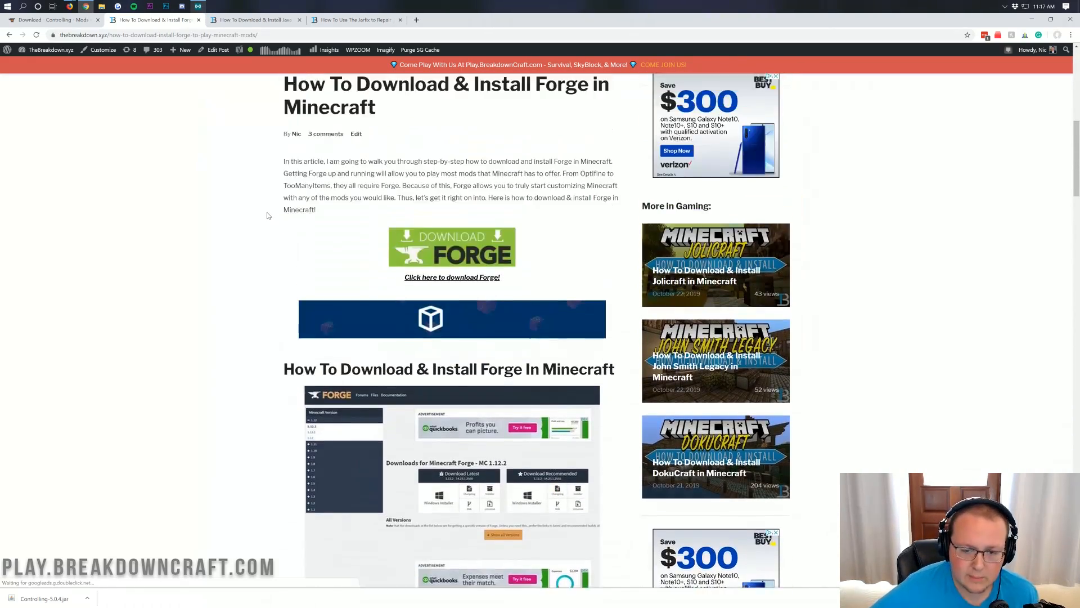
{"action": "scroll", "scroll_direction": "down", "scroll_amount": 3}
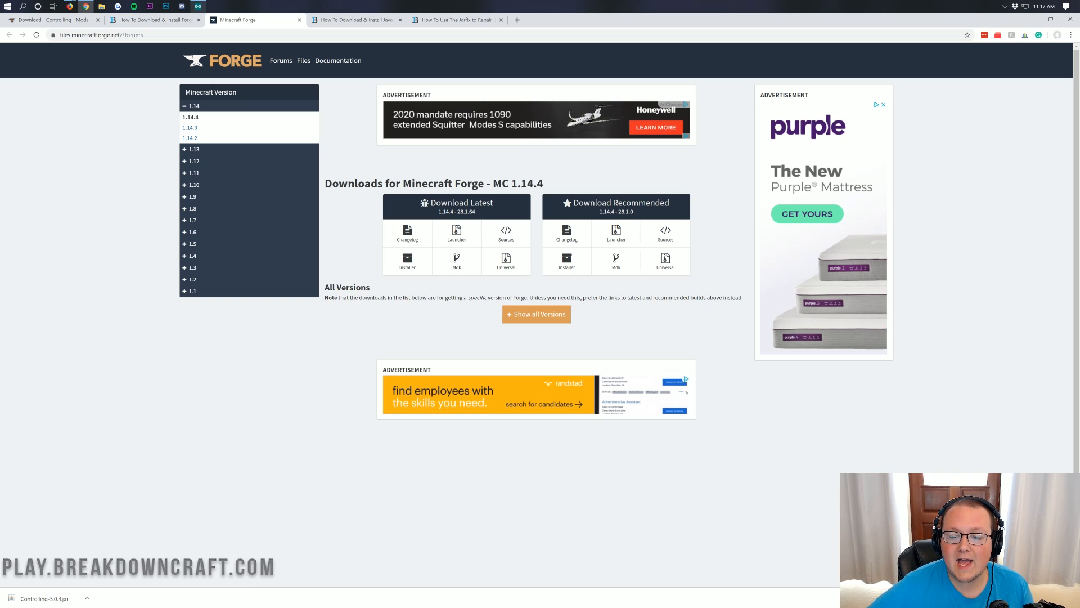
Collapse and re-expand the 1.14 version list on the Forge downloads page
{"action": "double_click", "coordinate": [518, 183]}
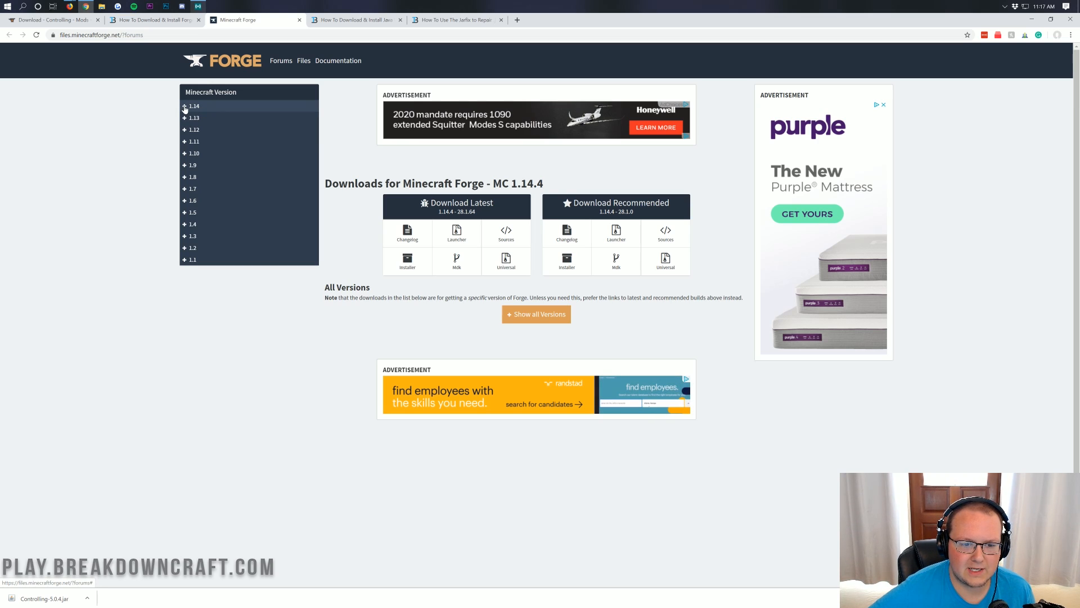
{"action": "left_click", "coordinate": [193, 105]}
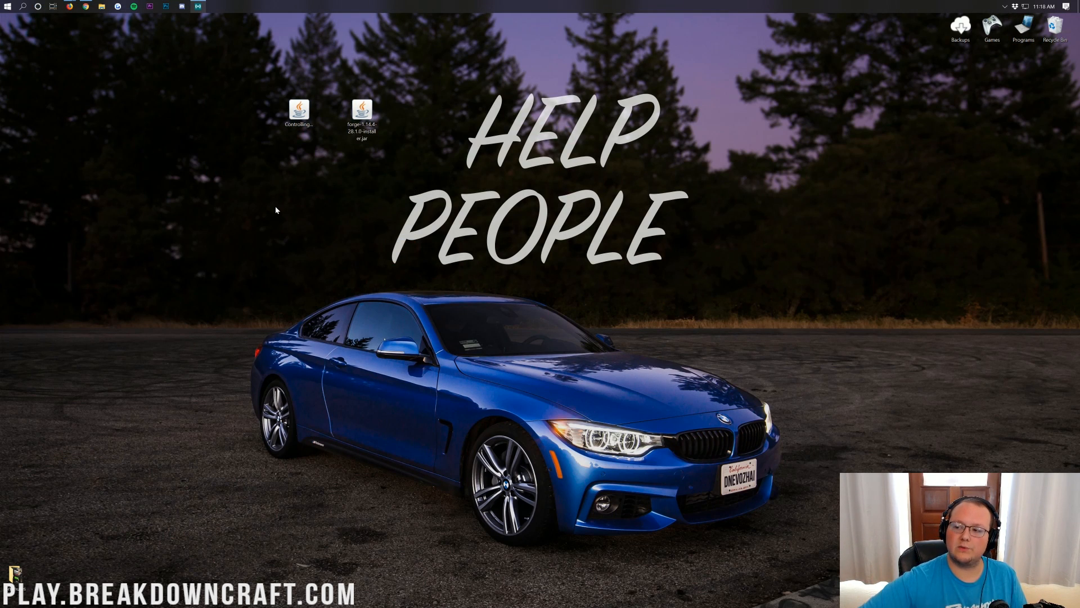
{"action": "mouse_move", "coordinate": [223, 90]}
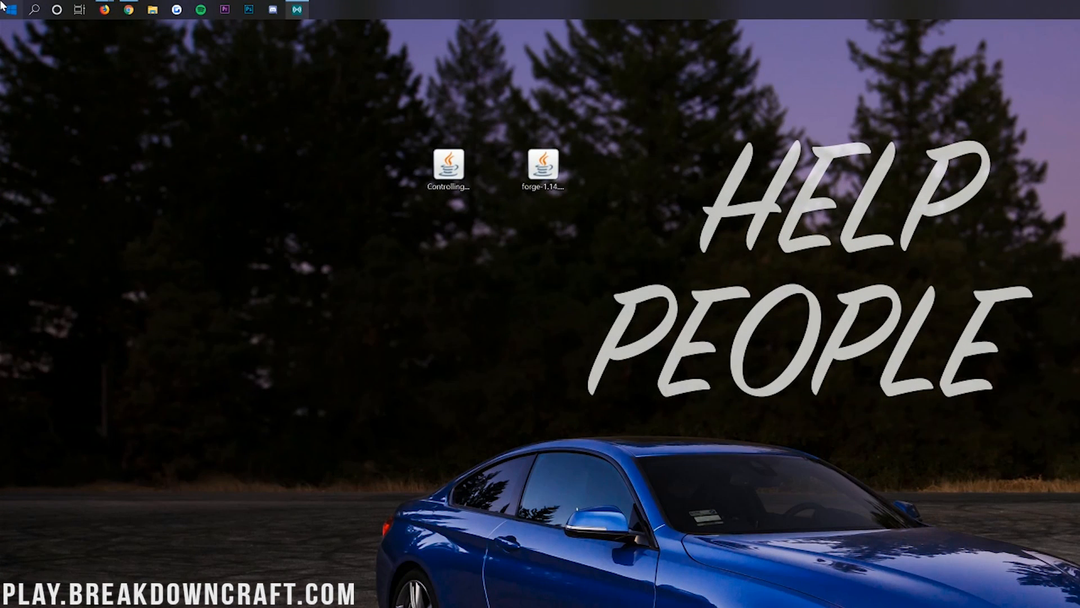
Close the Downloads folder and bring up Open with for the Forge installer jar
{"action": "type", "text": "downloa"}
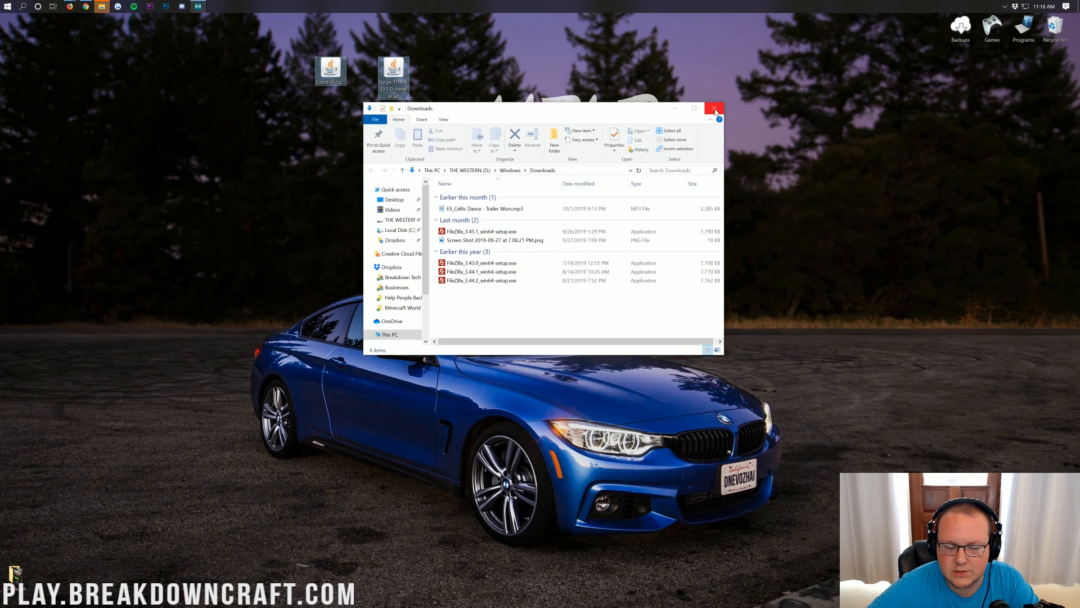
{"action": "left_click", "coordinate": [716, 111]}
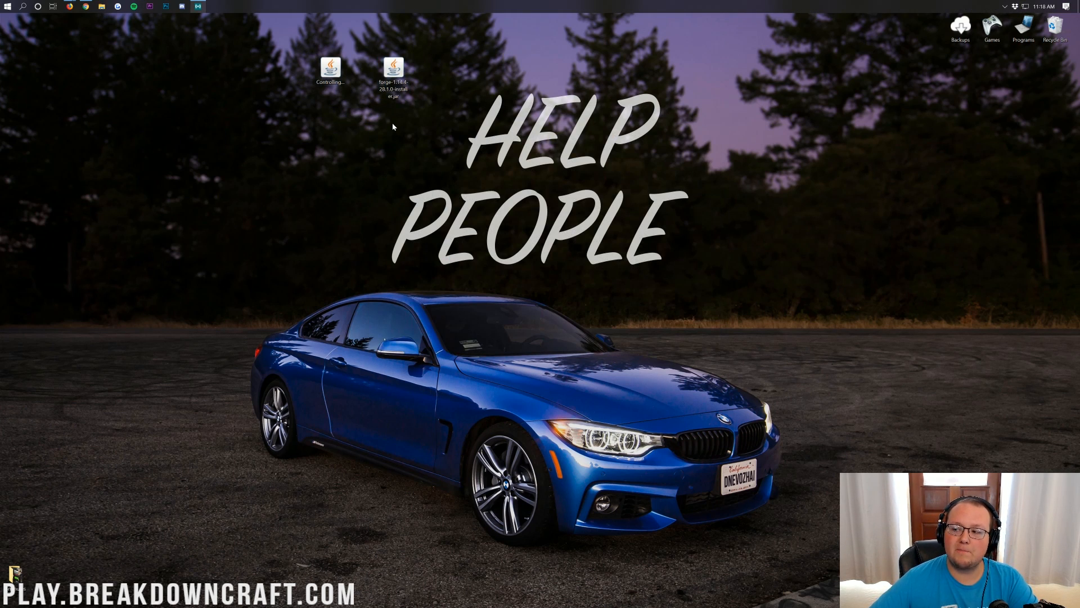
{"action": "right_click", "coordinate": [393, 69]}
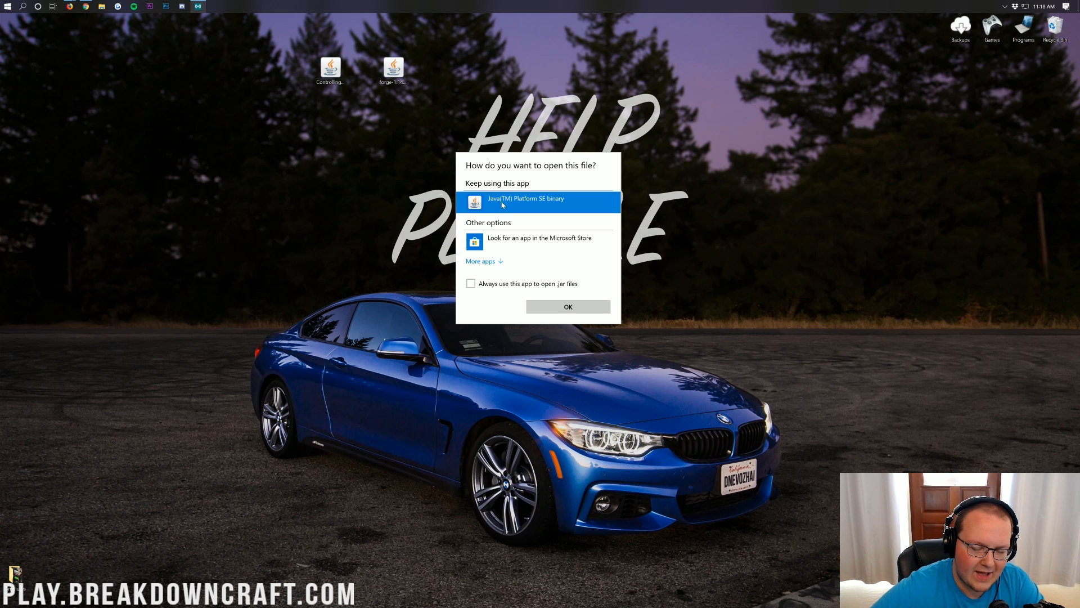
{"action": "mouse_move", "coordinate": [386, 145]}
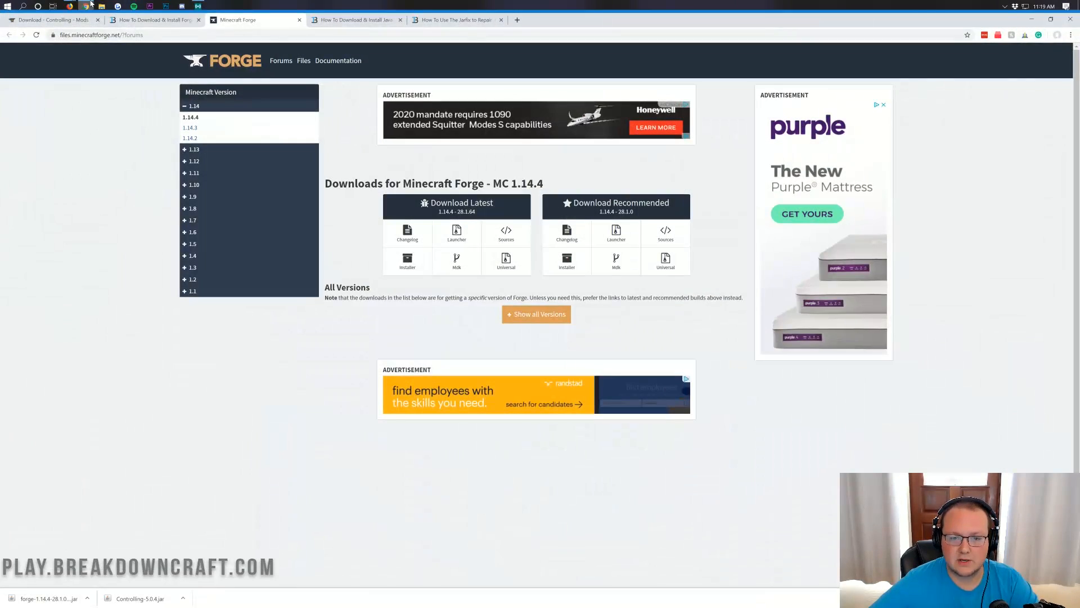
Switch to the Java install guide and scroll through the Jarfix repair article
{"action": "left_click", "coordinate": [355, 19]}
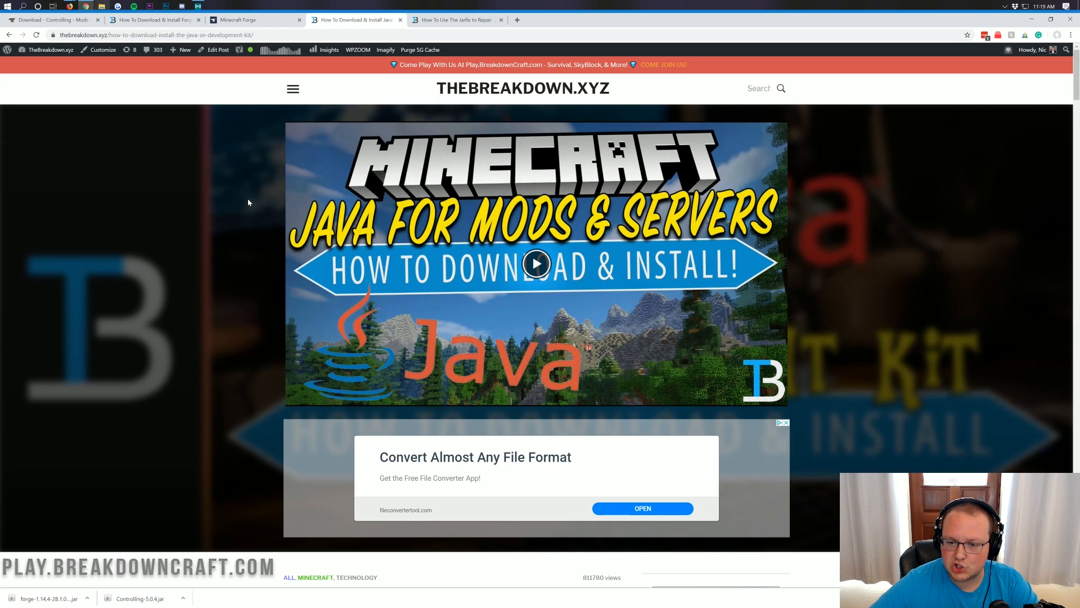
{"action": "mouse_move", "coordinate": [246, 197]}
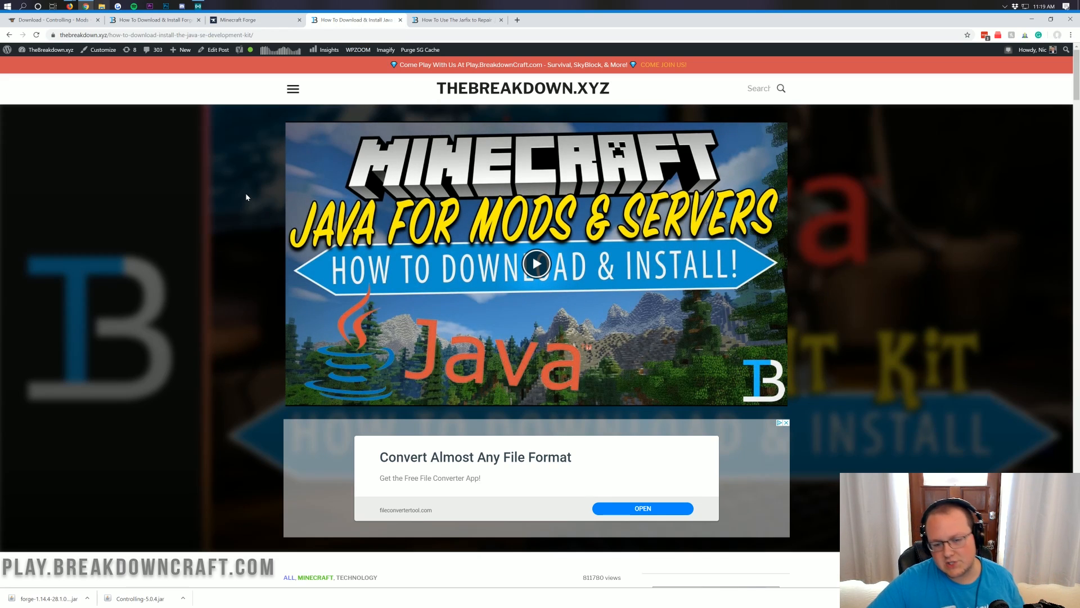
{"action": "scroll", "scroll_direction": "down", "scroll_amount": 3}
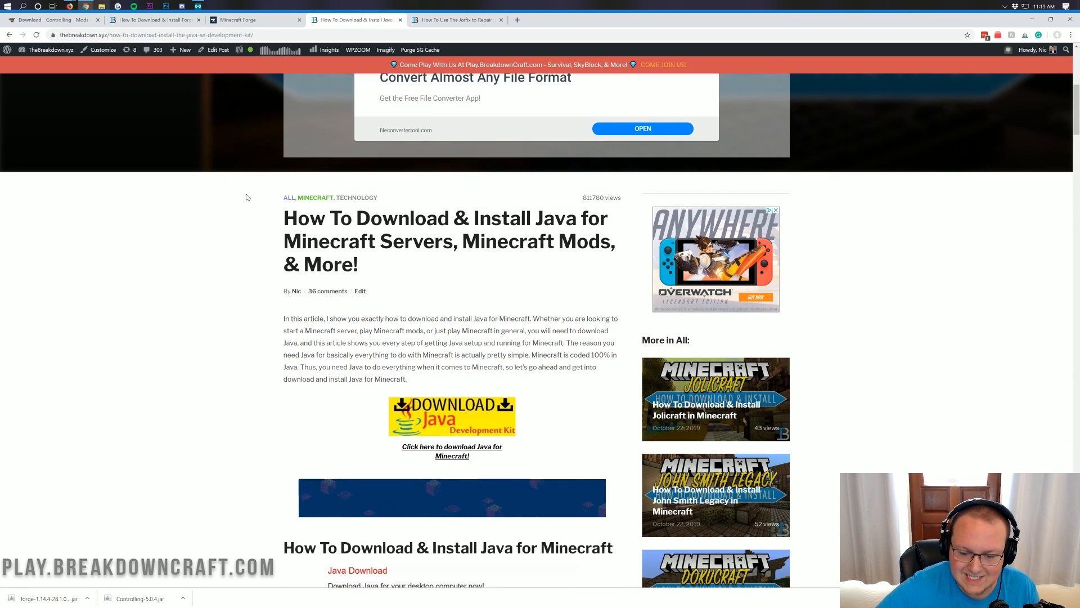
{"action": "scroll", "scroll_direction": "down", "scroll_amount": 3}
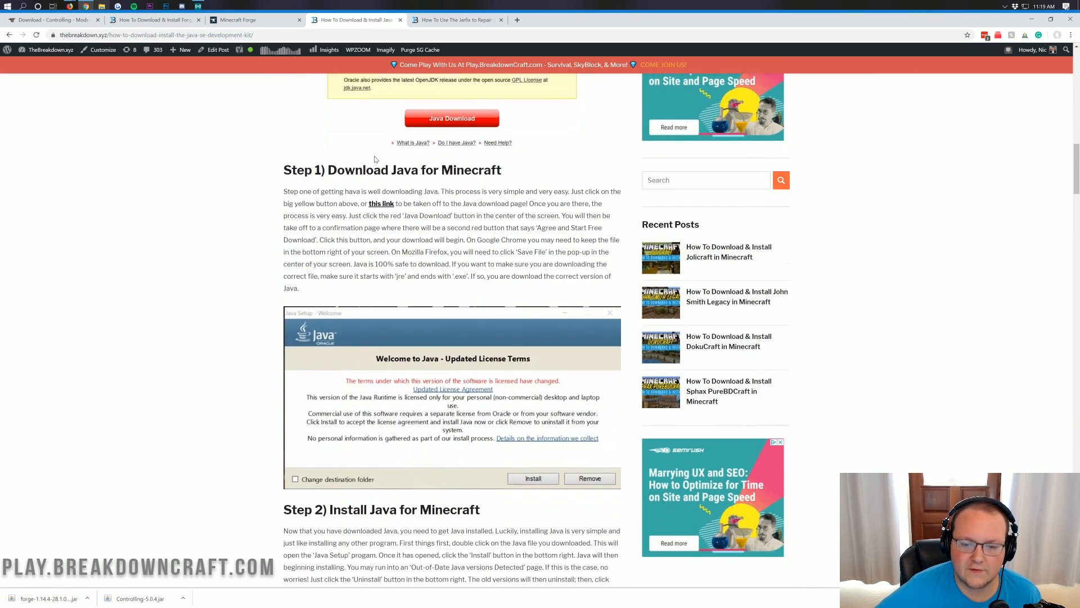
{"action": "scroll", "scroll_direction": "down", "scroll_amount": 3}
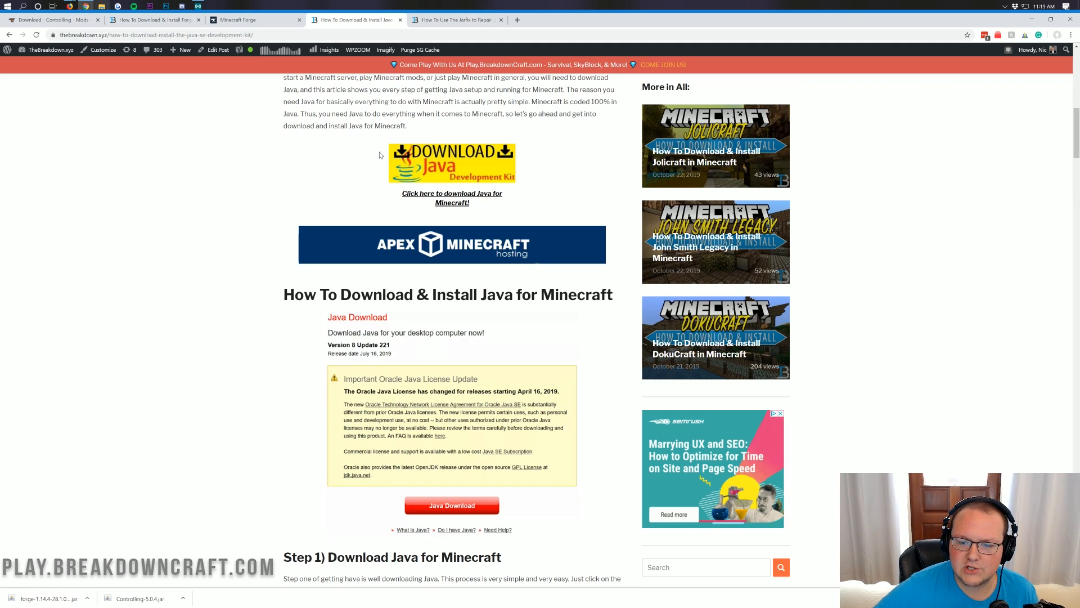
{"action": "scroll", "scroll_direction": "up", "scroll_amount": 3}
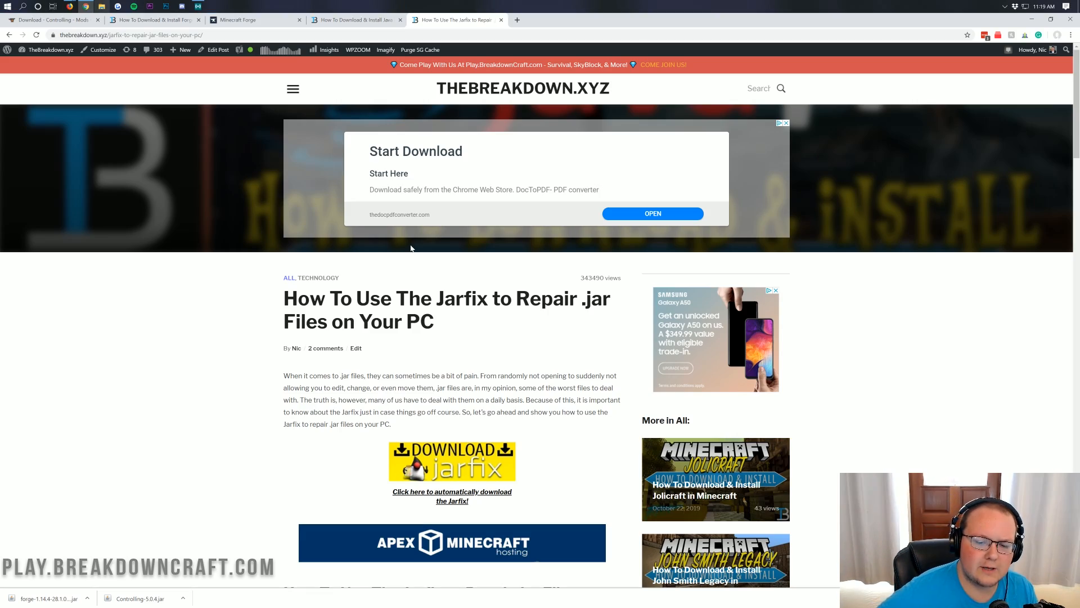
{"action": "scroll", "scroll_direction": "down", "scroll_amount": 3}
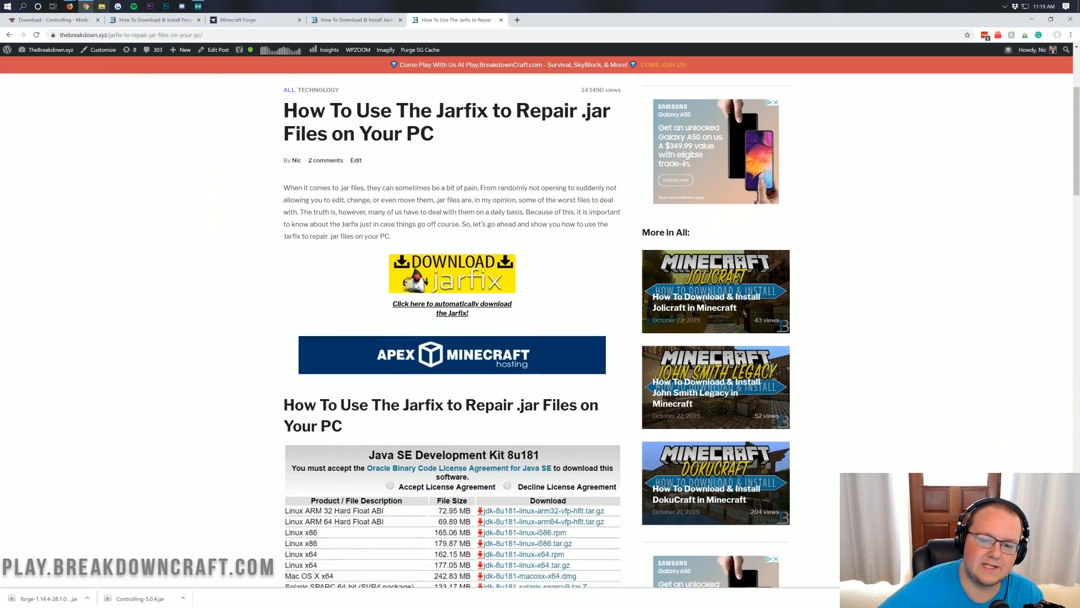
{"action": "scroll", "scroll_direction": "down", "scroll_amount": 3}
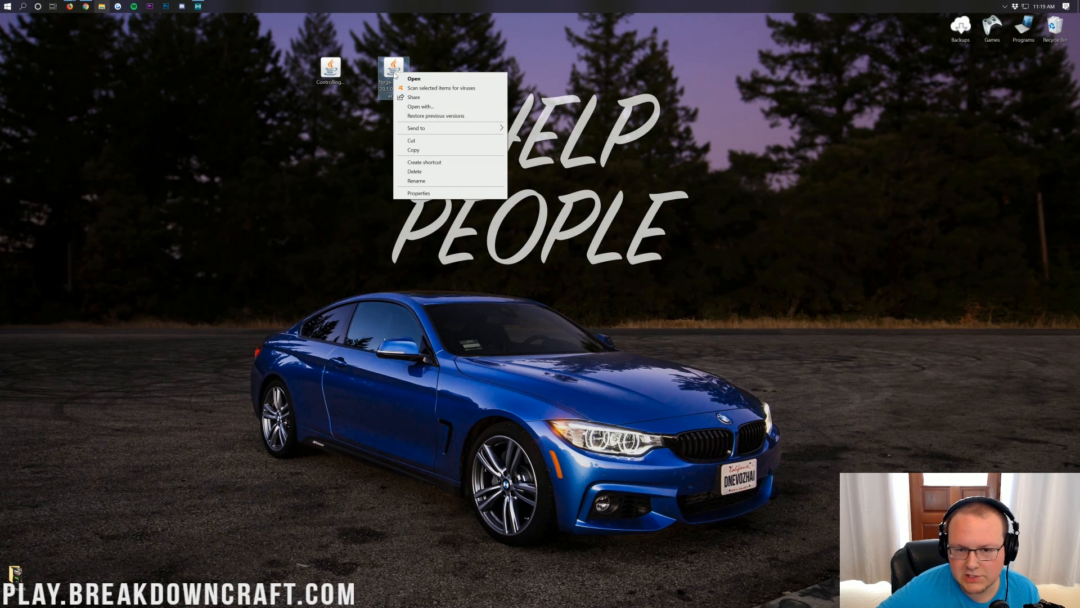
Open the Forge installer with Java, install the client, and close the success notice
{"action": "left_click", "coordinate": [414, 77]}
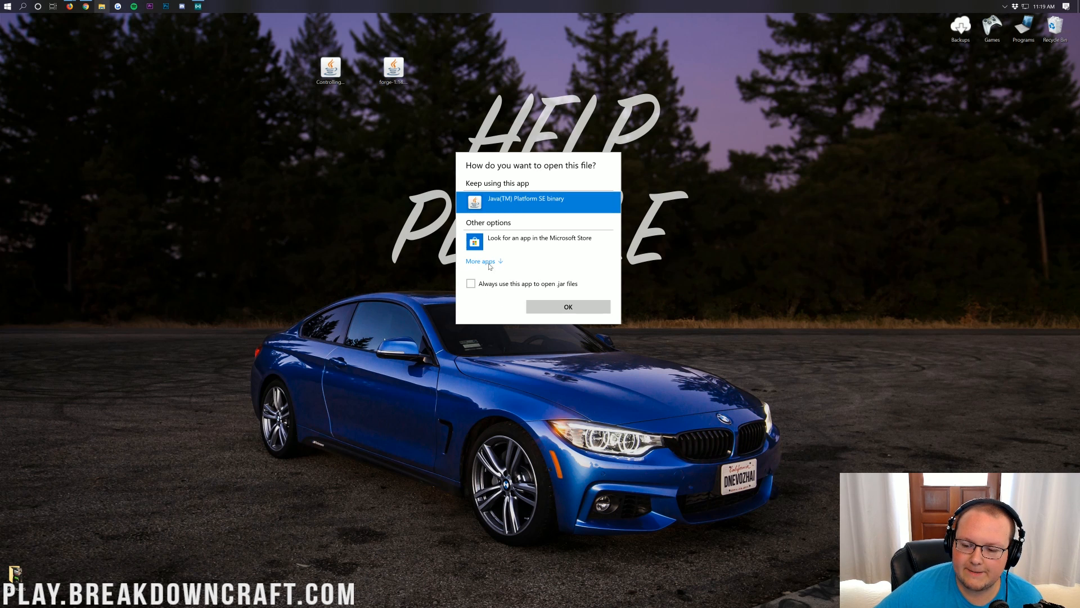
{"action": "left_click", "coordinate": [568, 307]}
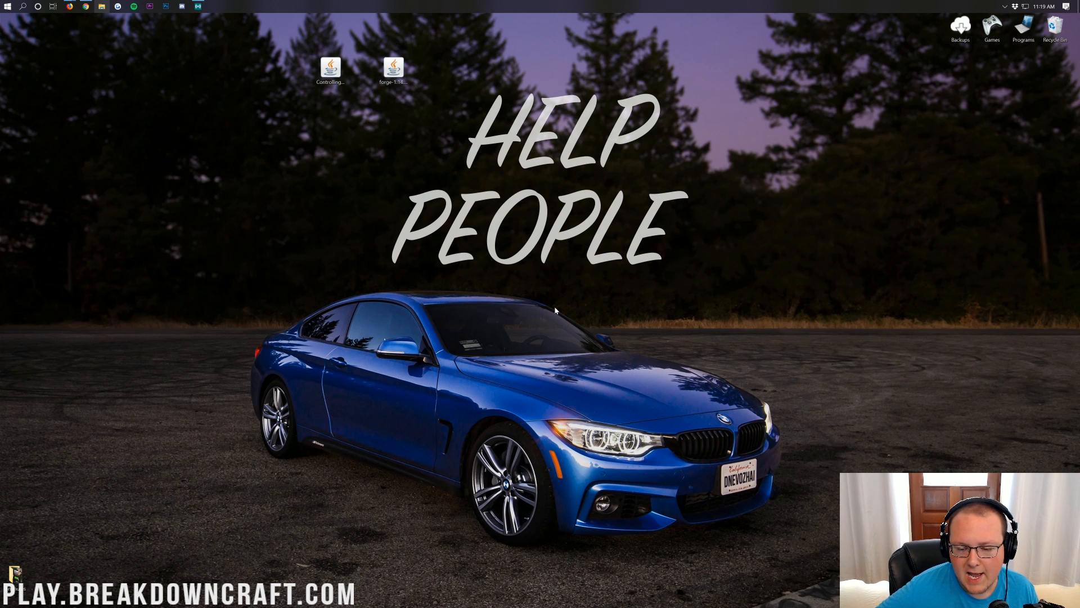
{"action": "double_click", "coordinate": [393, 68]}
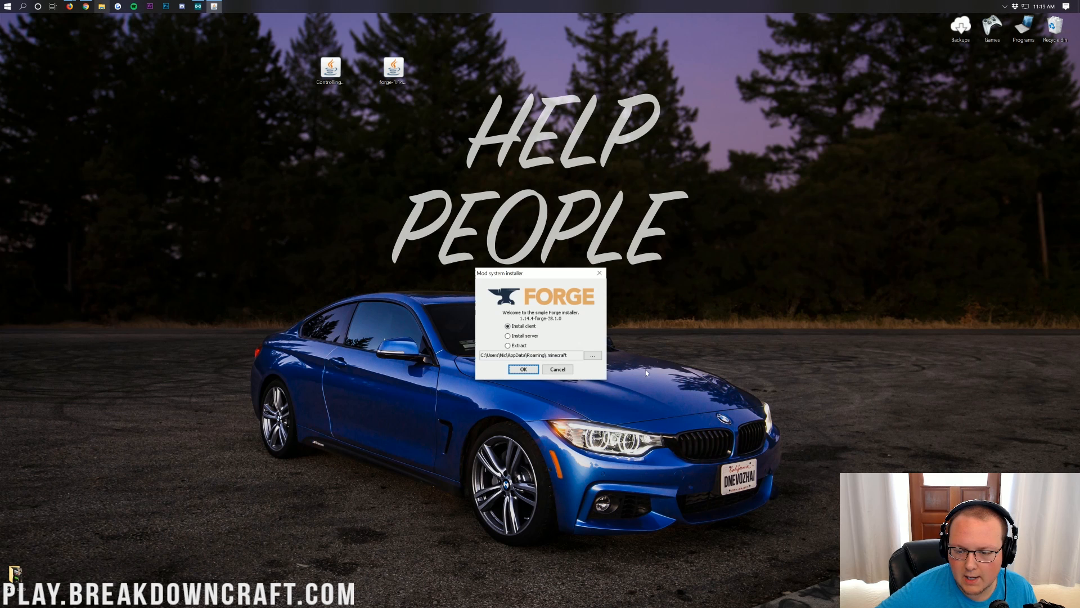
{"action": "mouse_move", "coordinate": [527, 288]}
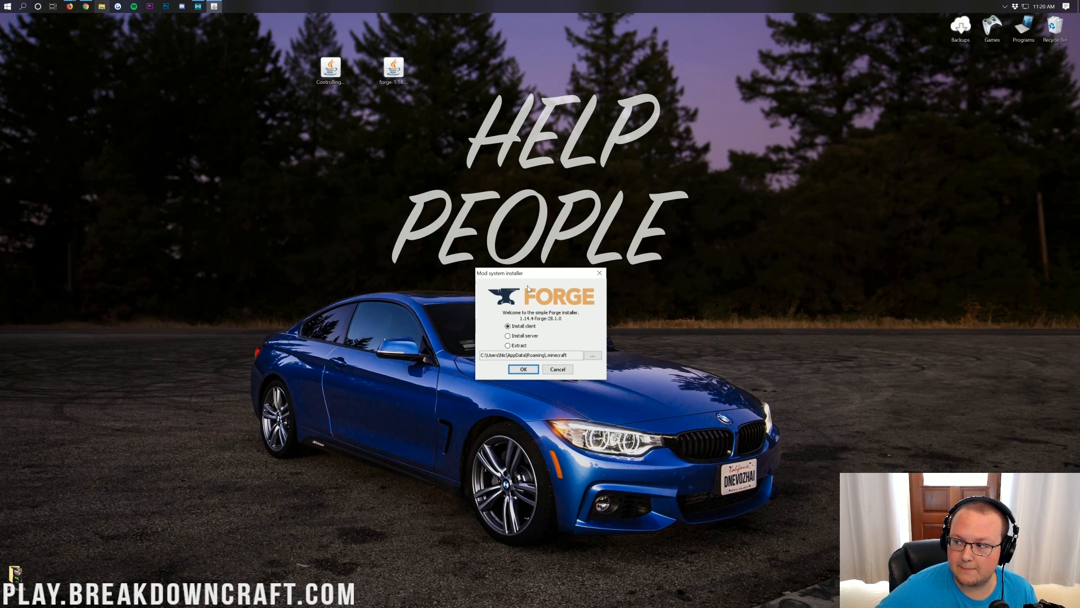
{"action": "left_click", "coordinate": [508, 326]}
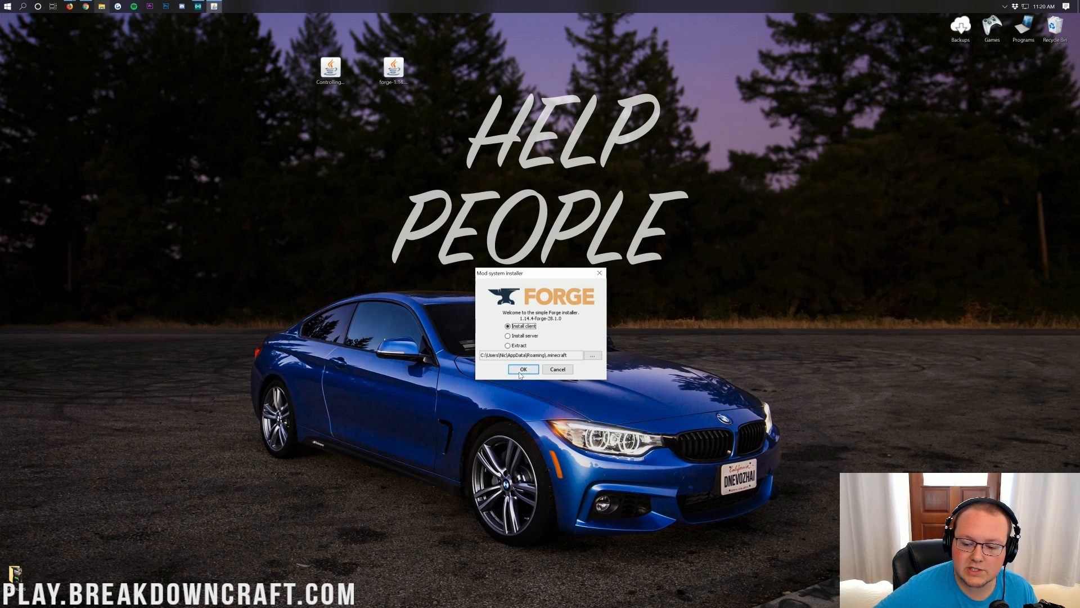
{"action": "left_click", "coordinate": [523, 369]}
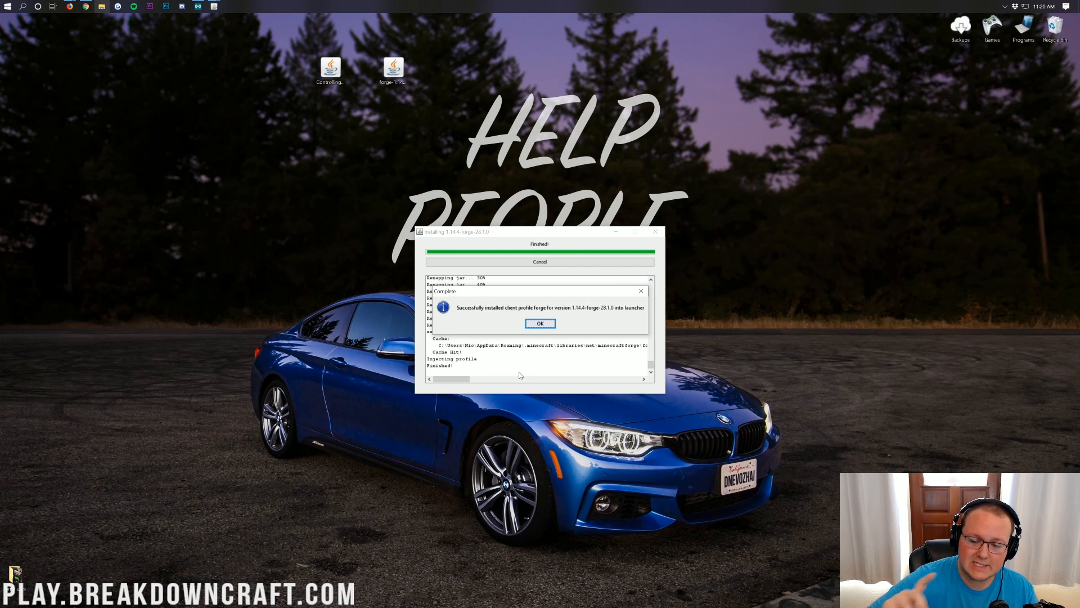
{"action": "mouse_move", "coordinate": [507, 304]}
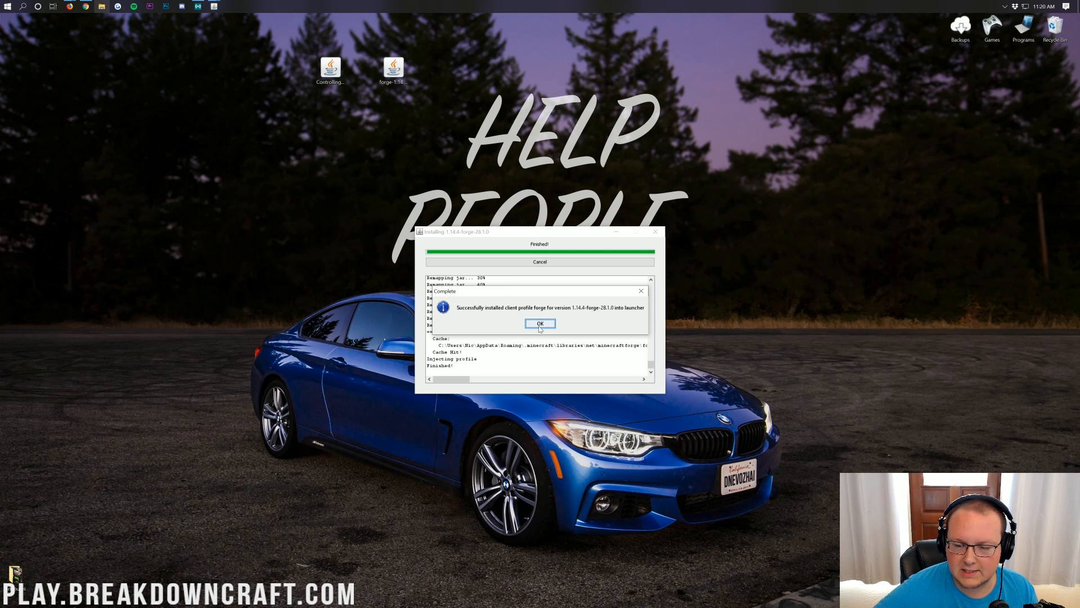
{"action": "left_click", "coordinate": [540, 324]}
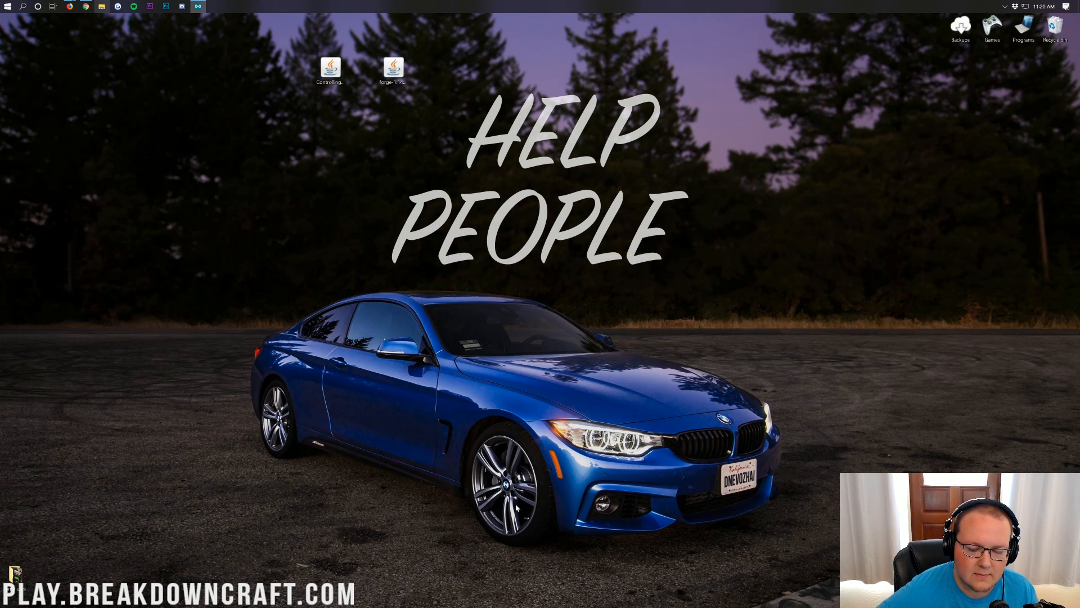
{"action": "mouse_move", "coordinate": [599, 222]}
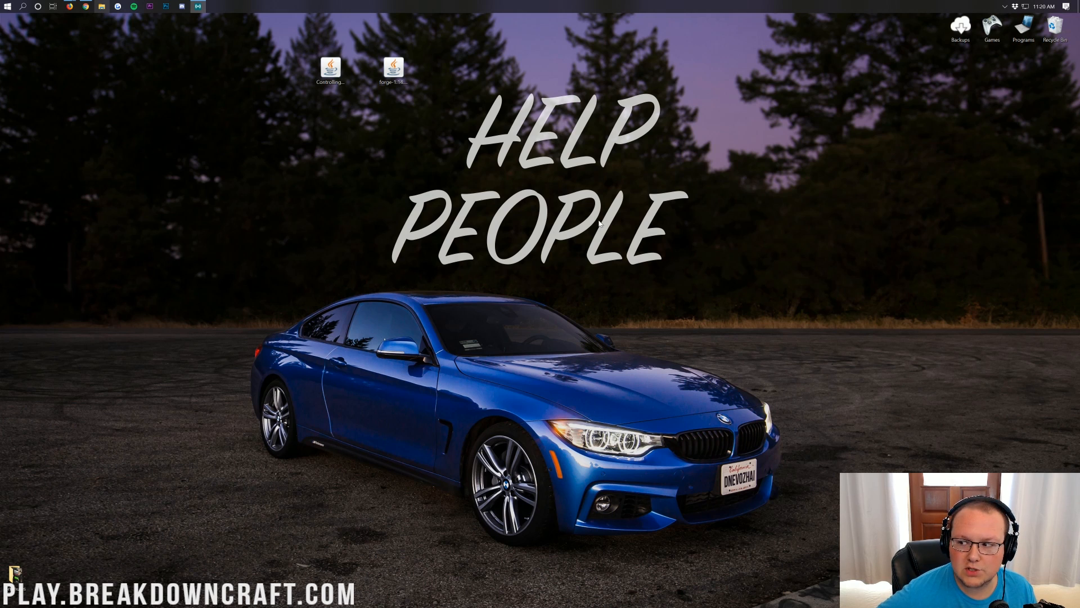
Run %appdata% from the Windows Run box to reach the Roaming folder
{"action": "left_click", "coordinate": [330, 69]}
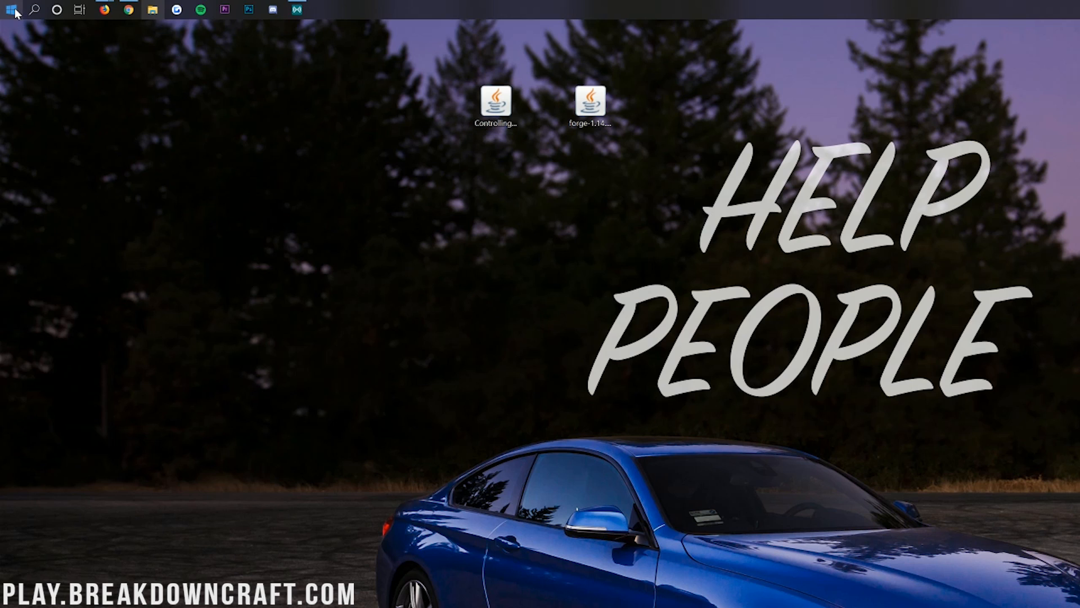
{"action": "left_click", "coordinate": [9, 10]}
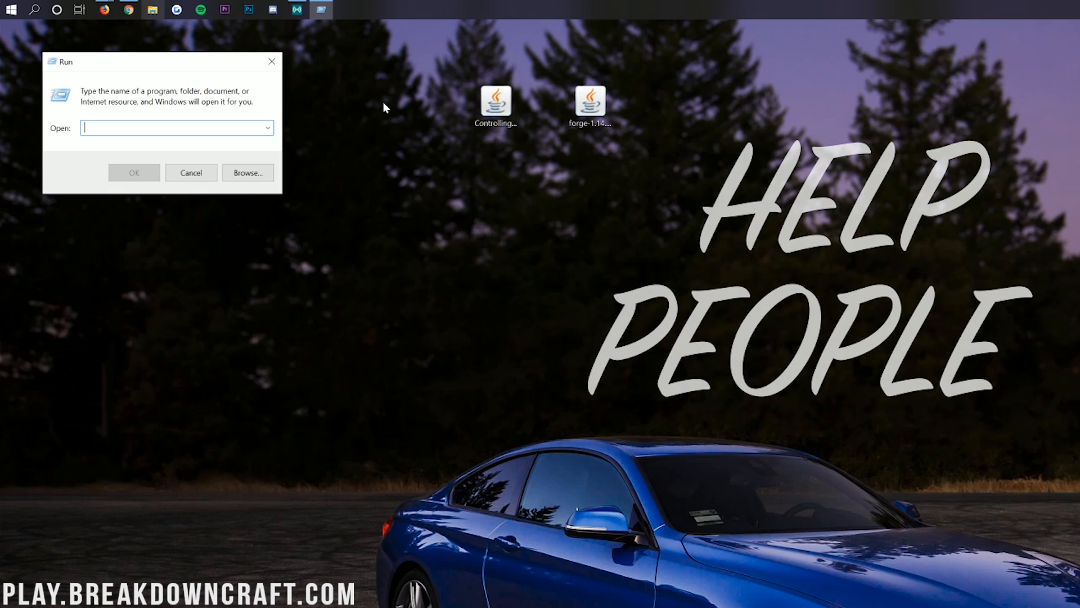
{"action": "type", "text": "ap"}
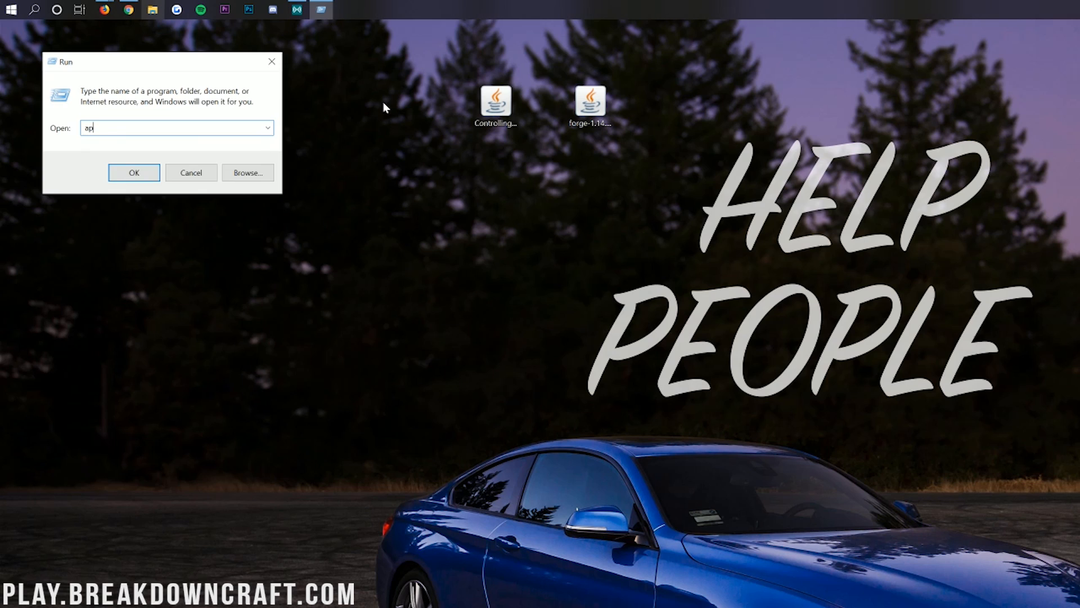
{"action": "type", "text": "%appdata%"}
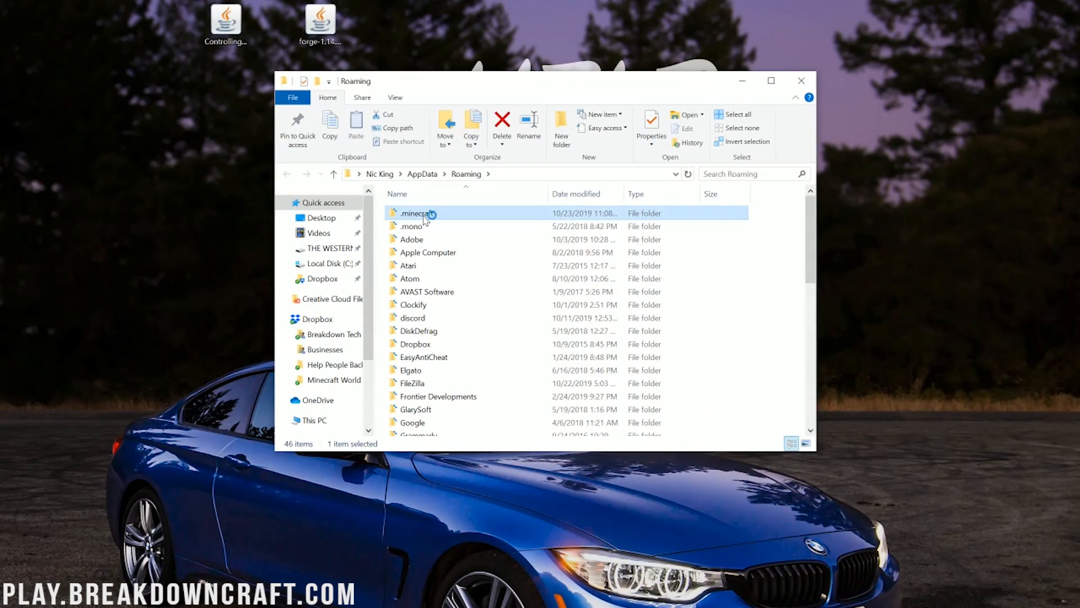
In .minecraft, delete the old mods folder, create a new 'mods' folder and open it
{"action": "double_click", "coordinate": [418, 213]}
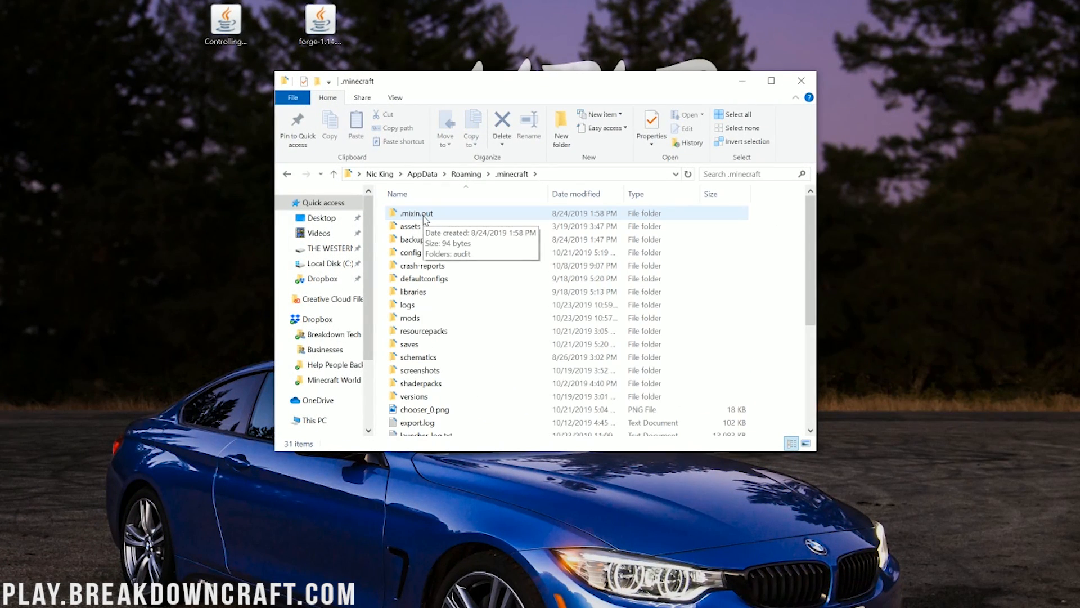
{"action": "right_click", "coordinate": [409, 318]}
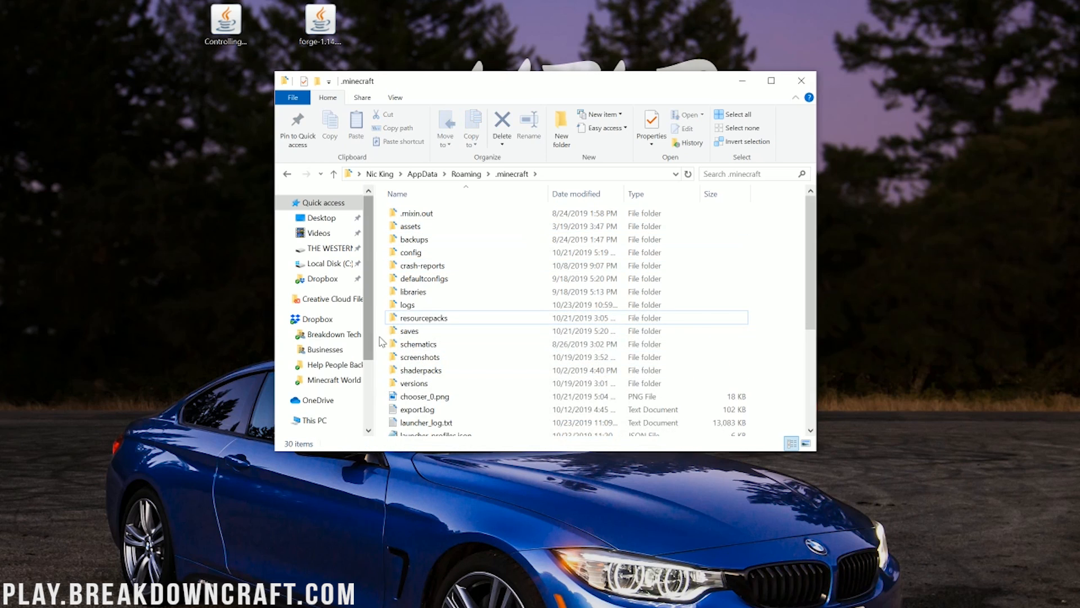
{"action": "mouse_move", "coordinate": [418, 344]}
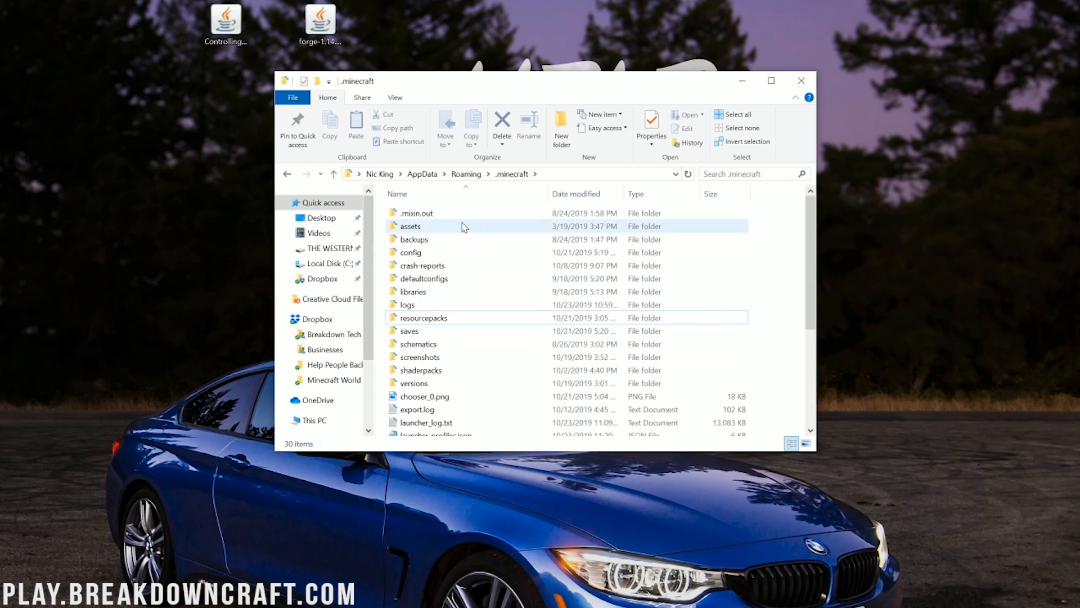
{"action": "right_click", "coordinate": [461, 227]}
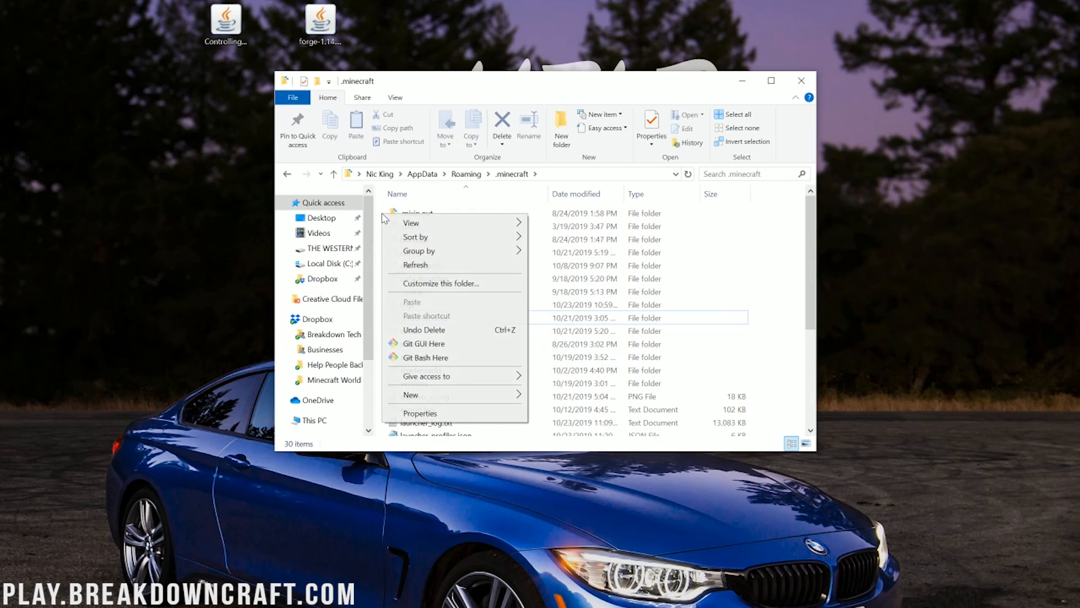
{"action": "left_click", "coordinate": [410, 394]}
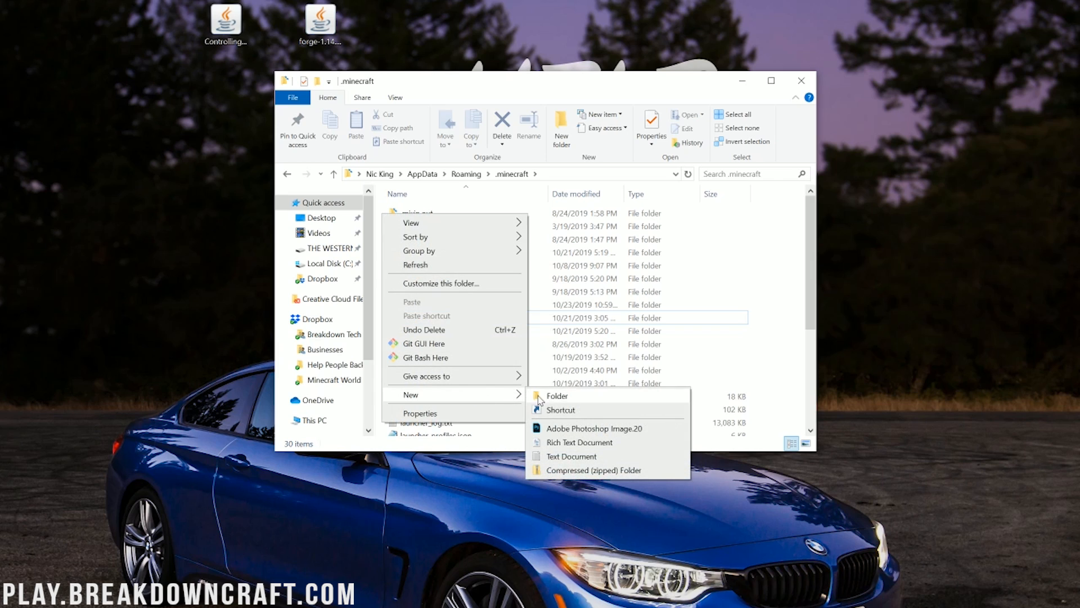
{"action": "left_click", "coordinate": [556, 396]}
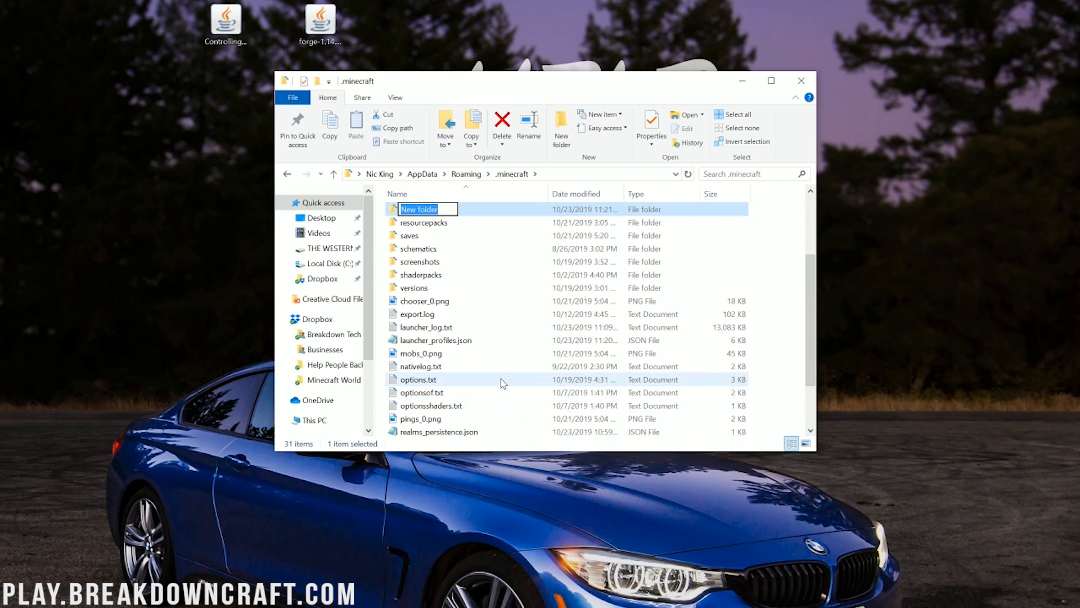
{"action": "type", "text": "mods"}
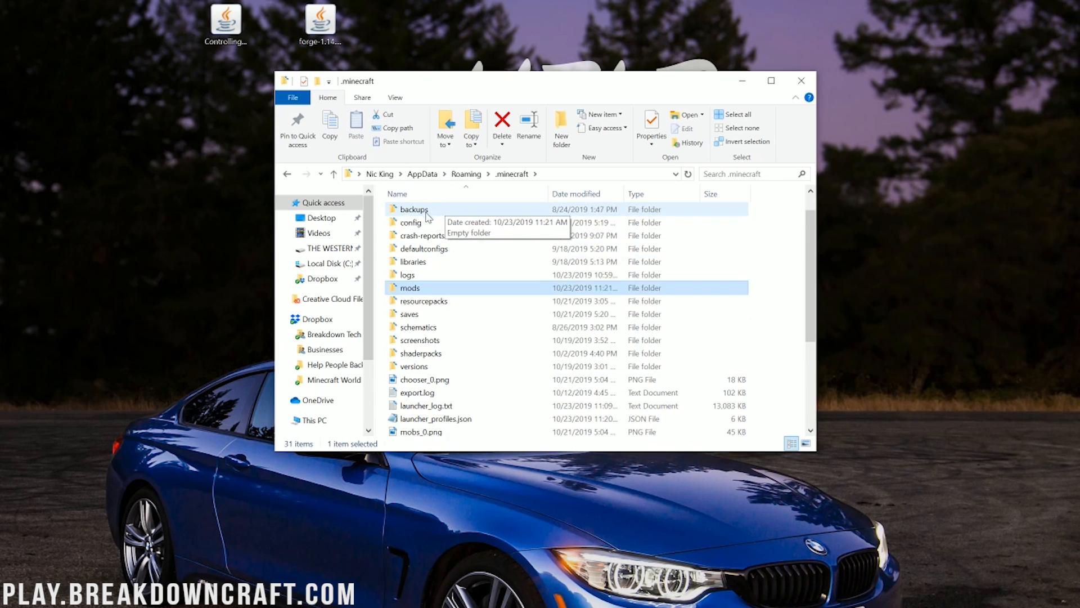
{"action": "scroll", "scroll_direction": "down", "scroll_amount": 3}
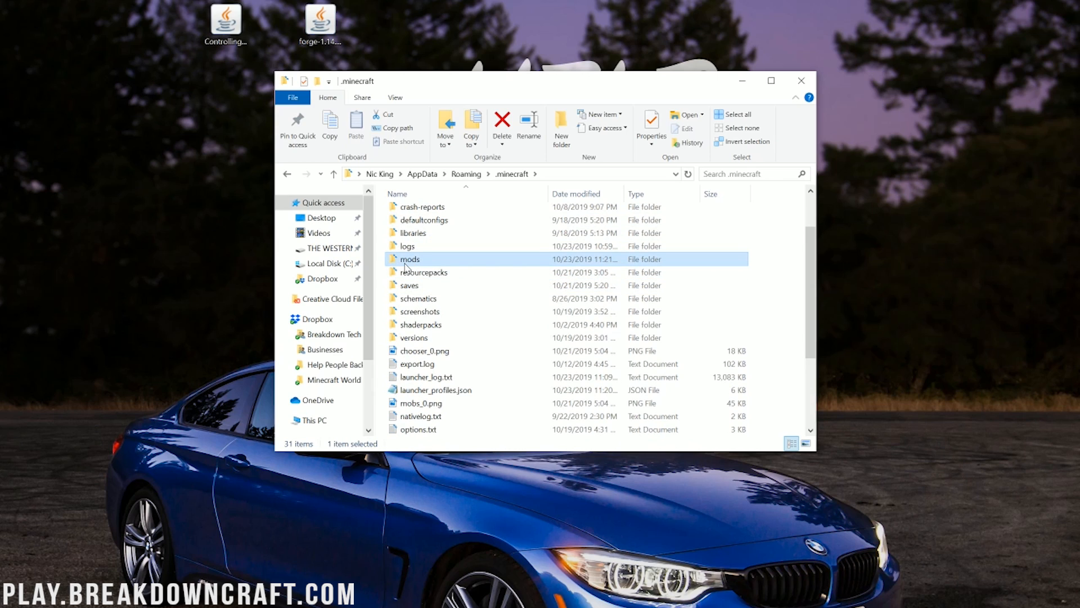
{"action": "mouse_move", "coordinate": [427, 265]}
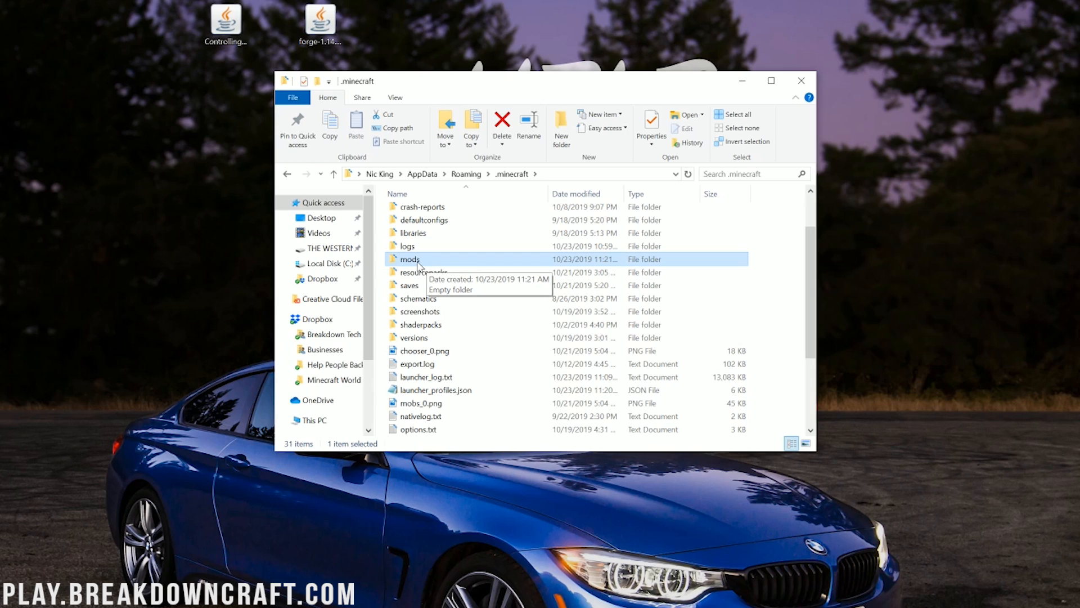
{"action": "mouse_move", "coordinate": [430, 265]}
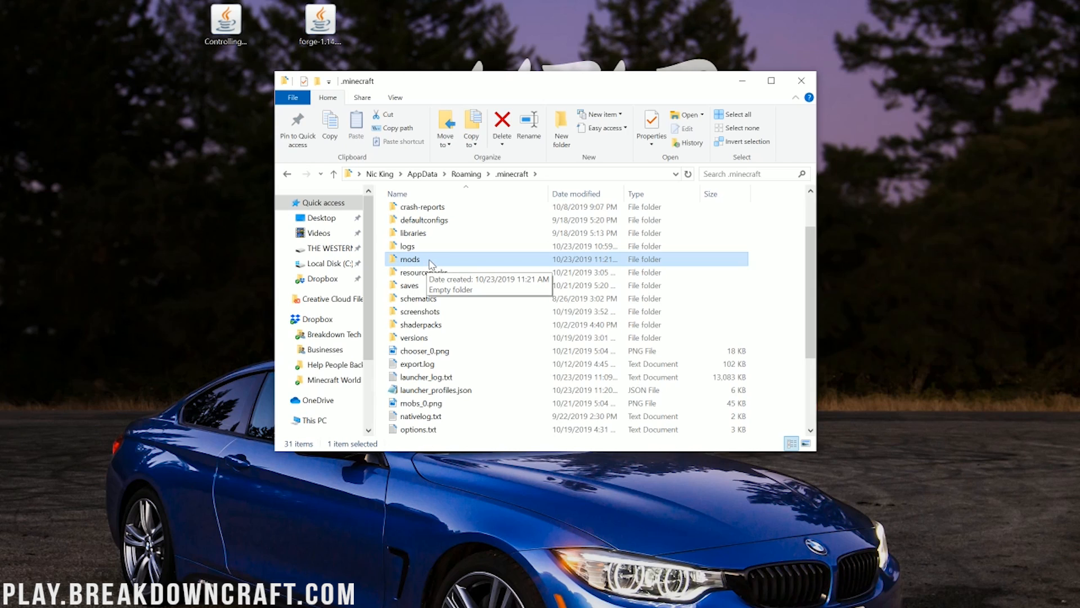
{"action": "double_click", "coordinate": [410, 258]}
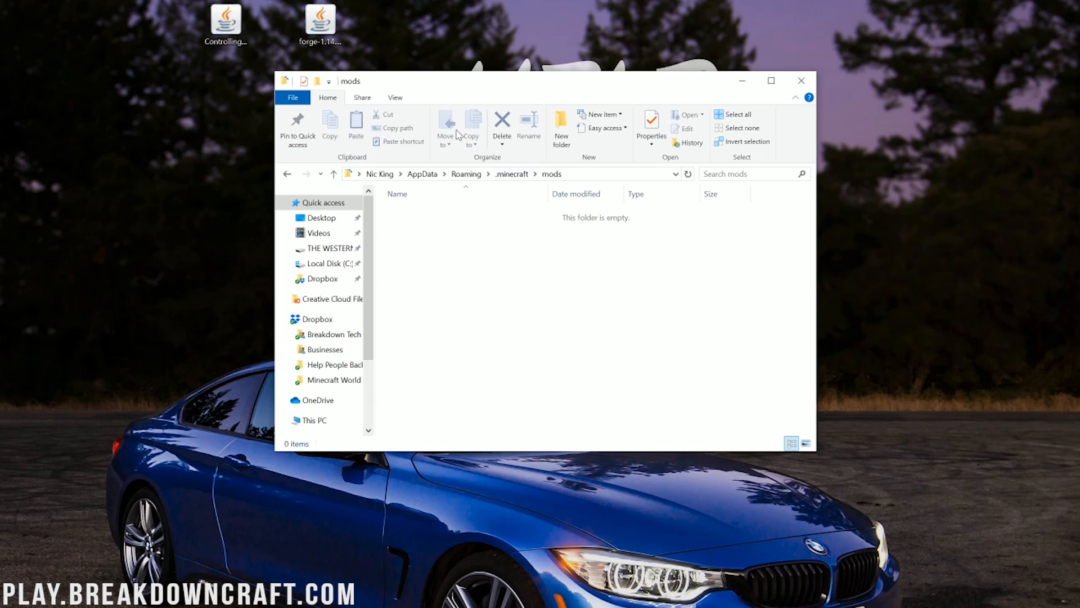
Close the File Explorer window showing the mods folder with Controlling-5.0.4
{"action": "left_click", "coordinate": [225, 23]}
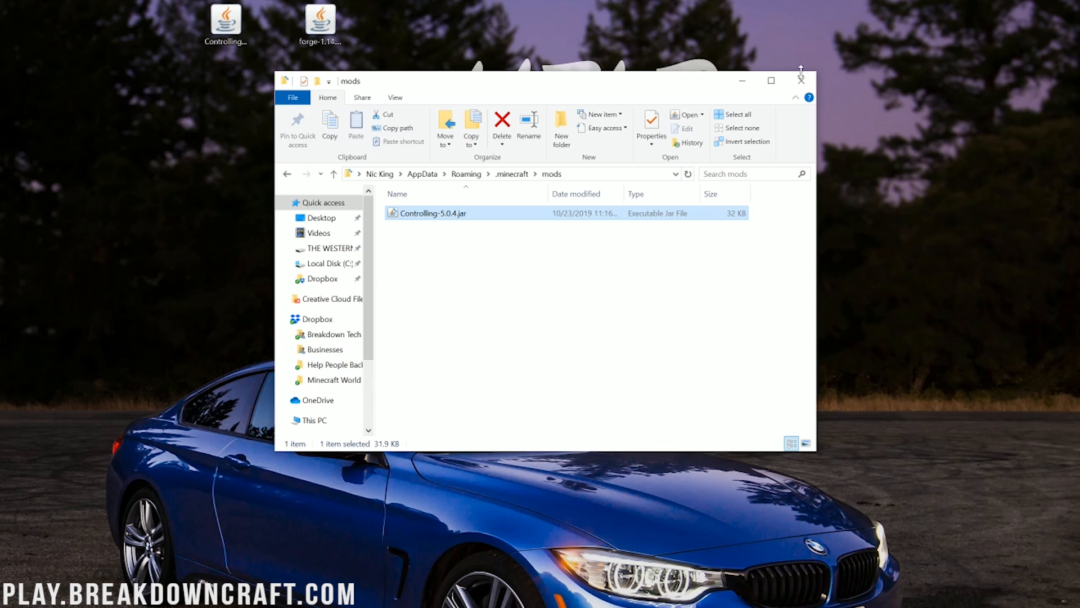
{"action": "left_click", "coordinate": [801, 80]}
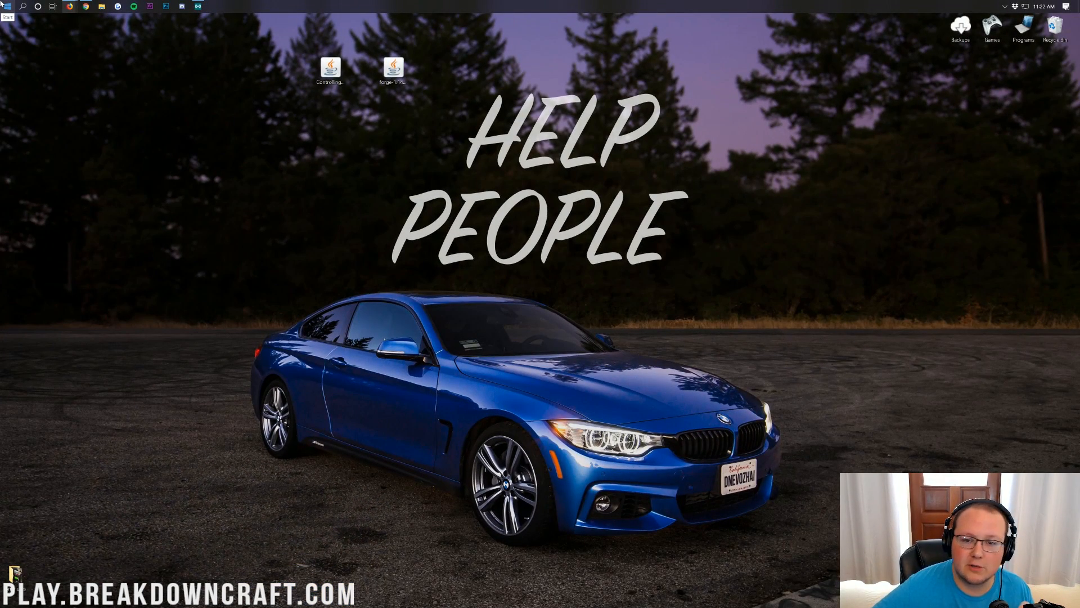
Launch Minecraft Launcher, select forge 1.14.4-forge-28.1.0, and view the Installations list
{"action": "type", "text": "min"}
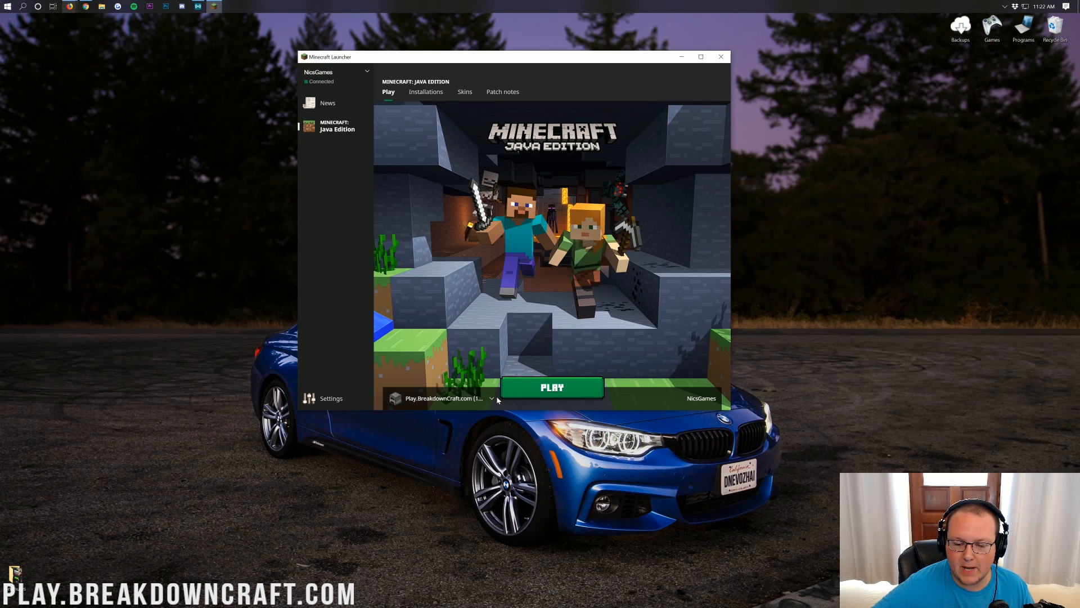
{"action": "left_click", "coordinate": [491, 398]}
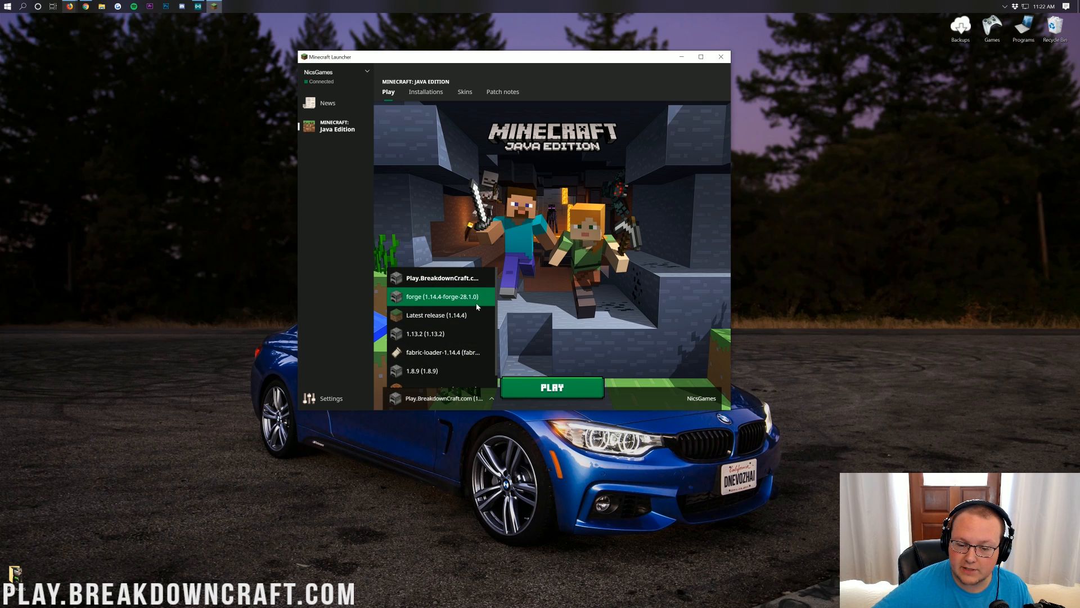
{"action": "left_click", "coordinate": [443, 296]}
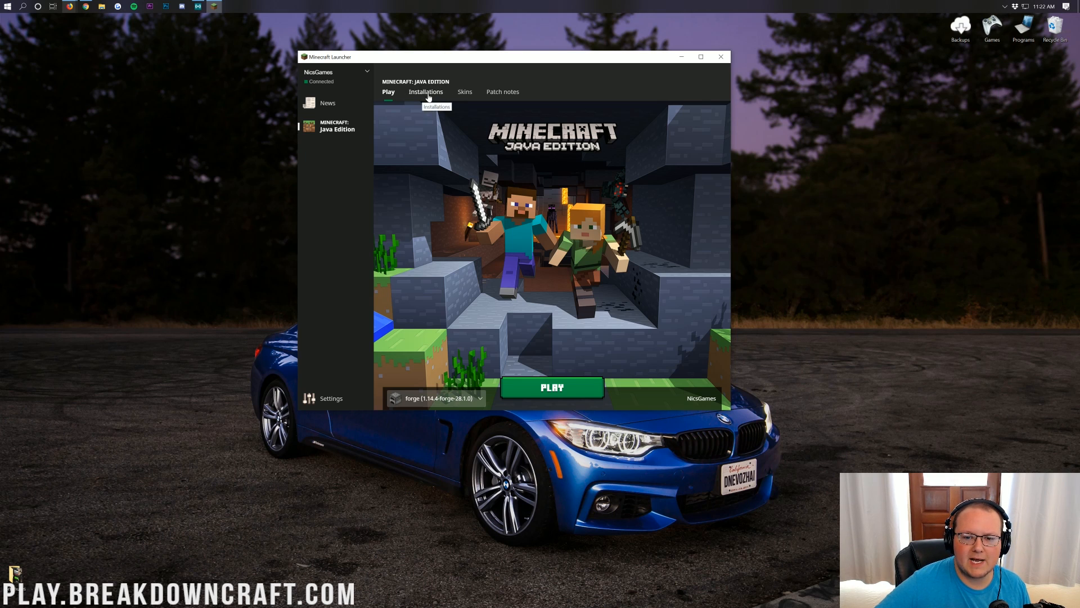
{"action": "left_click", "coordinate": [425, 92]}
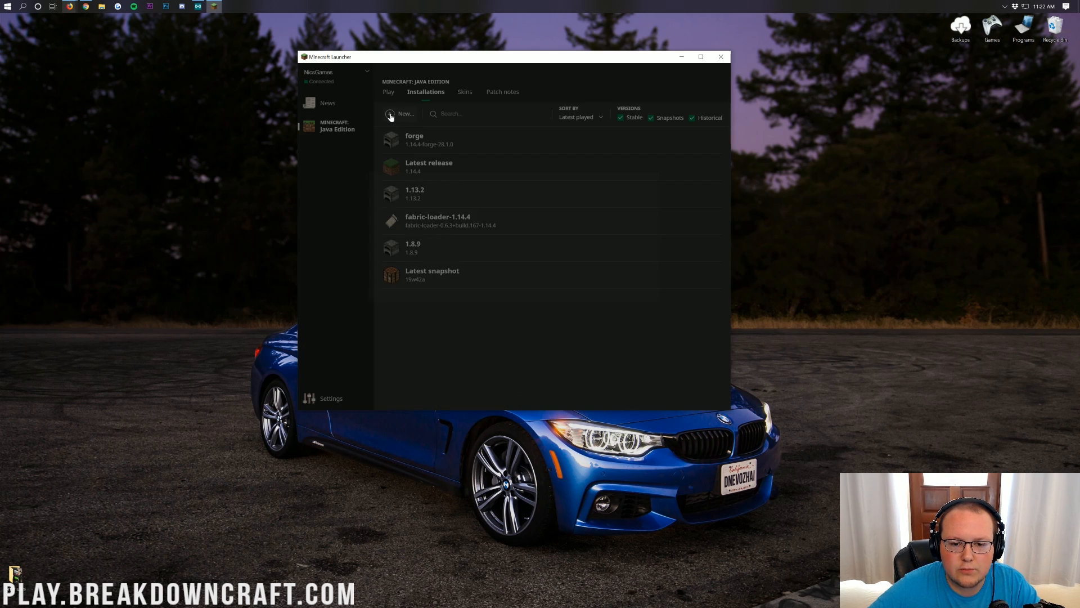
Create a 'Play.BreakdownCraft.com' installation on release 1.14.4-forge-28.1.0 at 1920x1080
{"action": "left_click", "coordinate": [402, 113]}
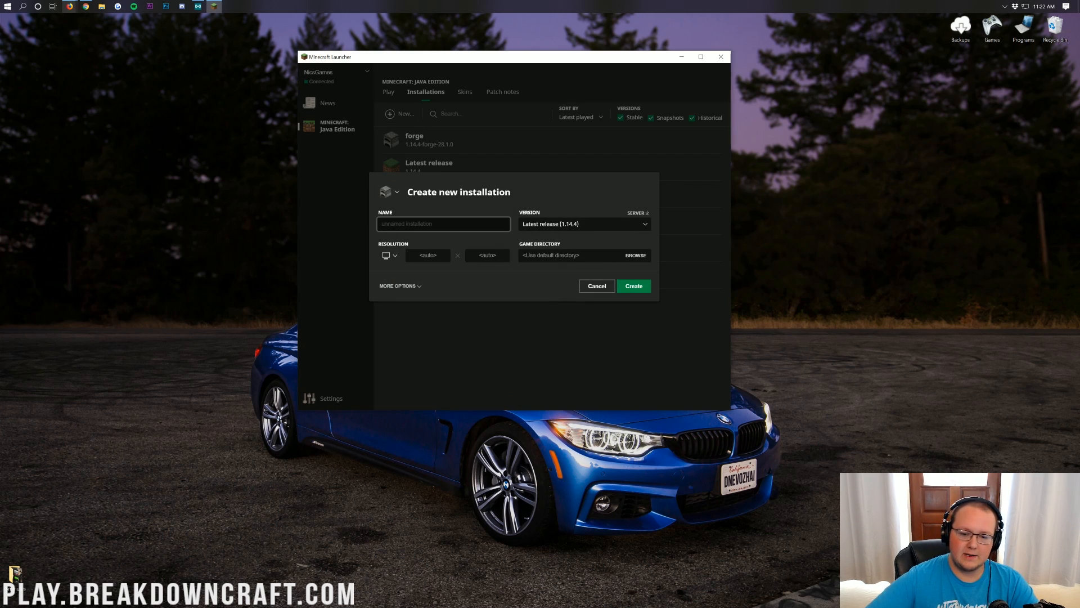
{"action": "type", "text": "Play.BreakdownCraft.com"}
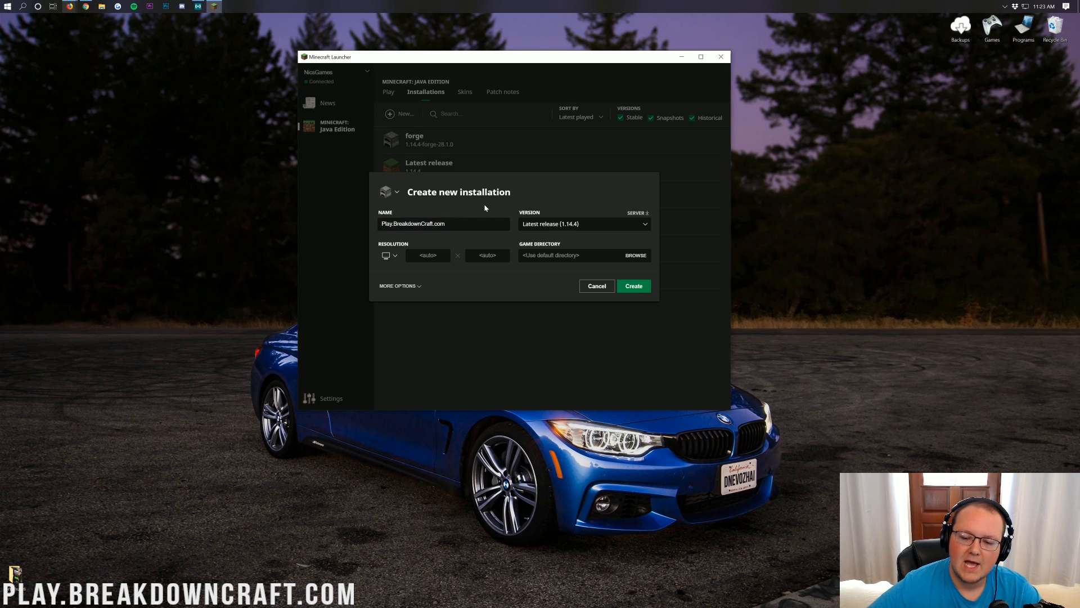
{"action": "mouse_move", "coordinate": [579, 234]}
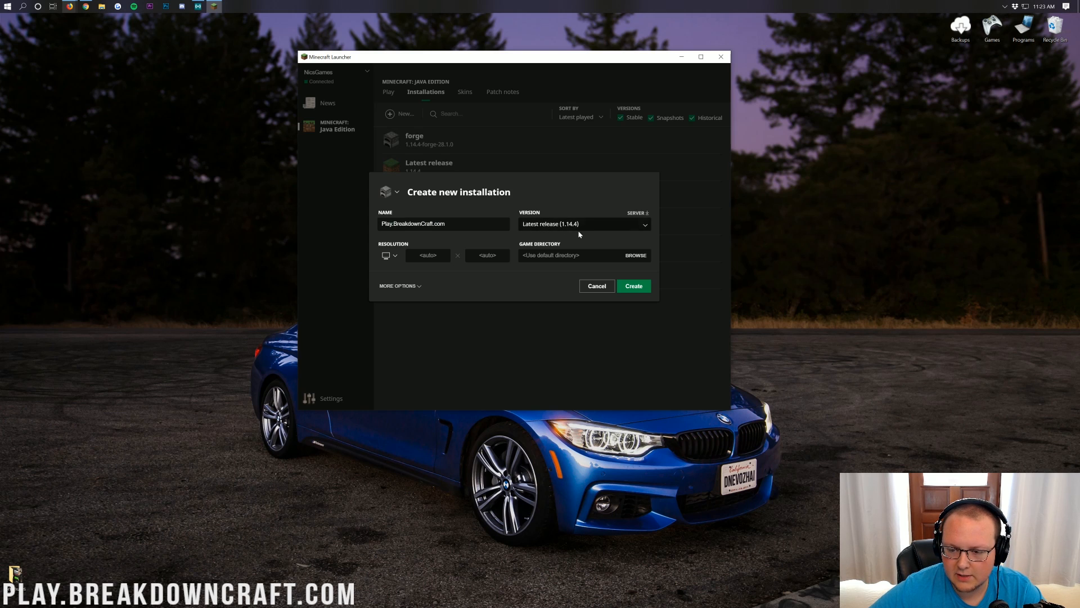
{"action": "left_click", "coordinate": [583, 224]}
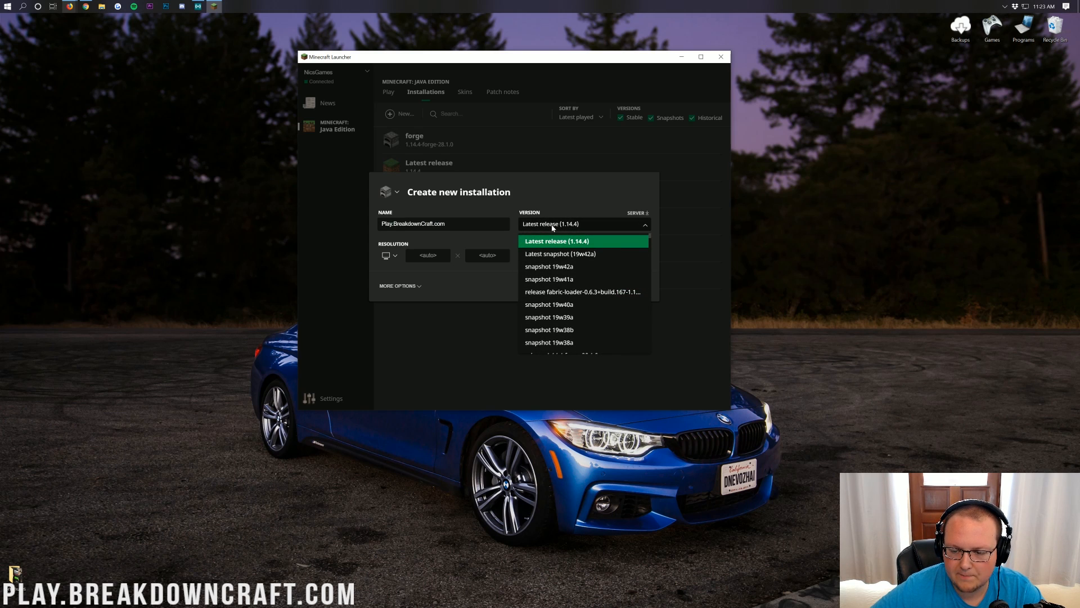
{"action": "scroll", "scroll_direction": "down", "scroll_amount": 3}
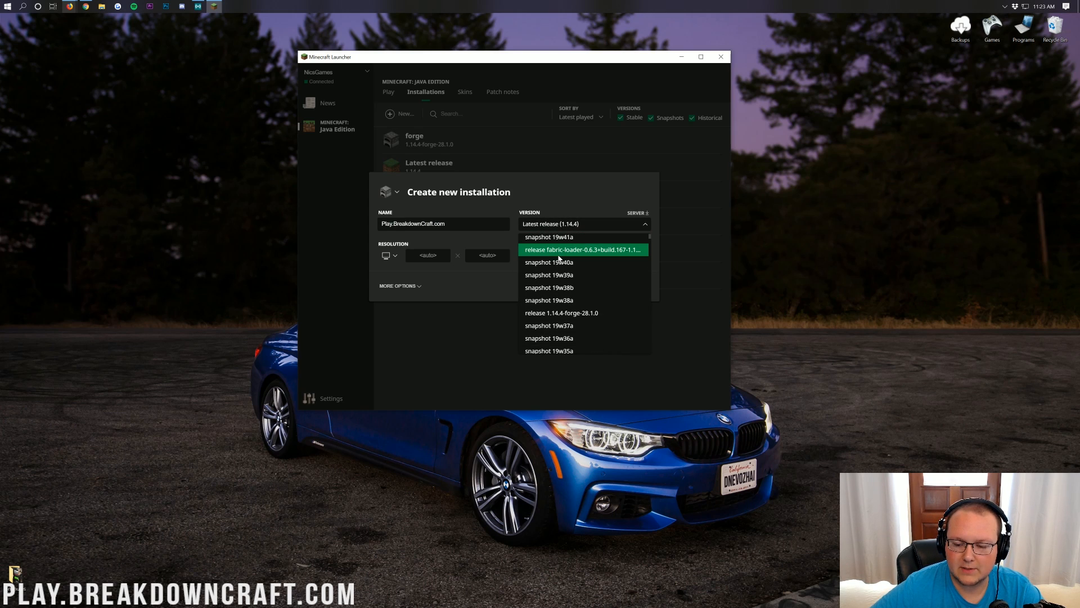
{"action": "scroll", "scroll_direction": "down", "scroll_amount": 3}
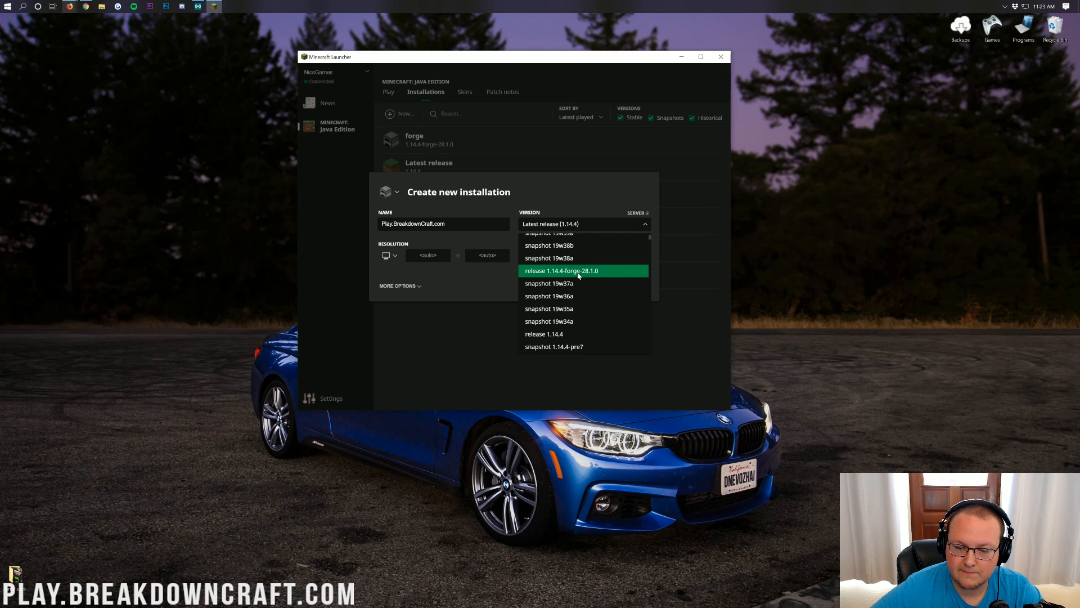
{"action": "mouse_move", "coordinate": [564, 275]}
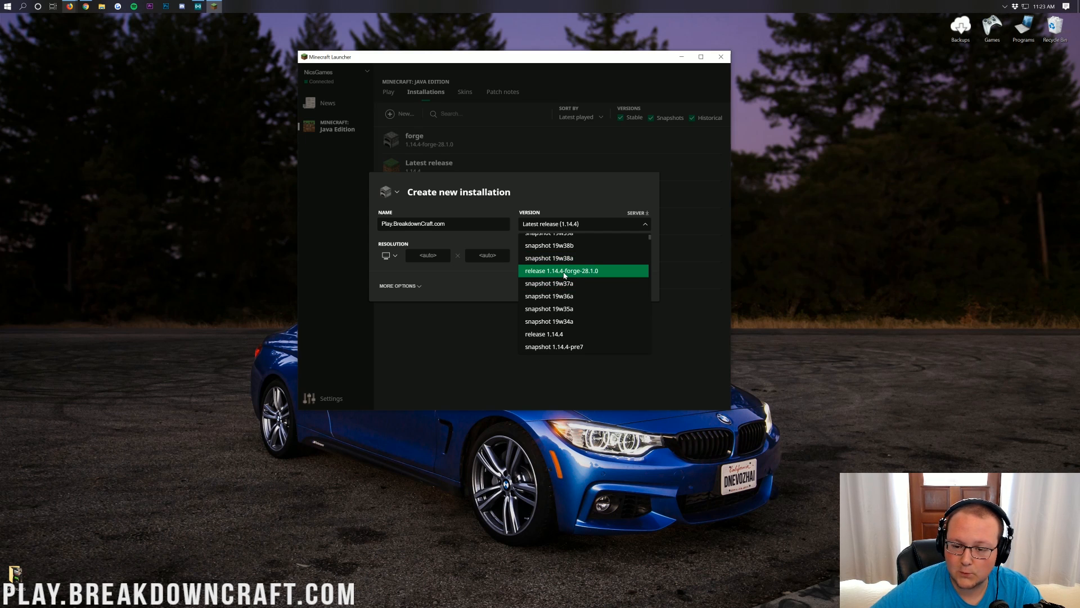
{"action": "left_click", "coordinate": [561, 270]}
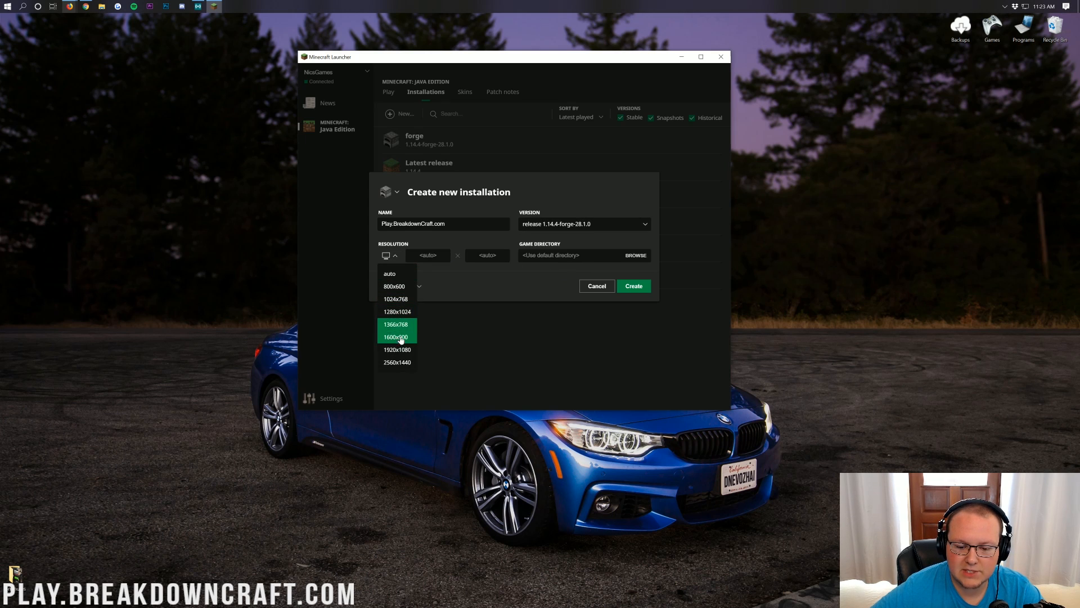
{"action": "left_click", "coordinate": [397, 349]}
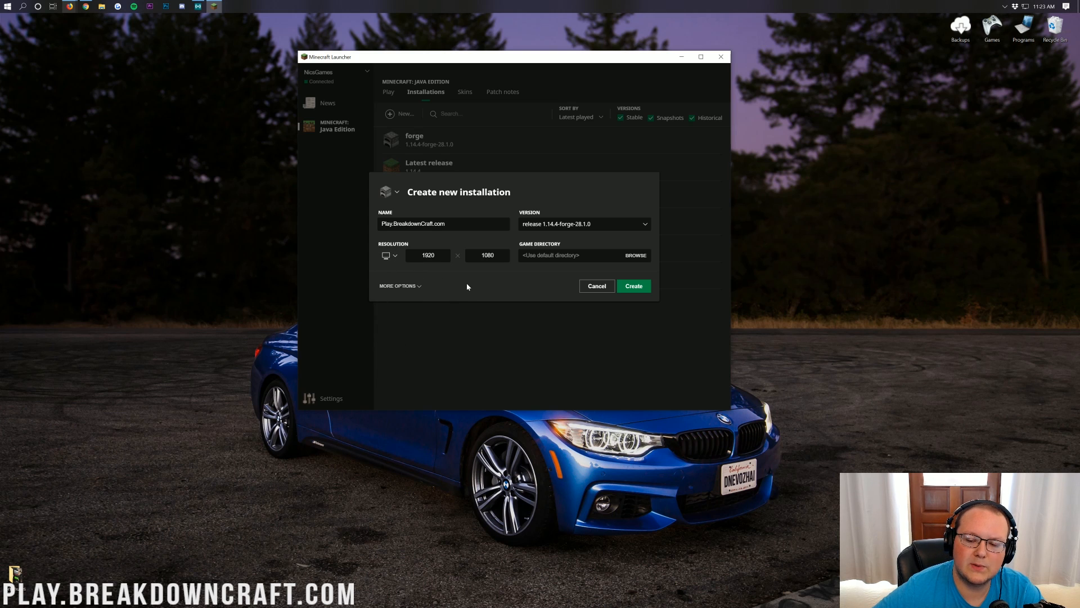
{"action": "left_click", "coordinate": [631, 285]}
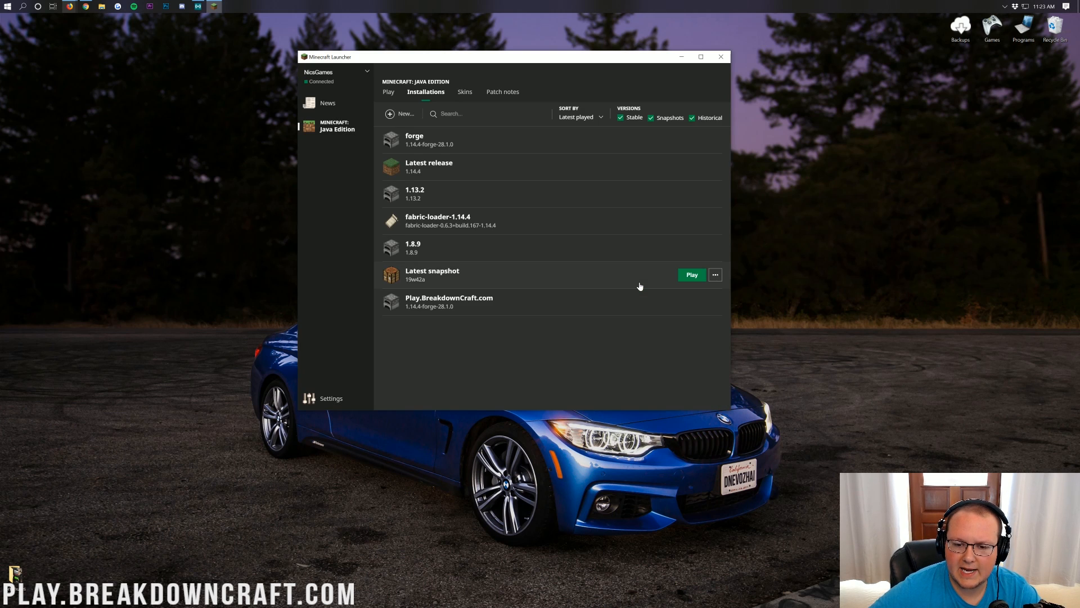
{"action": "mouse_move", "coordinate": [468, 312]}
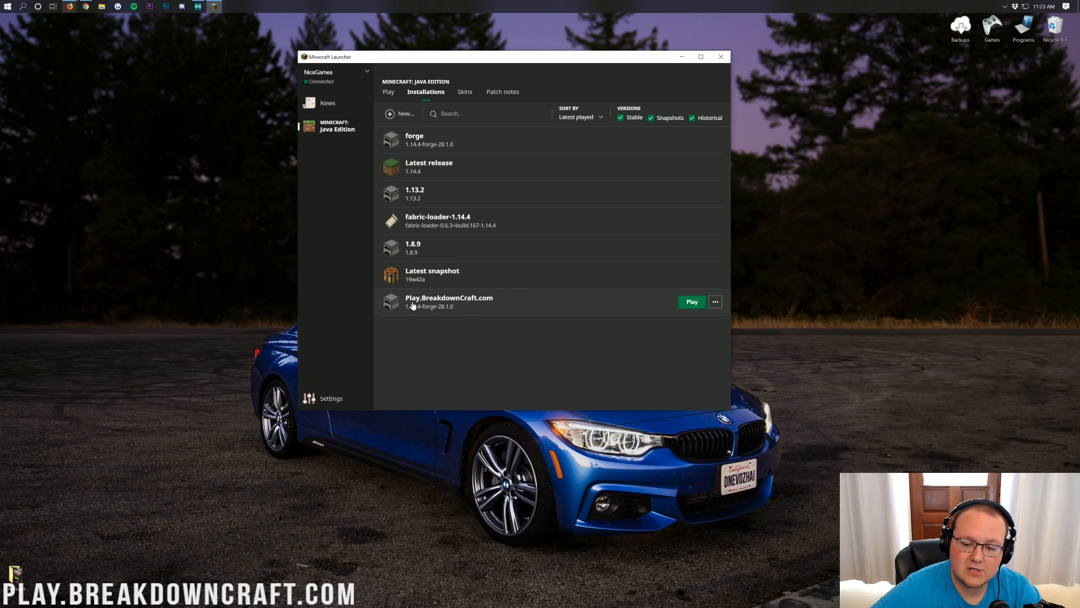
{"action": "mouse_move", "coordinate": [414, 311]}
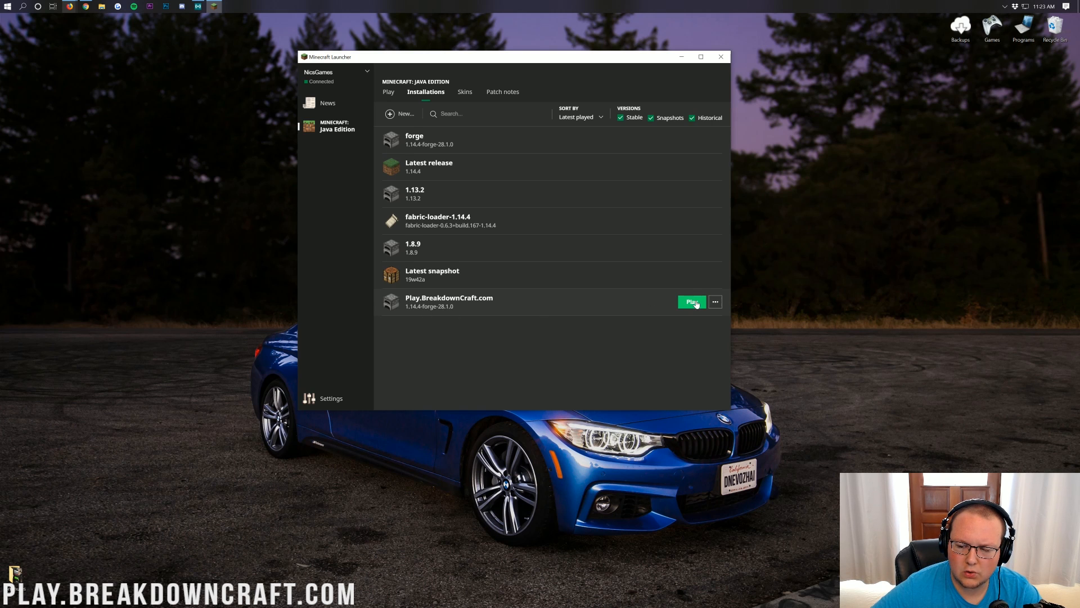
Launch Play.BreakdownCraft.com and check the Mods list for Controlling 5.0.4
{"action": "left_click", "coordinate": [692, 301]}
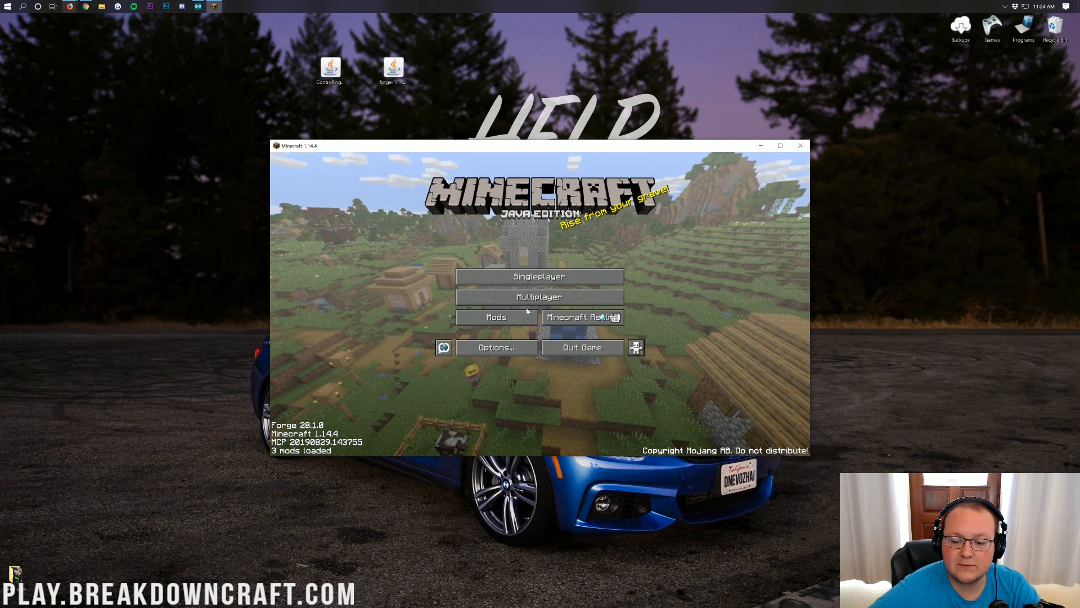
{"action": "left_click", "coordinate": [496, 316]}
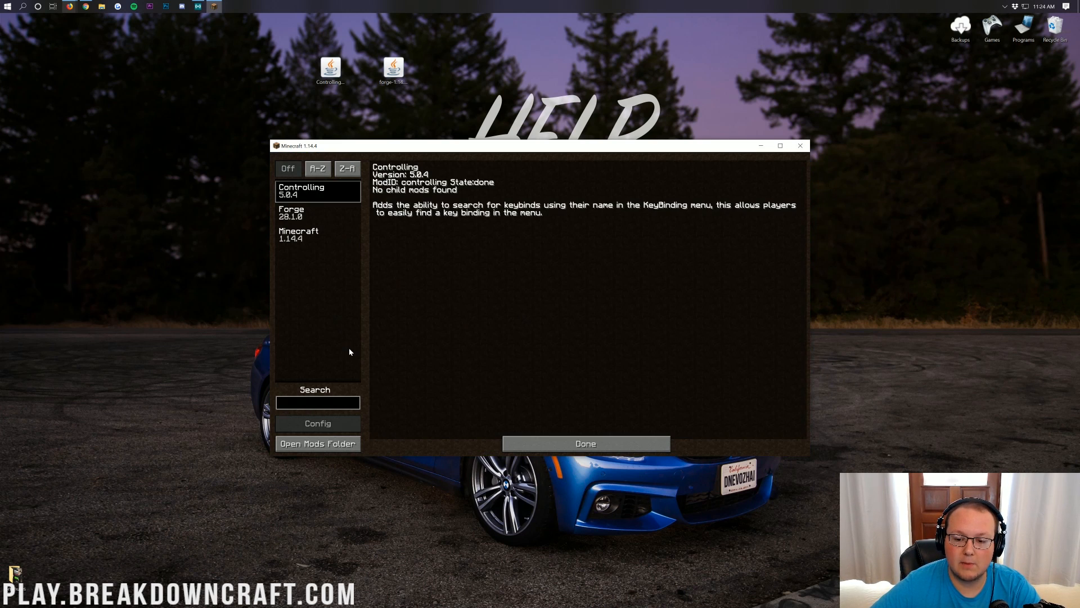
{"action": "mouse_move", "coordinate": [564, 206]}
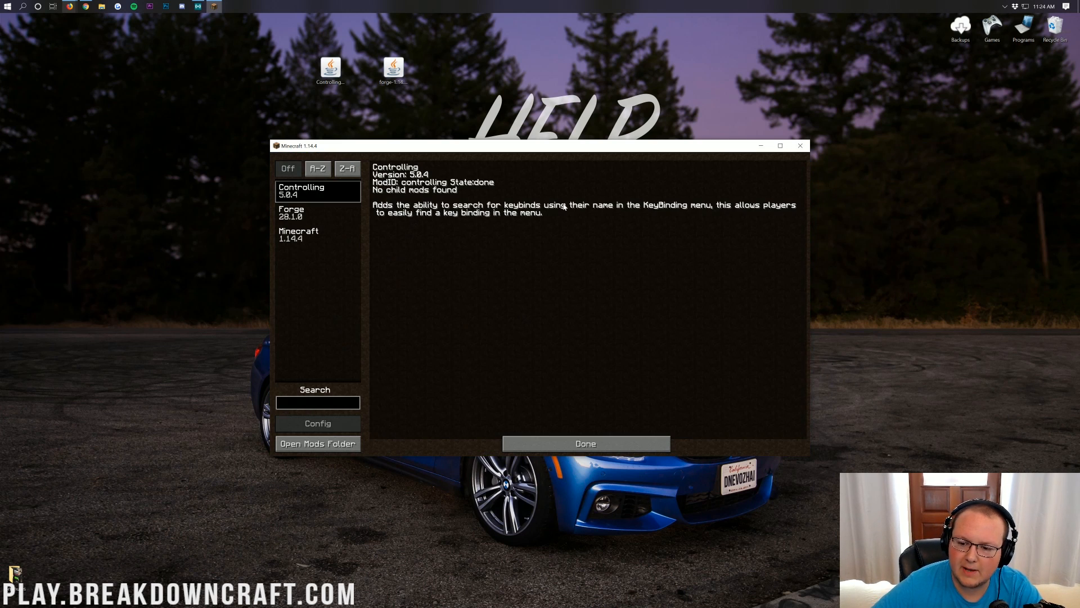
{"action": "left_click", "coordinate": [585, 443]}
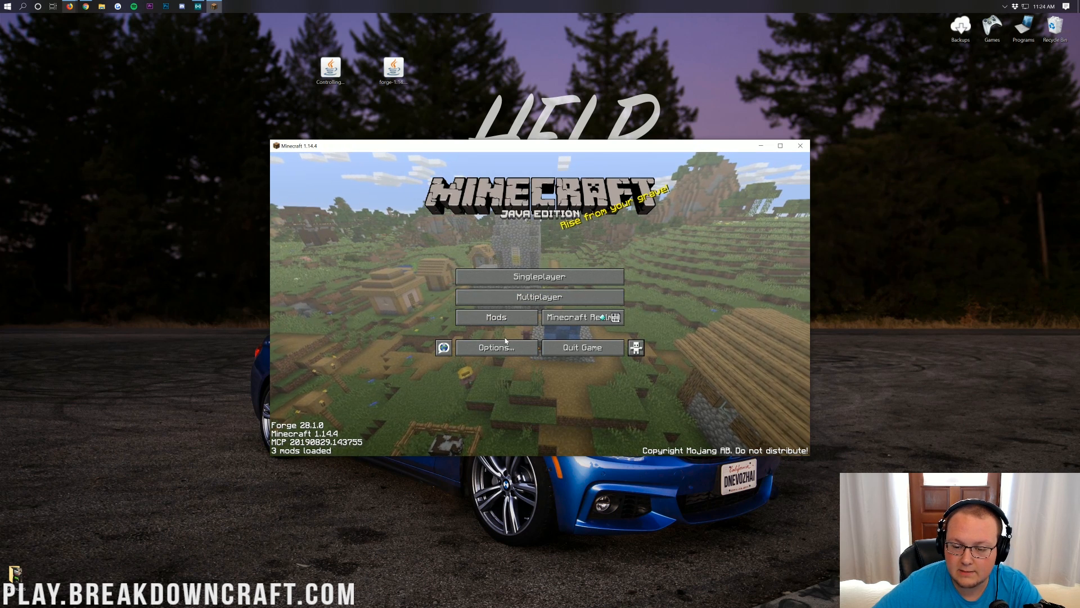
In Controls, search bindings for 'move', 'jump', 'hot', 'scree' and 'togg', then clear the search
{"action": "left_click", "coordinate": [495, 347]}
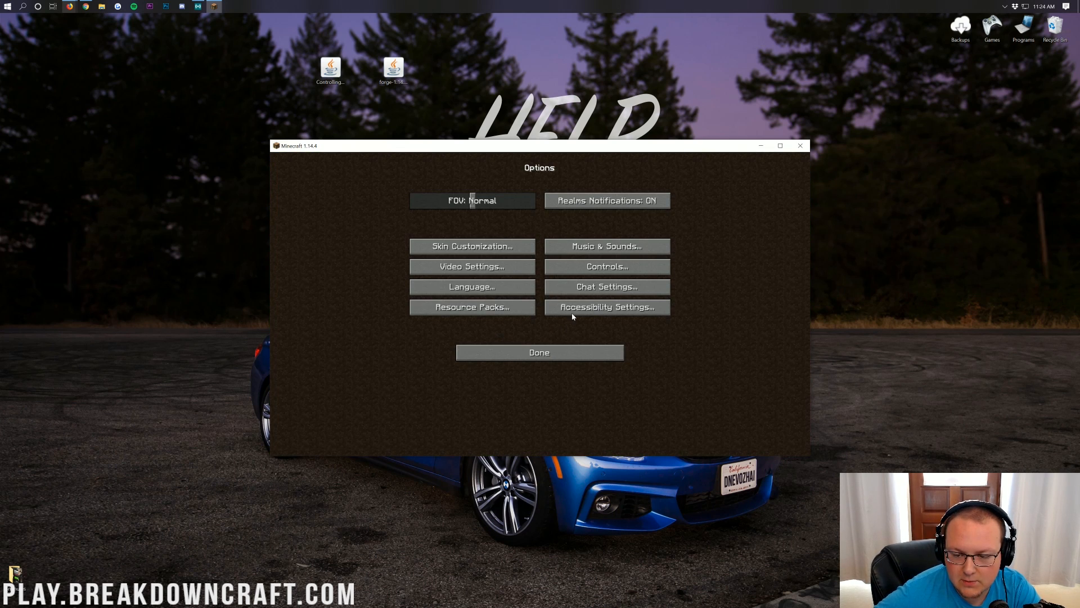
{"action": "left_click", "coordinate": [605, 266]}
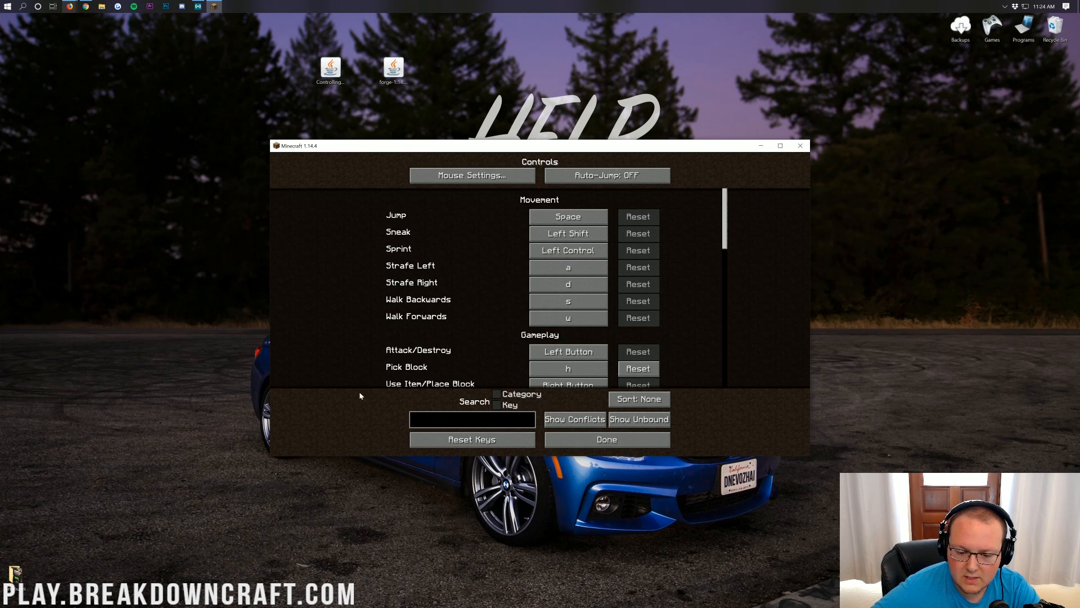
{"action": "mouse_move", "coordinate": [334, 361]}
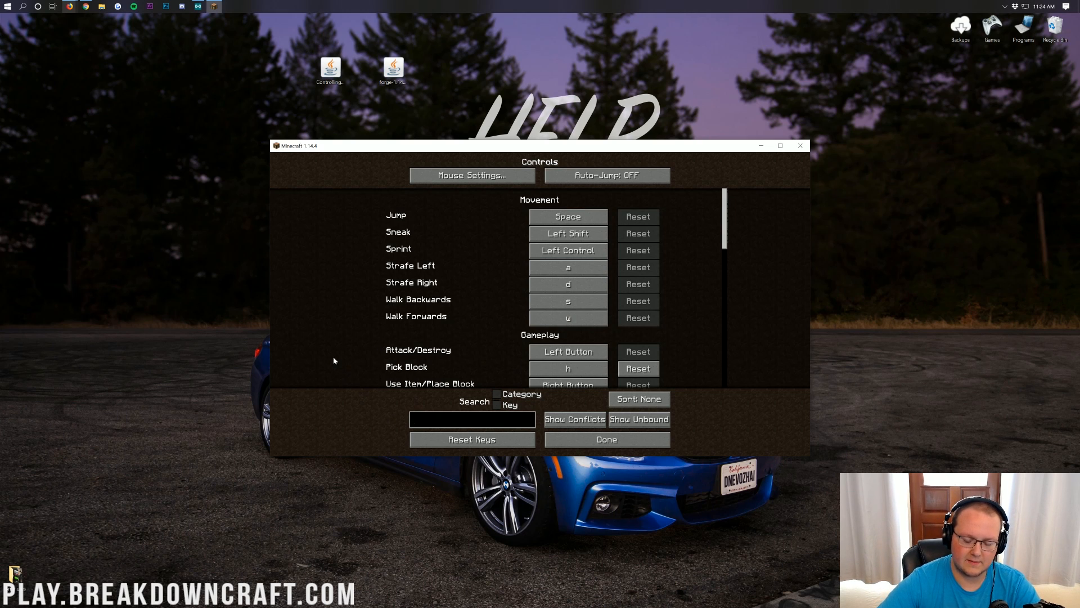
{"action": "type", "text": "move"}
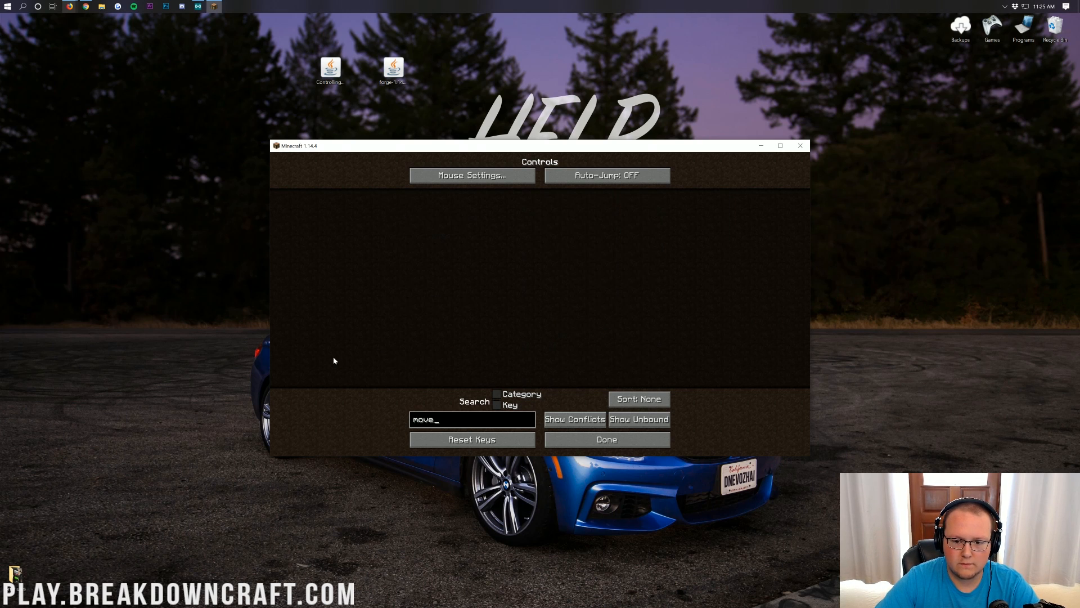
{"action": "type", "text": "m"}
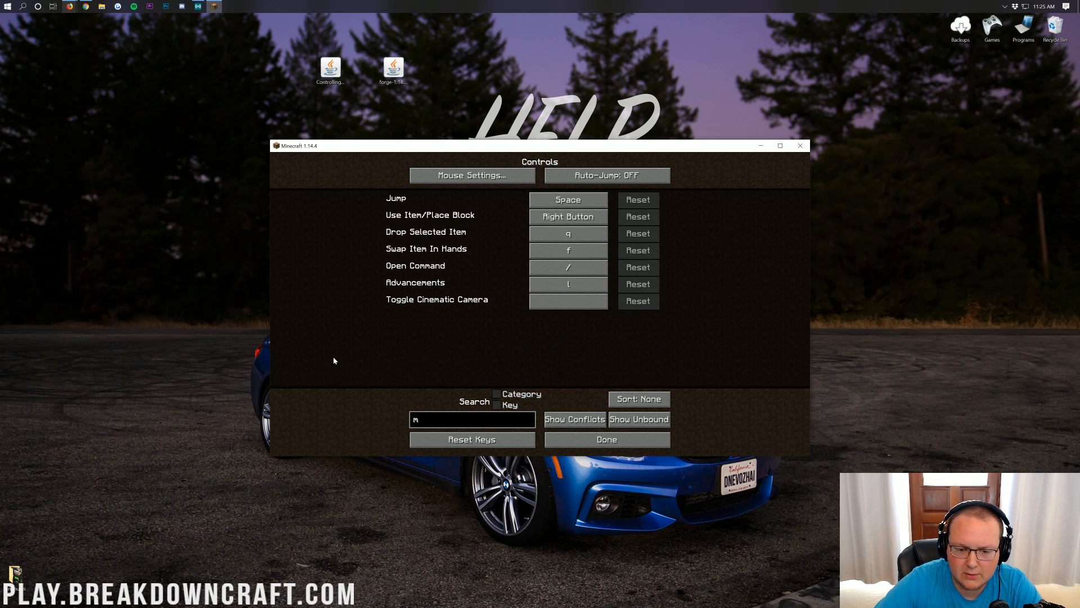
{"action": "type", "text": "jump"}
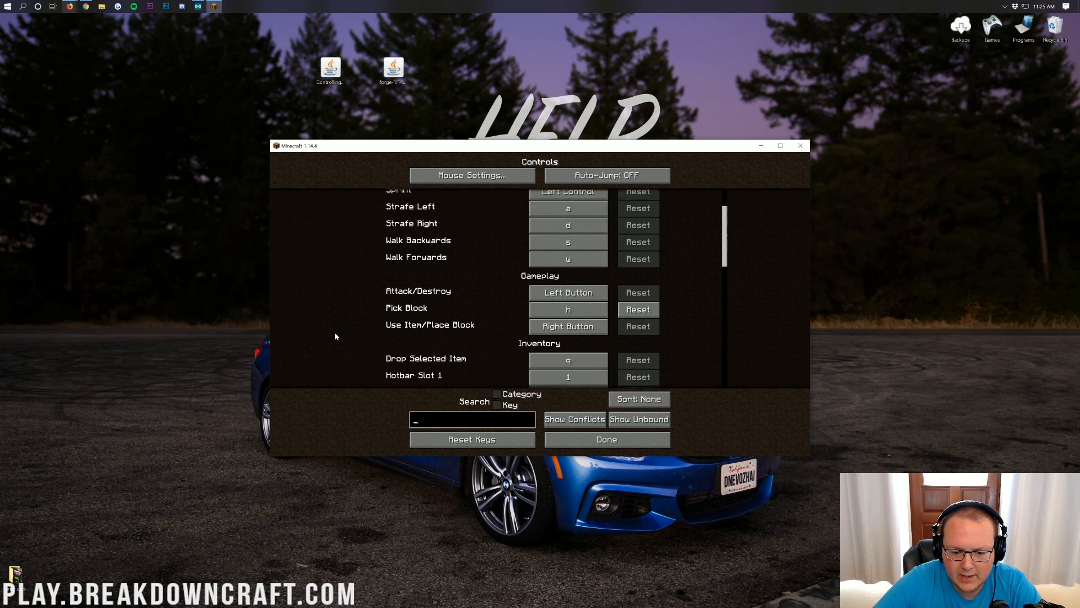
{"action": "type", "text": "hot"}
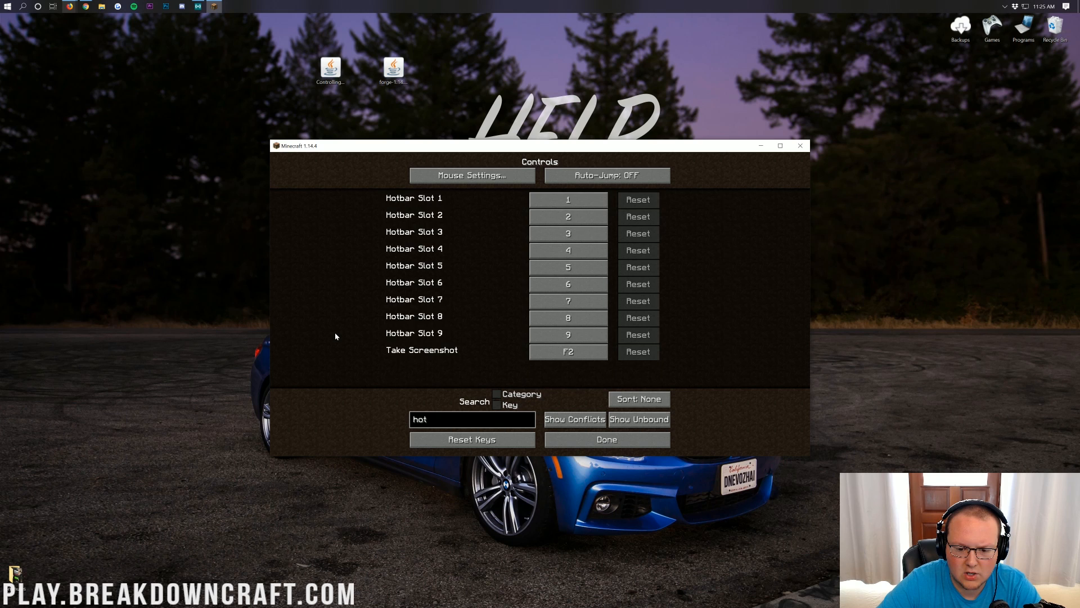
{"action": "type", "text": "scree"}
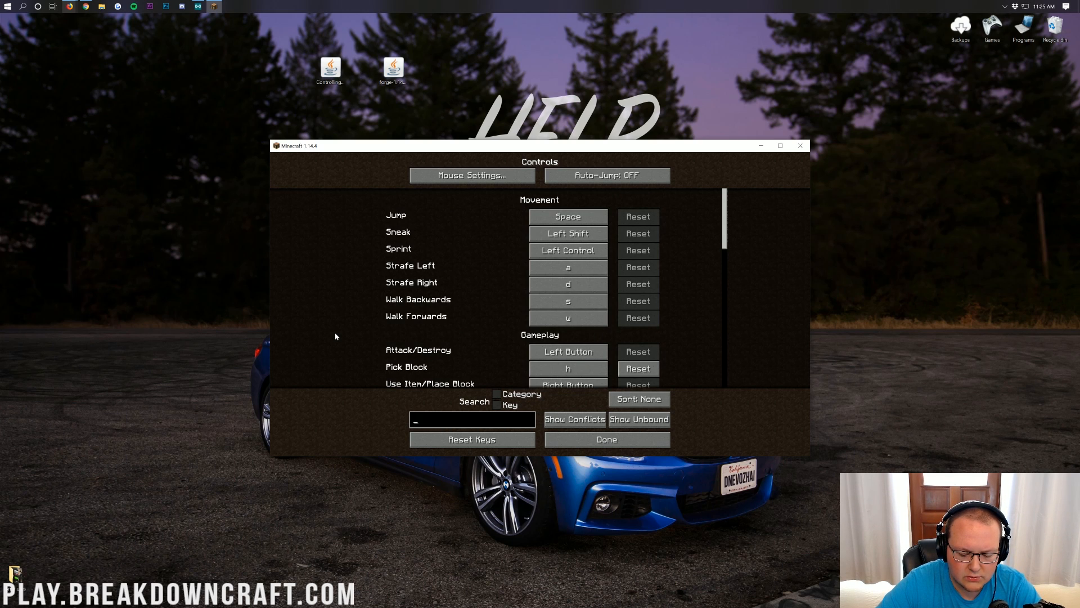
{"action": "type", "text": "togg"}
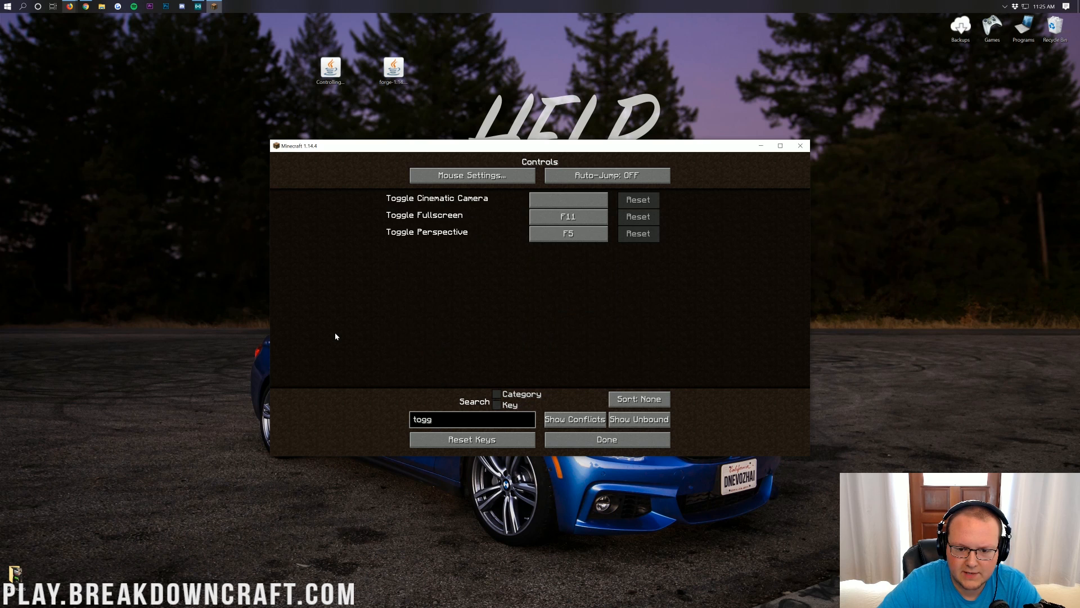
{"action": "mouse_move", "coordinate": [519, 242]}
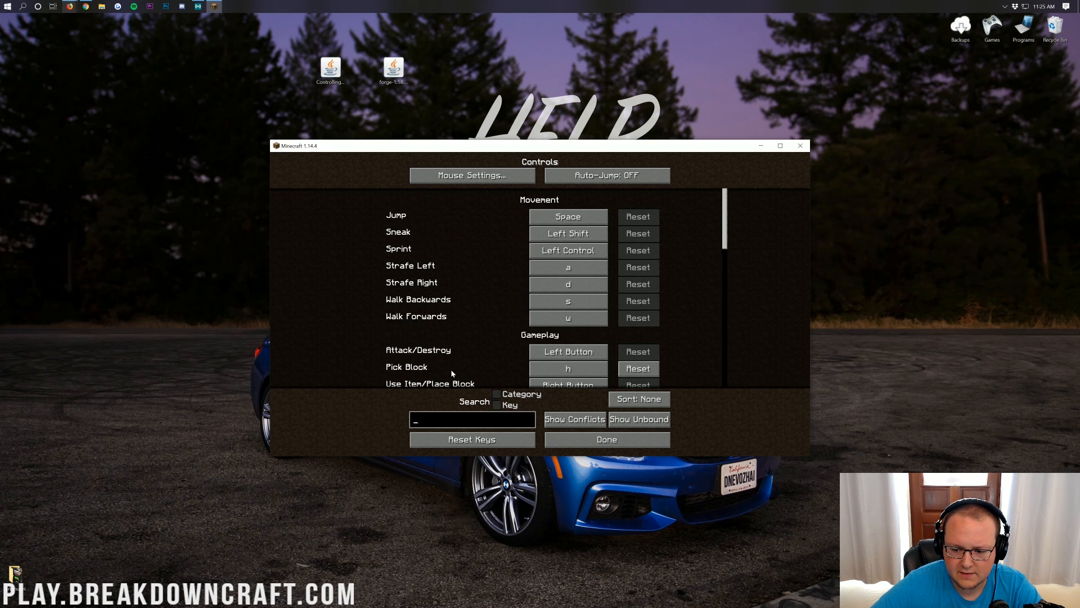
{"action": "left_click", "coordinate": [638, 418]}
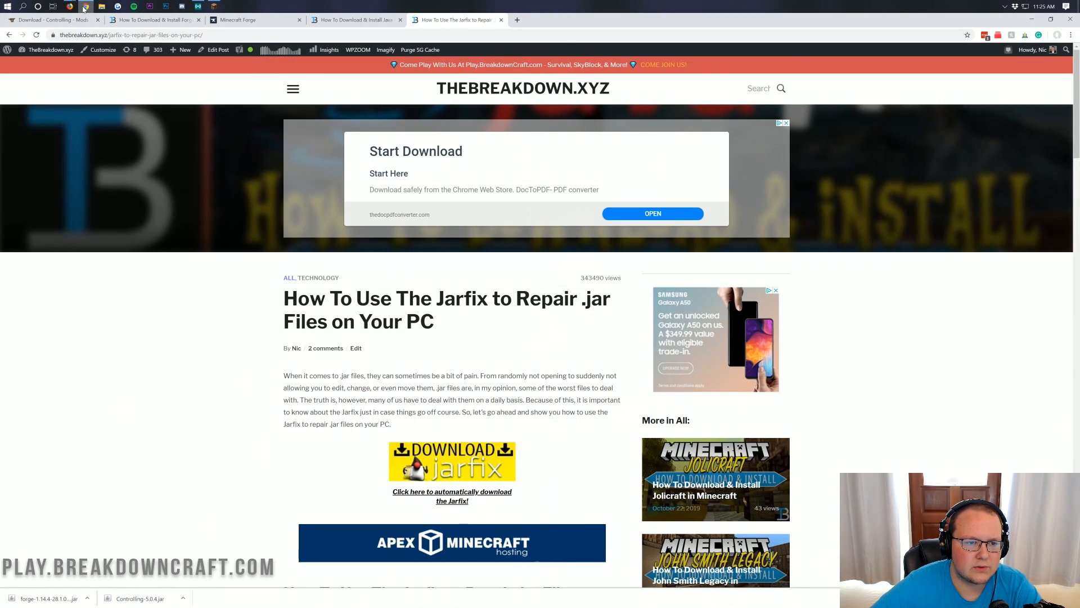
Switch to the Controlling CurseForge tab and scroll through the page
{"action": "left_click", "coordinate": [52, 19]}
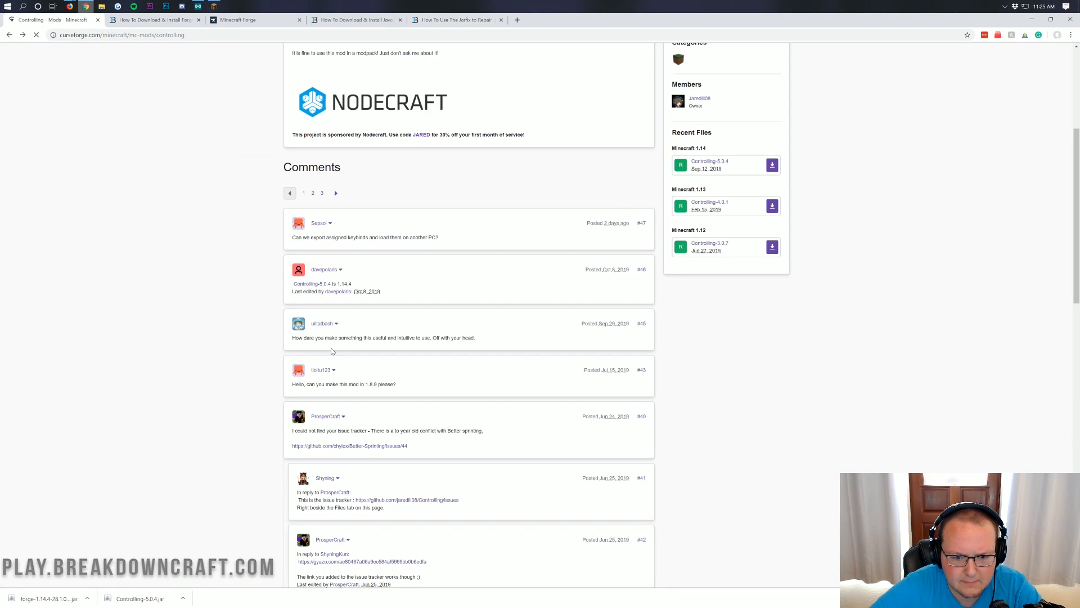
{"action": "scroll", "scroll_direction": "up", "scroll_amount": 3}
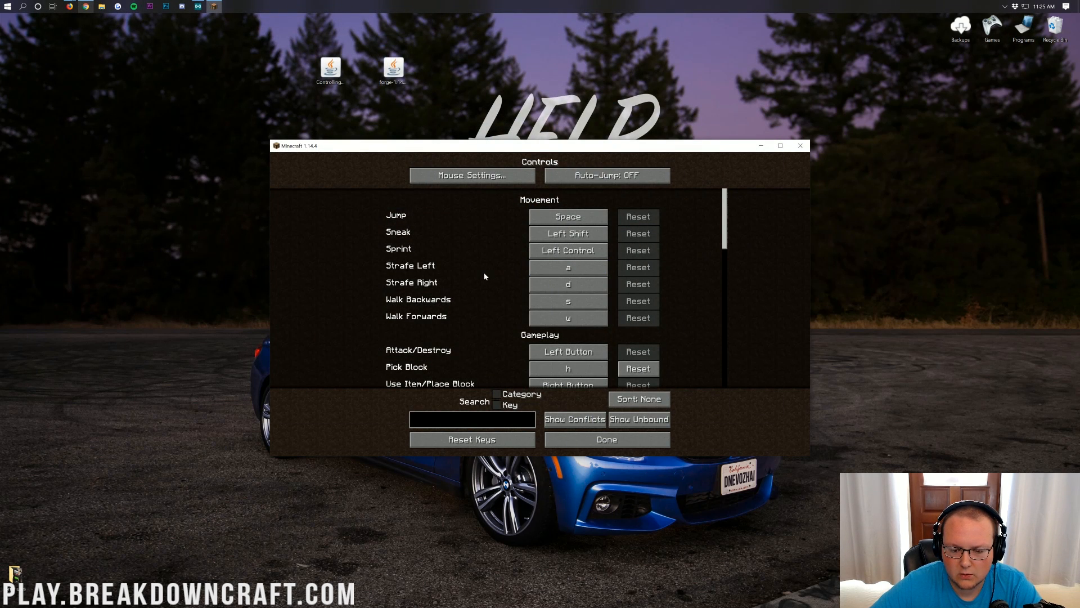
{"action": "mouse_move", "coordinate": [508, 194]}
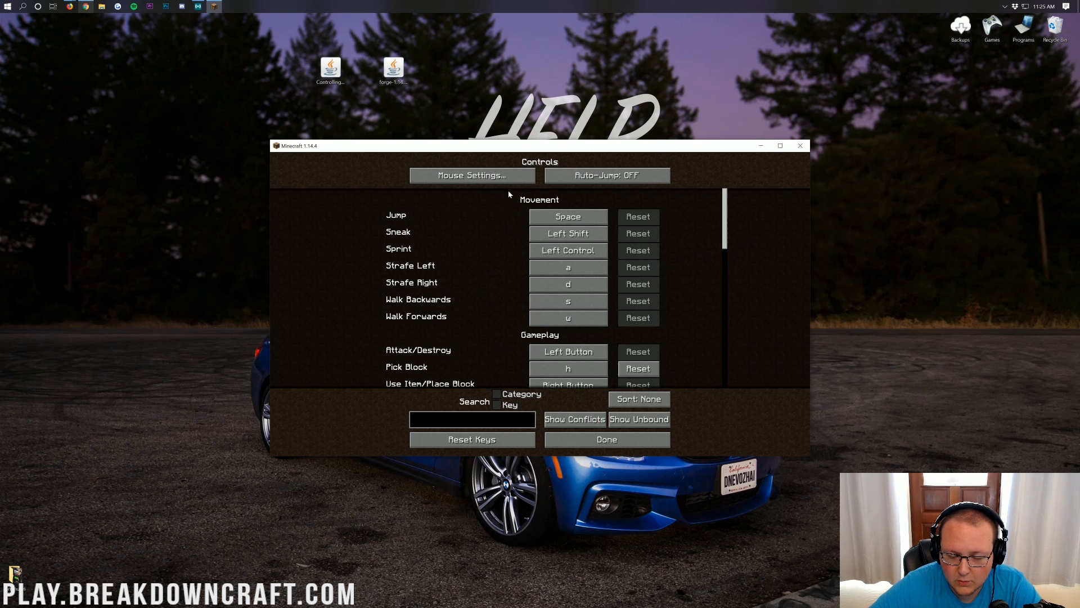
{"action": "scroll", "scroll_direction": "down", "scroll_amount": 3}
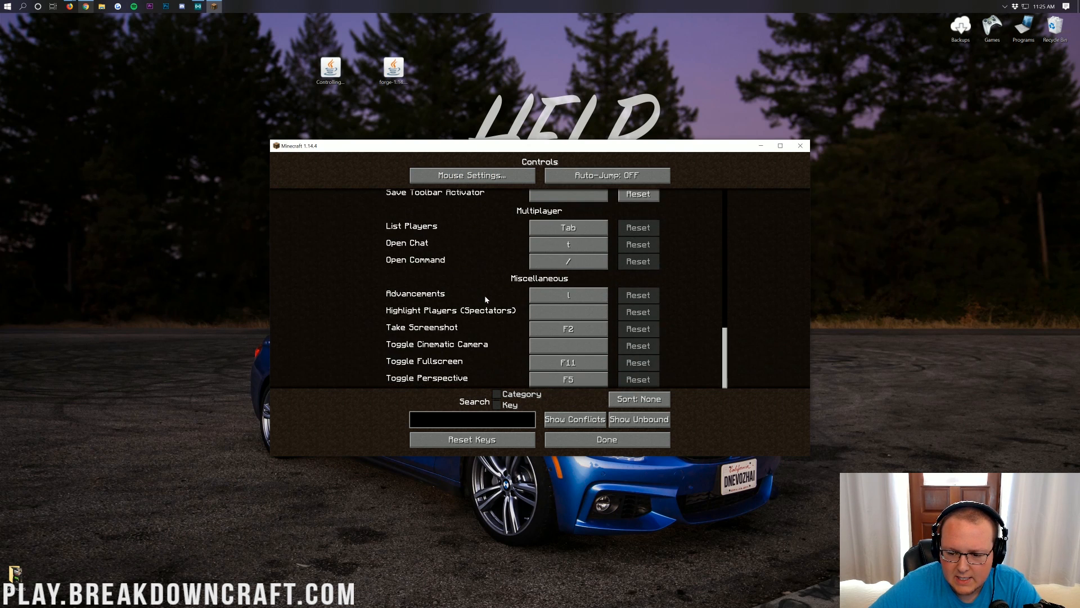
{"action": "left_click", "coordinate": [568, 311]}
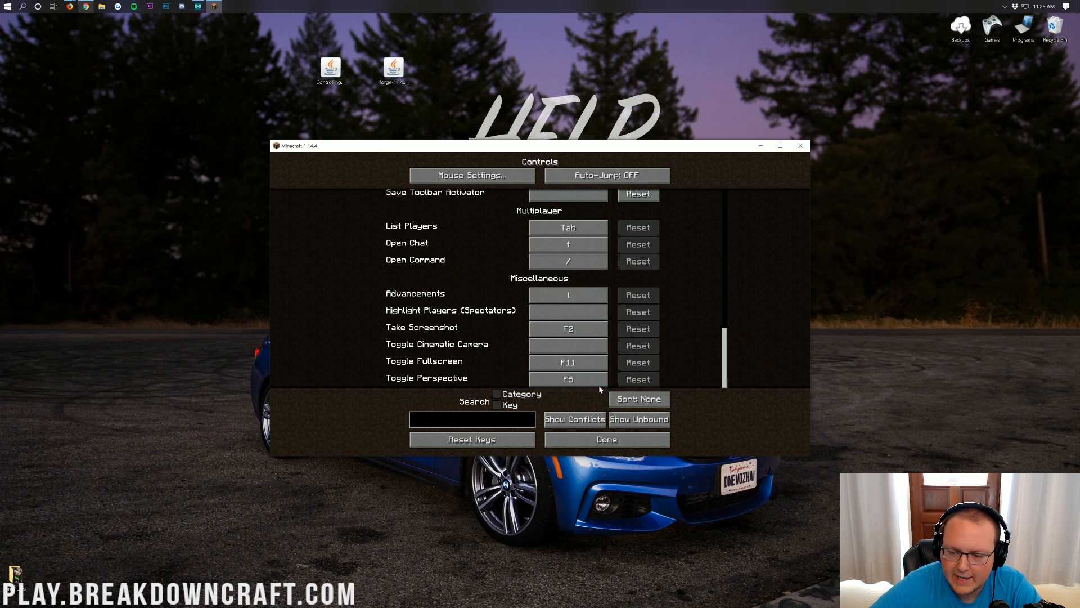
{"action": "mouse_move", "coordinate": [589, 418]}
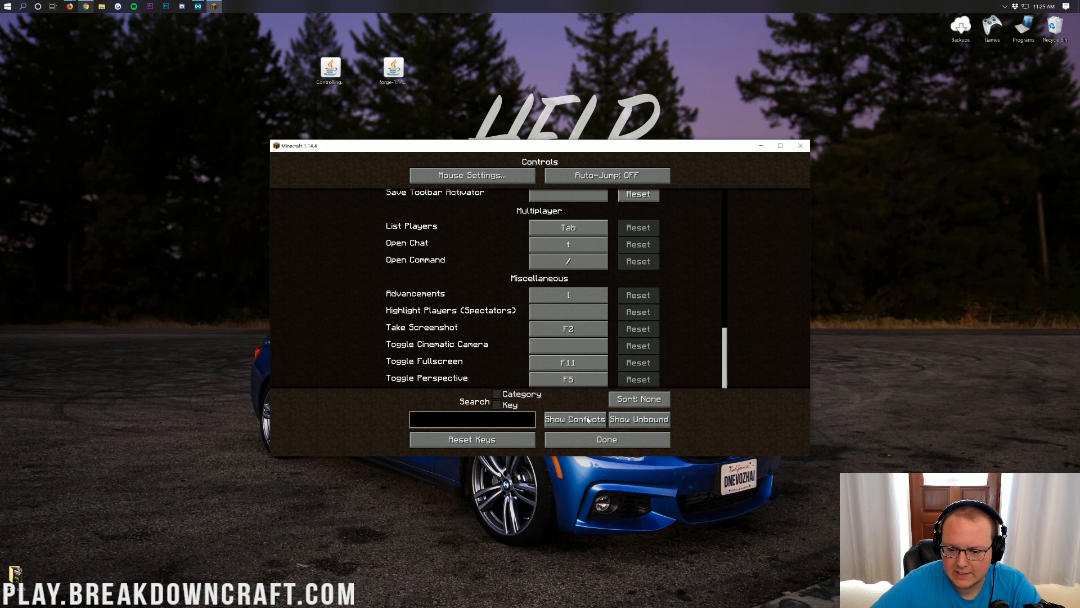
{"action": "mouse_move", "coordinate": [337, 300]}
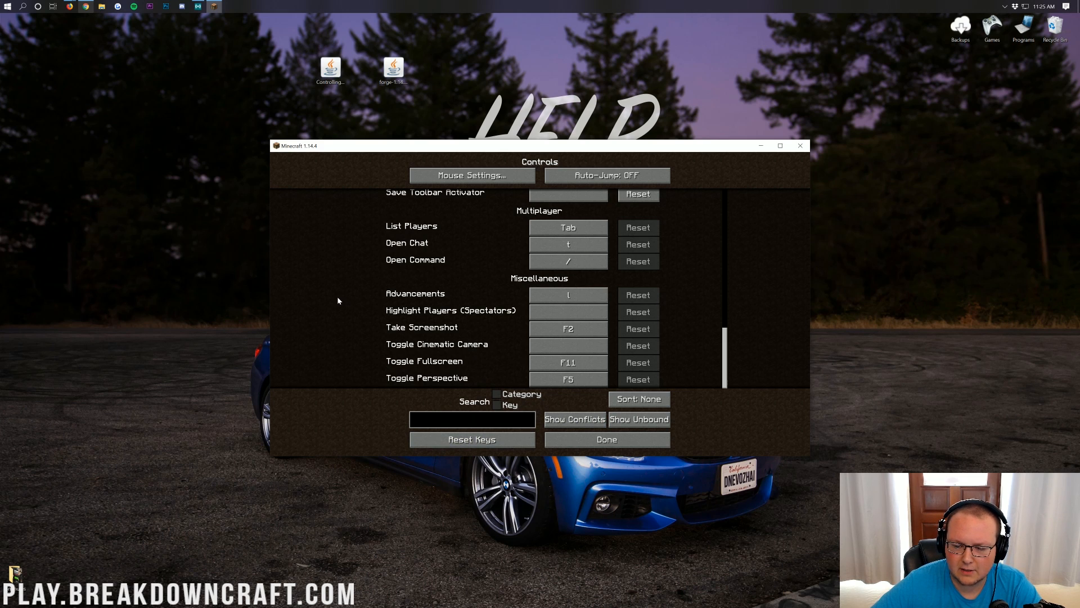
{"action": "mouse_move", "coordinate": [334, 295]}
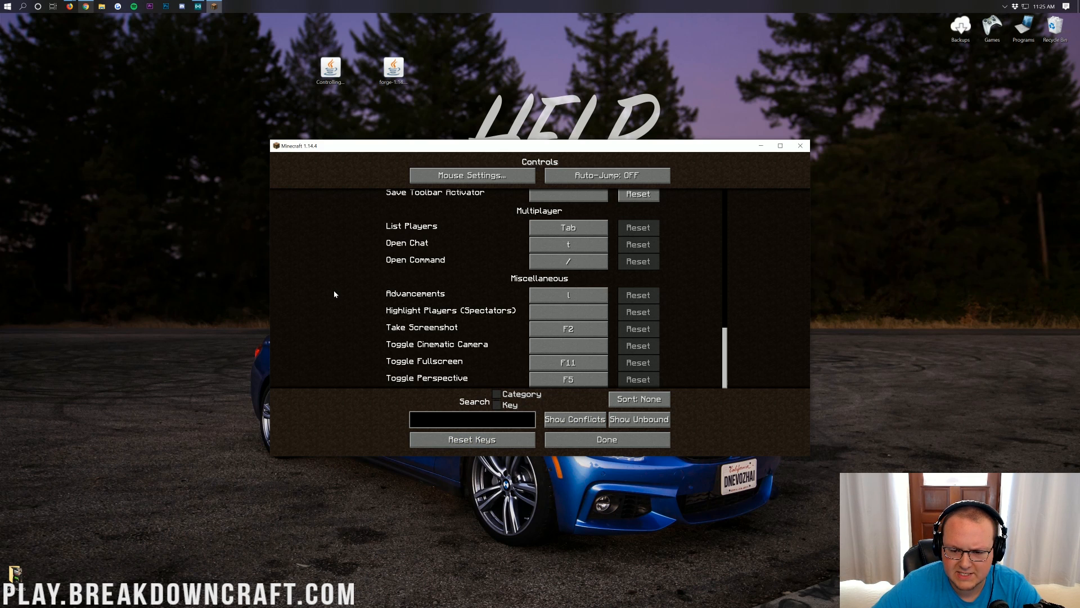
{"action": "scroll", "scroll_direction": "up", "scroll_amount": 3}
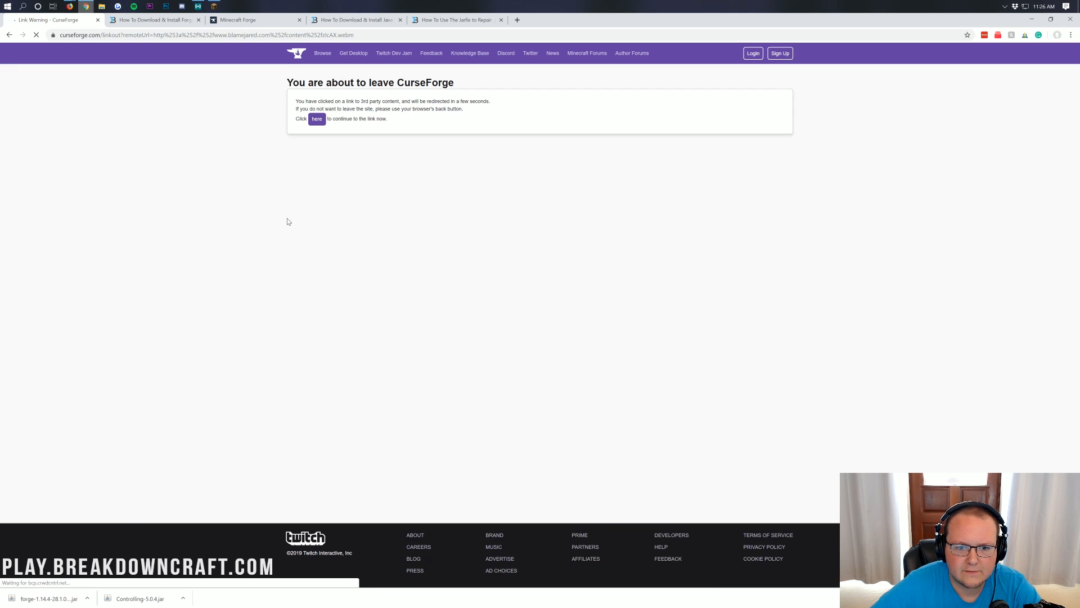
Continue past the CurseForge Link Warning to the external page
{"action": "left_click", "coordinate": [316, 119]}
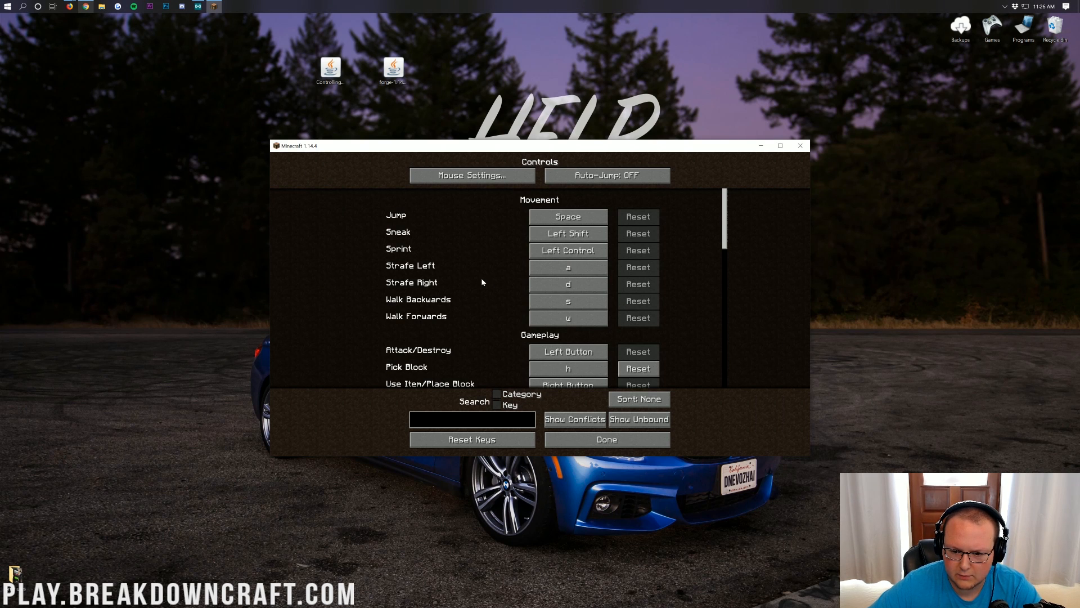
{"action": "mouse_move", "coordinate": [398, 343]}
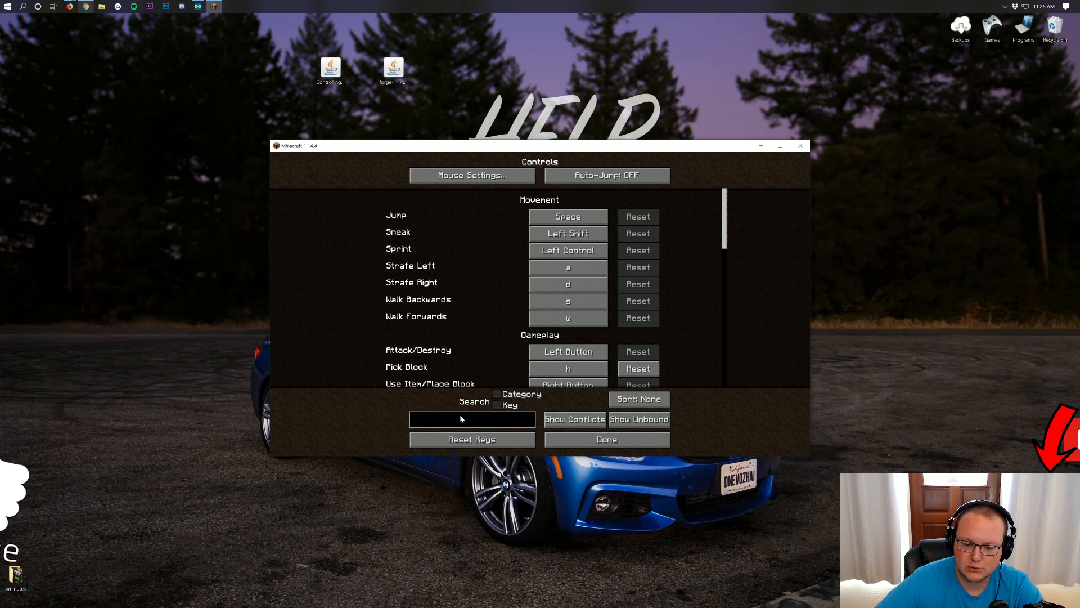
Filter Controls to show unbound actions, then conflicting bindings, and leave Controls
{"action": "left_click", "coordinate": [637, 418]}
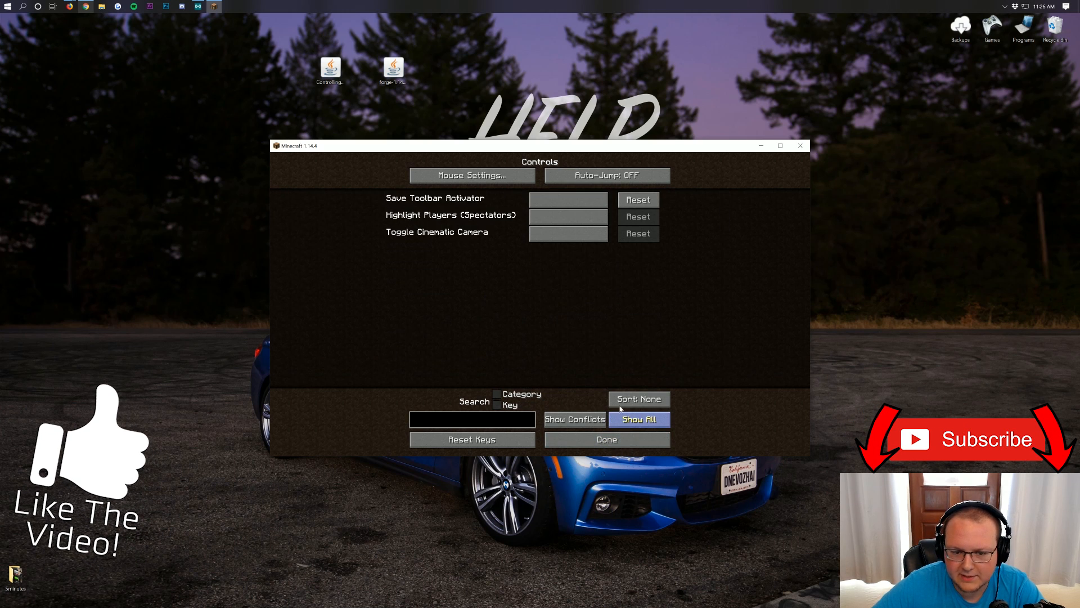
{"action": "left_click", "coordinate": [638, 419]}
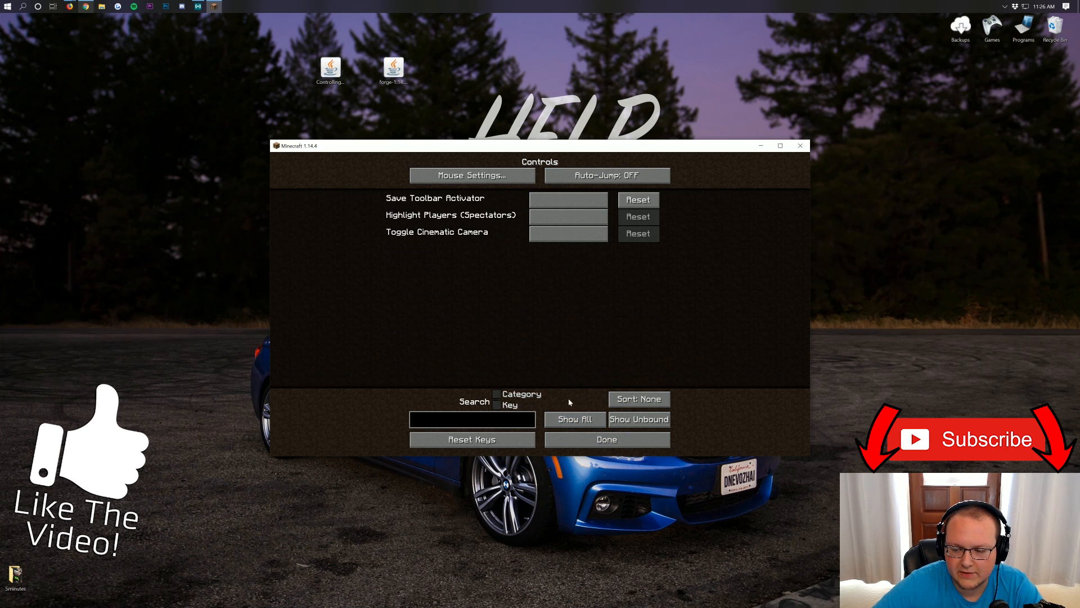
{"action": "left_click", "coordinate": [605, 439]}
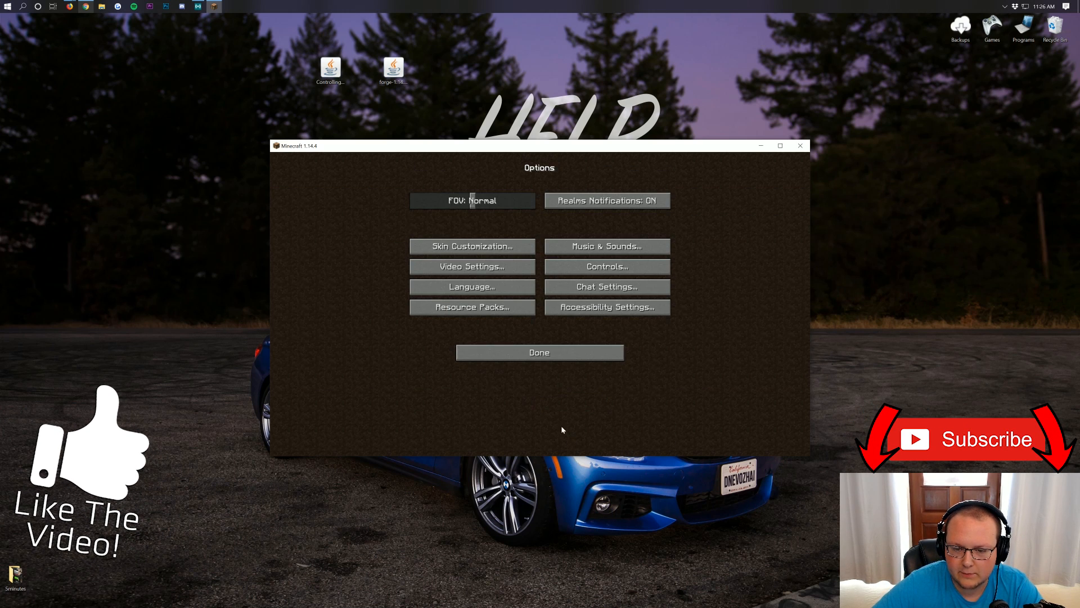
Bind Jump to the Walk Forwards key, then exit to the title screen
{"action": "left_click", "coordinate": [607, 267]}
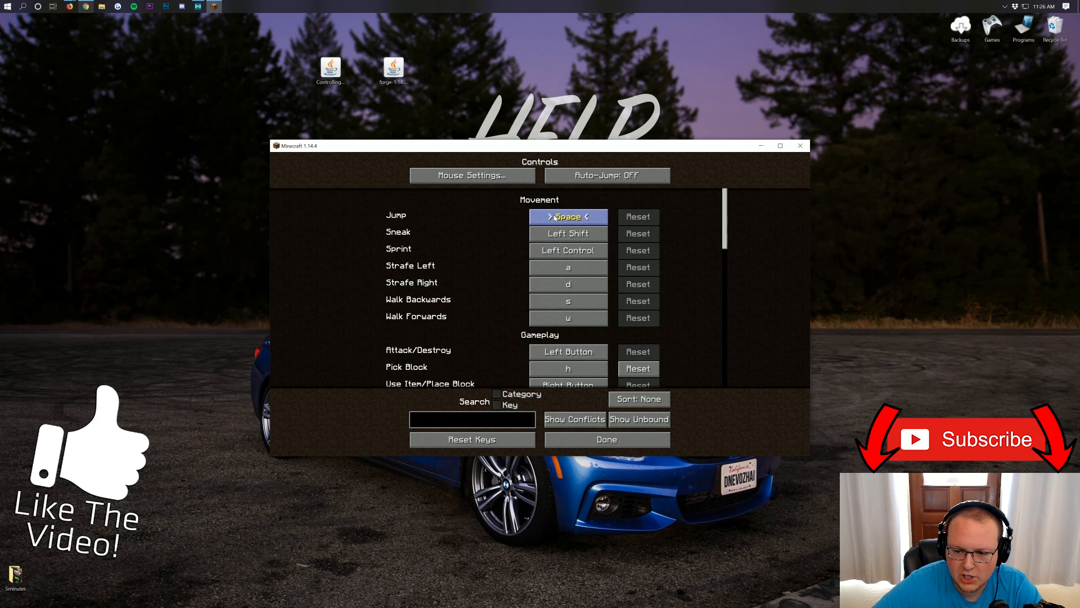
{"action": "key", "text": "u"}
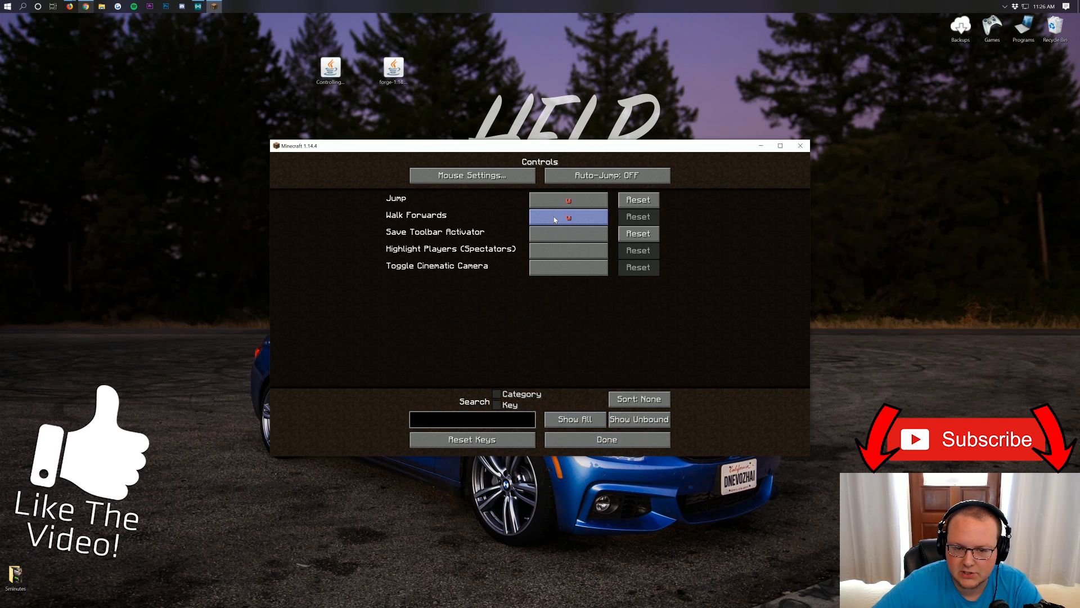
{"action": "left_click", "coordinate": [605, 438]}
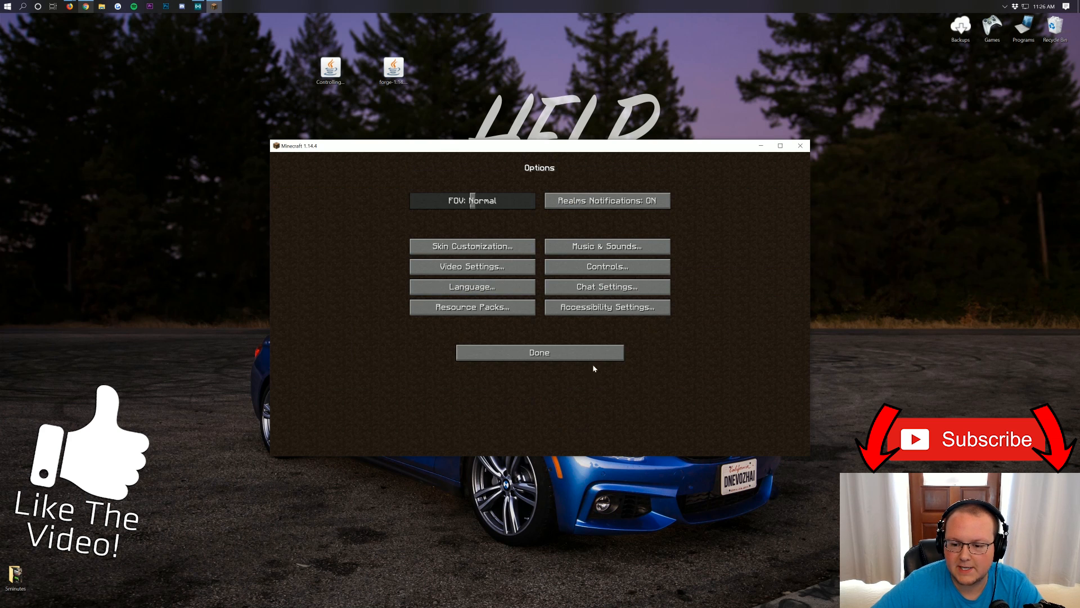
{"action": "left_click", "coordinate": [539, 352]}
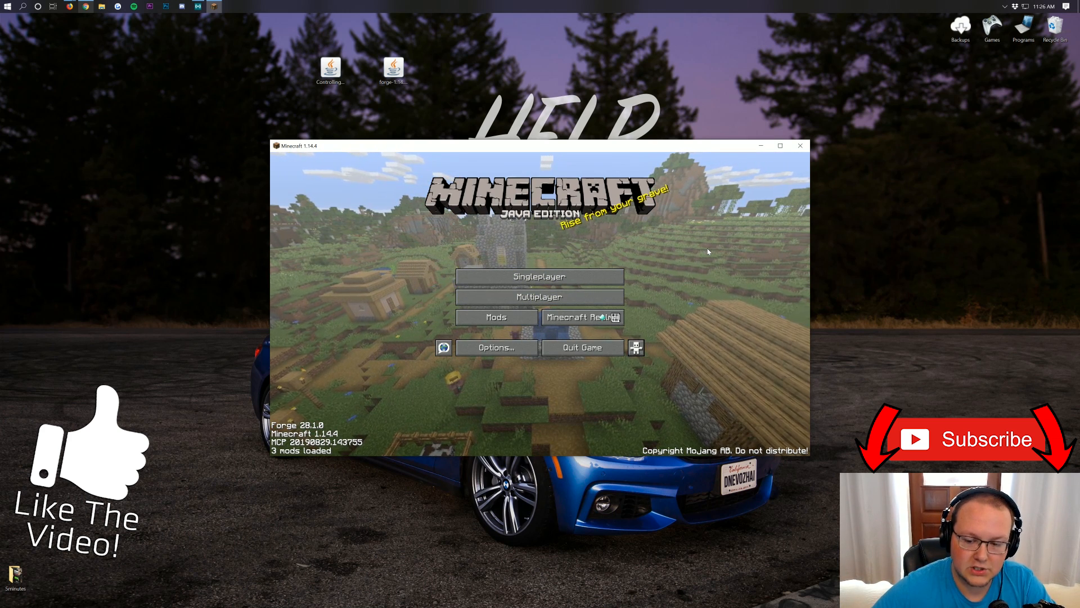